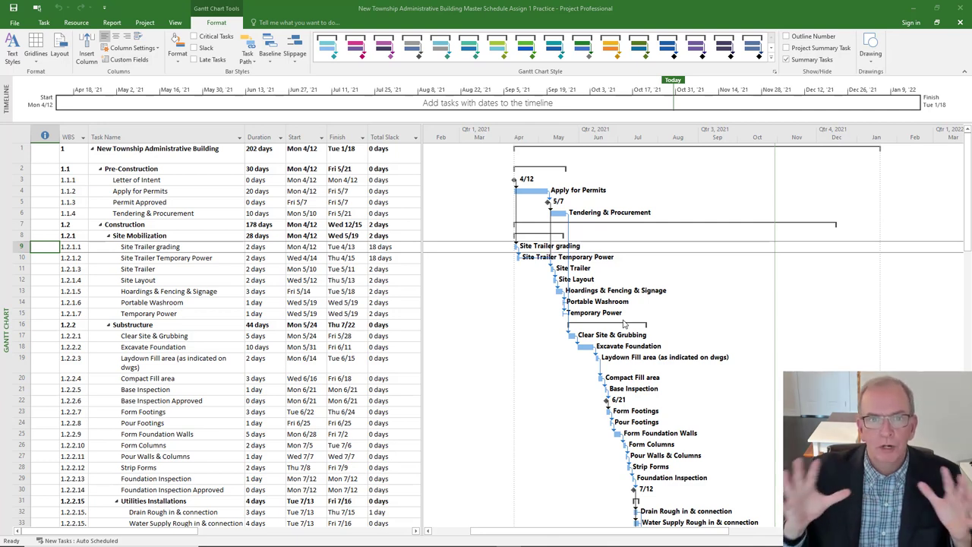
pyautogui.moveTo(519, 325)
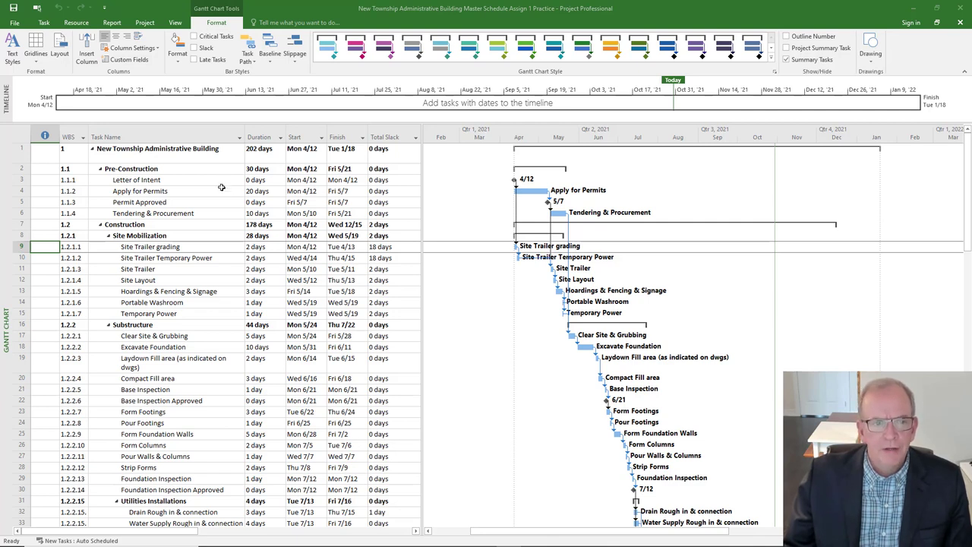
pyautogui.moveTo(511, 231)
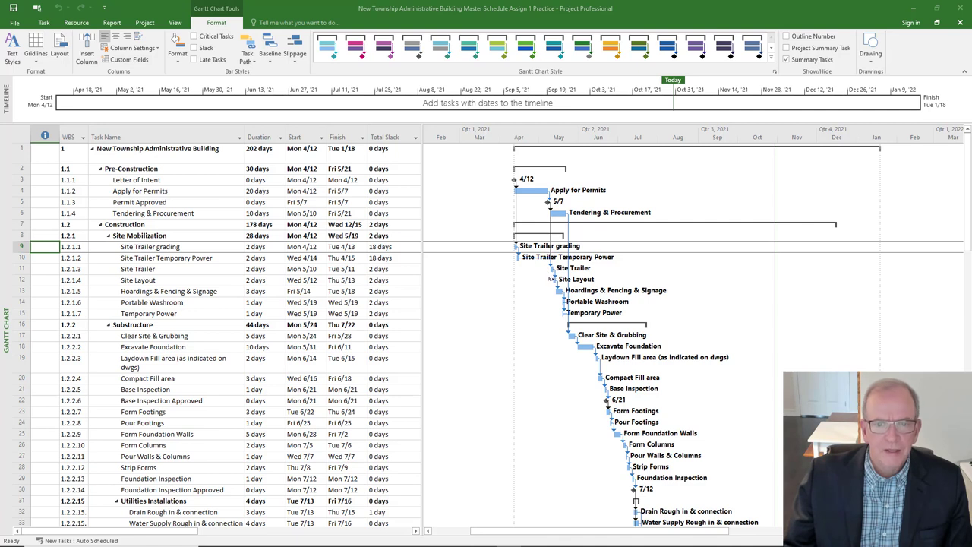
pyautogui.moveTo(540, 222)
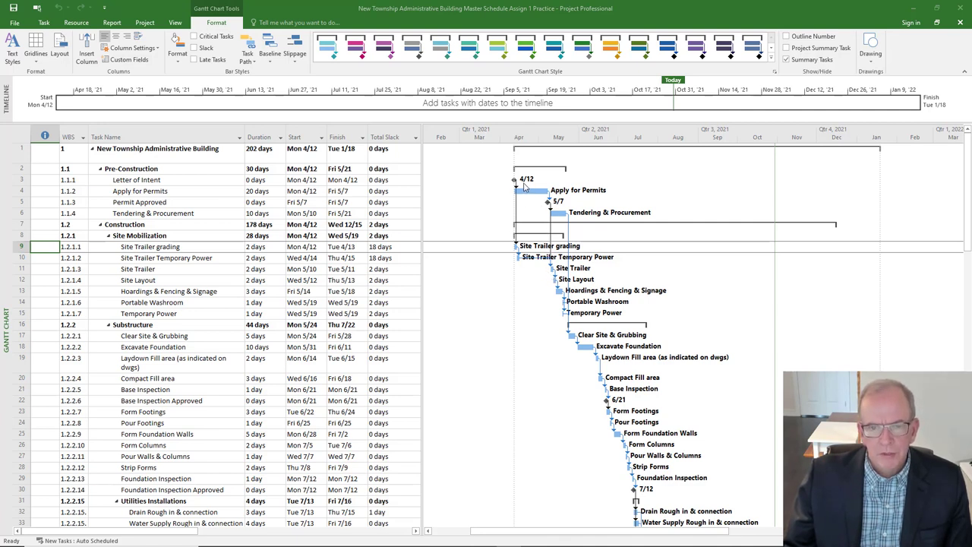
pyautogui.moveTo(553, 249)
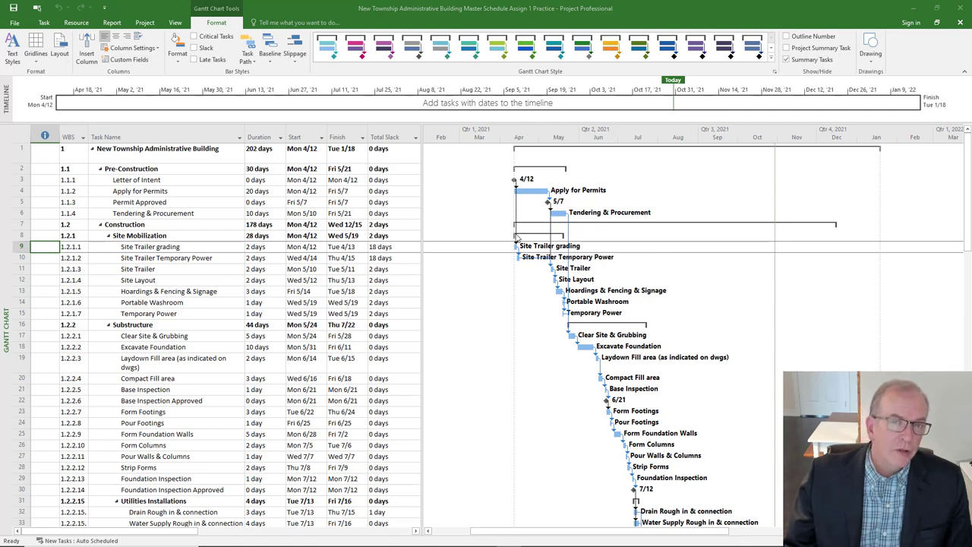
pyautogui.moveTo(518, 242)
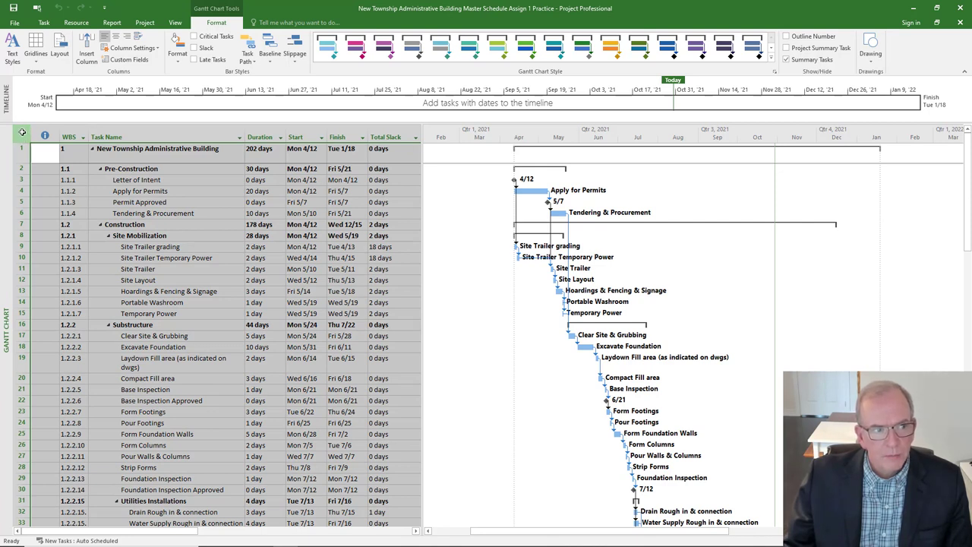
# Step: Insert a Successors column beside Total Slack in the Gantt task table
pyautogui.click(22, 137)
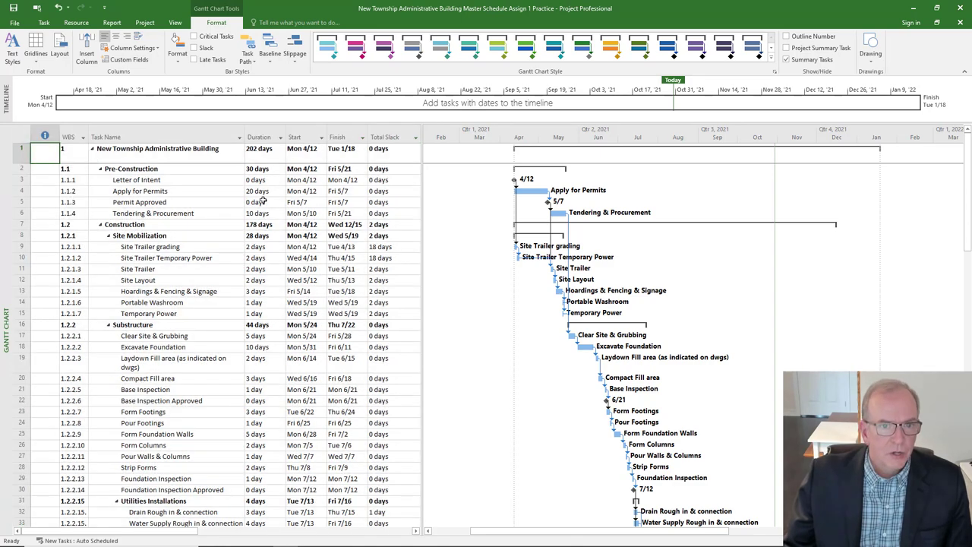
pyautogui.click(386, 136)
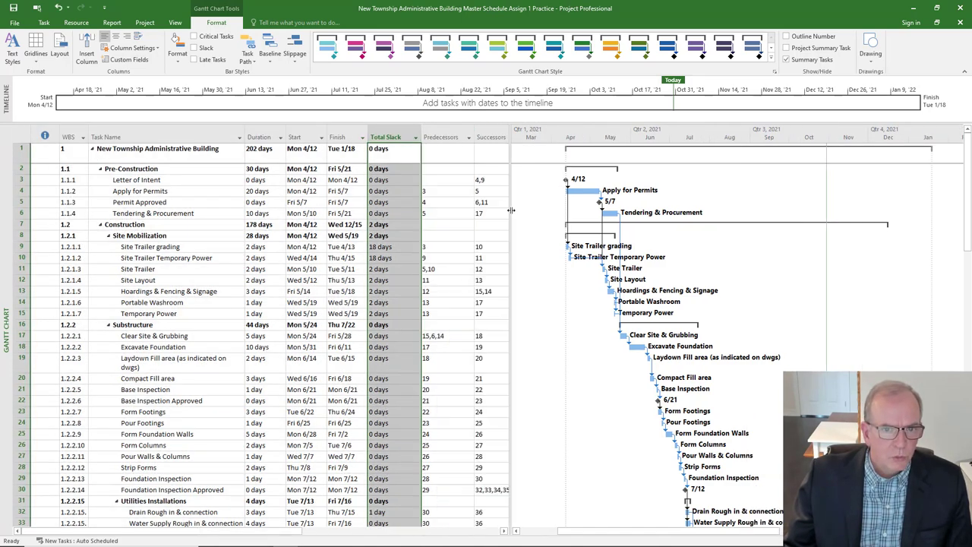
pyautogui.moveTo(444, 137)
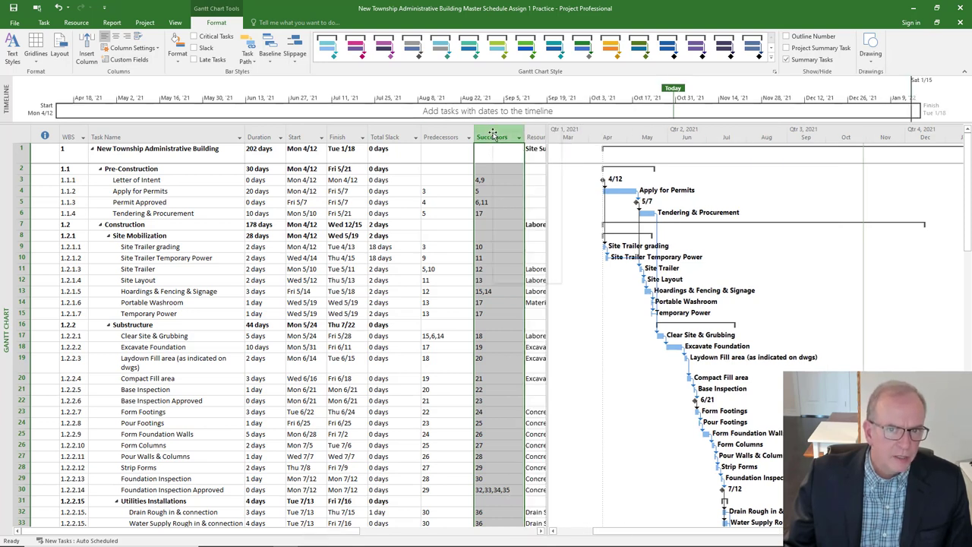
pyautogui.rightClick(492, 136)
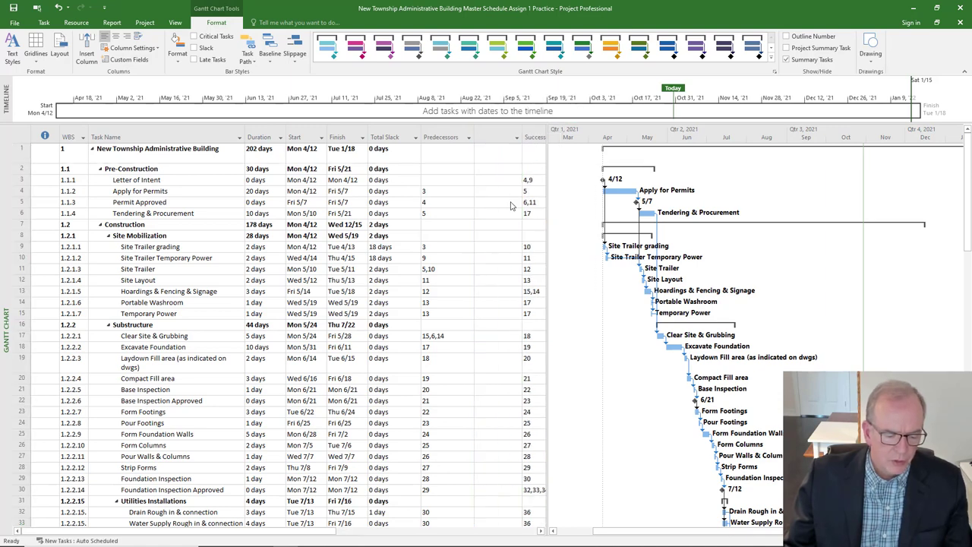
pyautogui.click(498, 137)
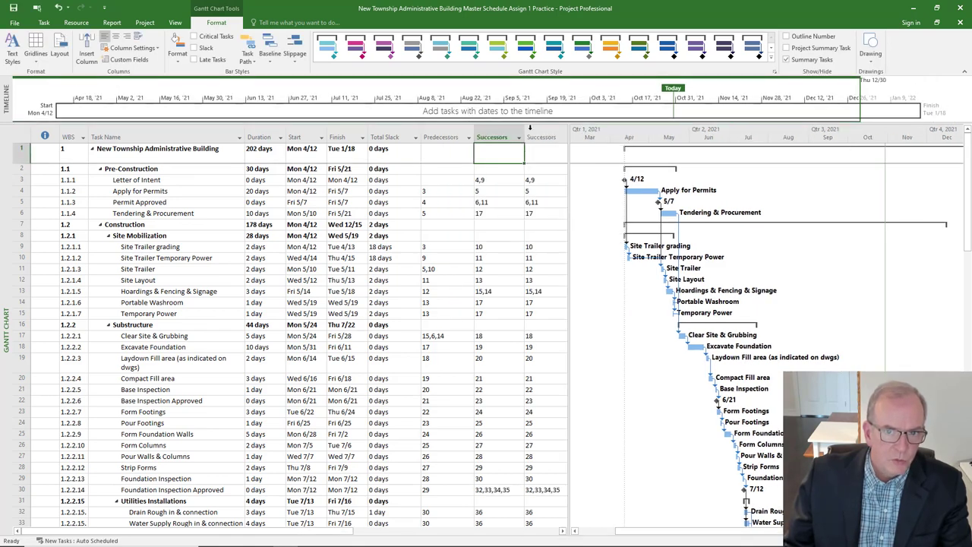
pyautogui.click(493, 137)
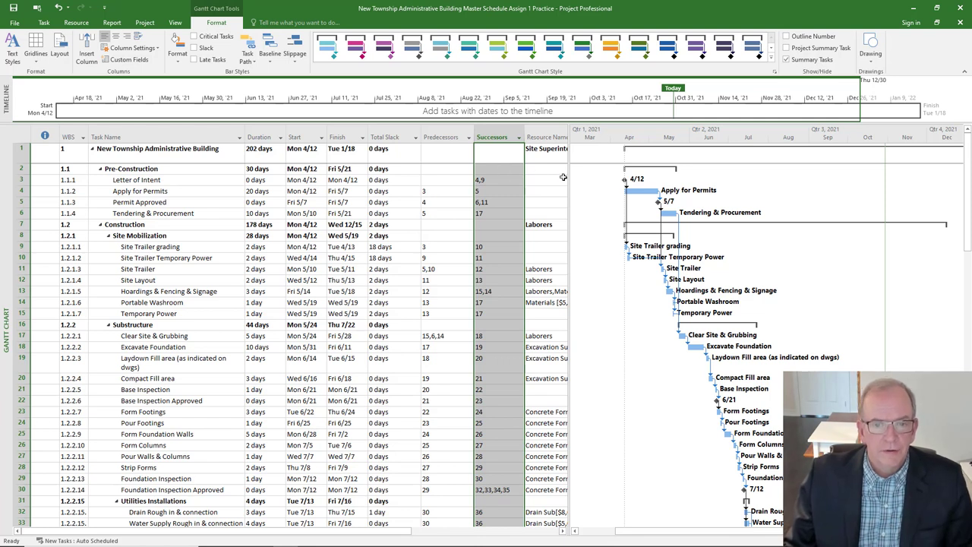
# Step: Check the predecessors of Letter of Intent, Apply for Permits and Tendering & Procurement
pyautogui.click(545, 179)
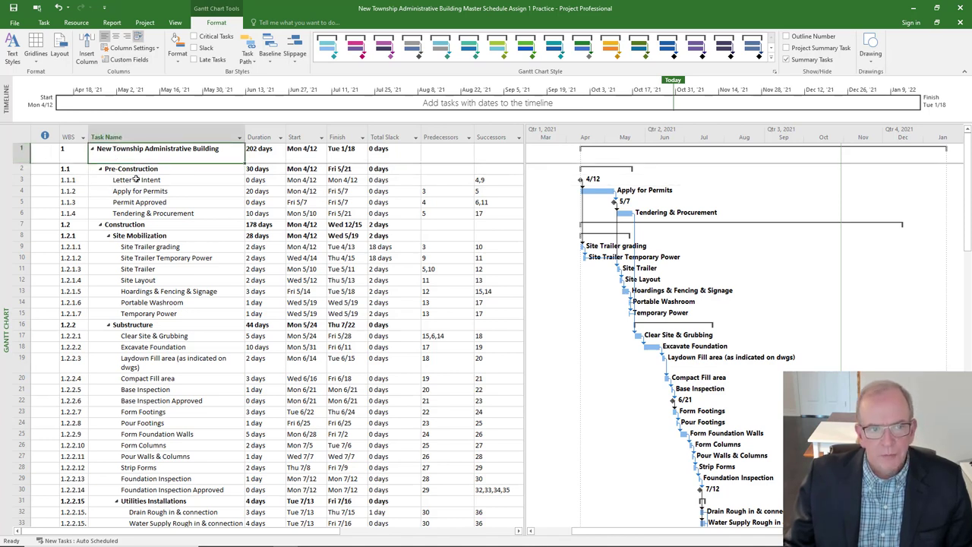
pyautogui.click(135, 179)
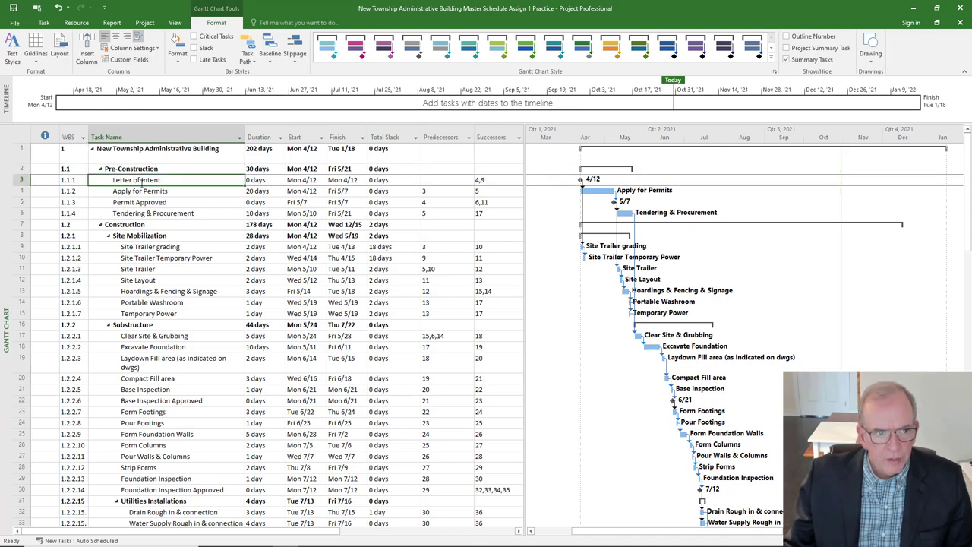
pyautogui.click(140, 191)
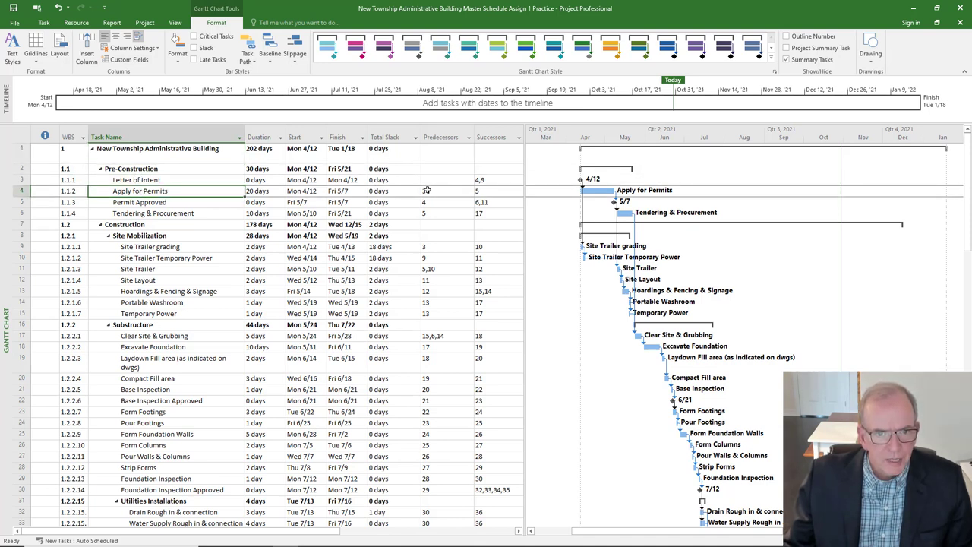
pyautogui.click(446, 213)
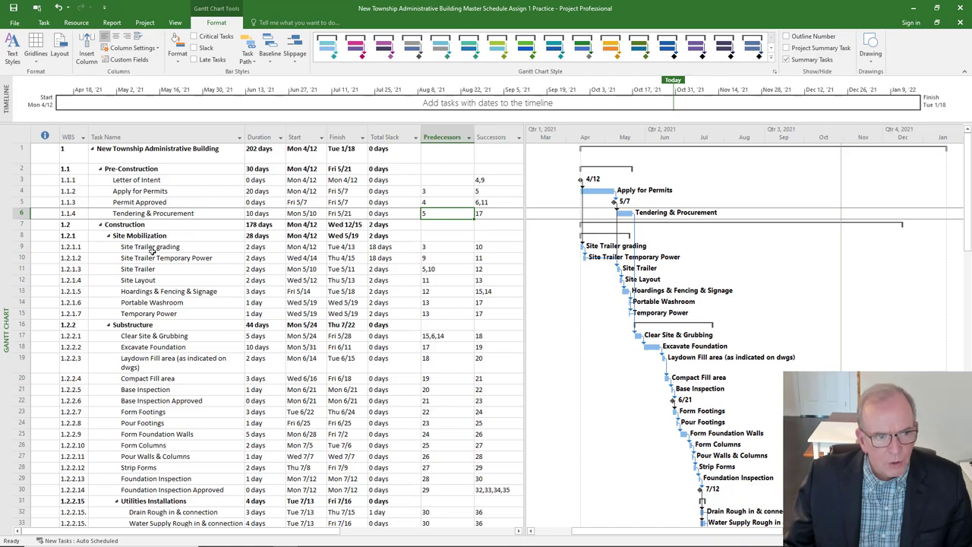
pyautogui.scroll(-3)
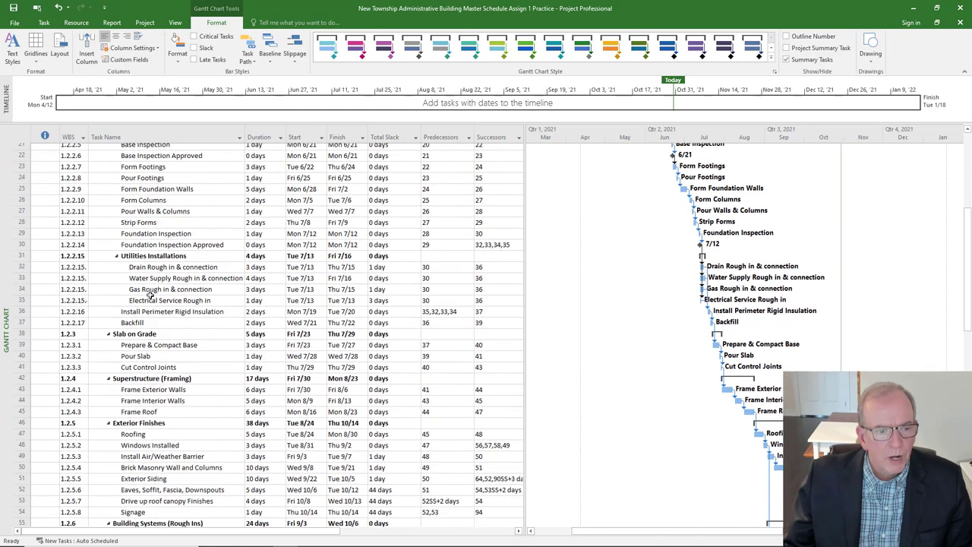
pyautogui.scroll(3)
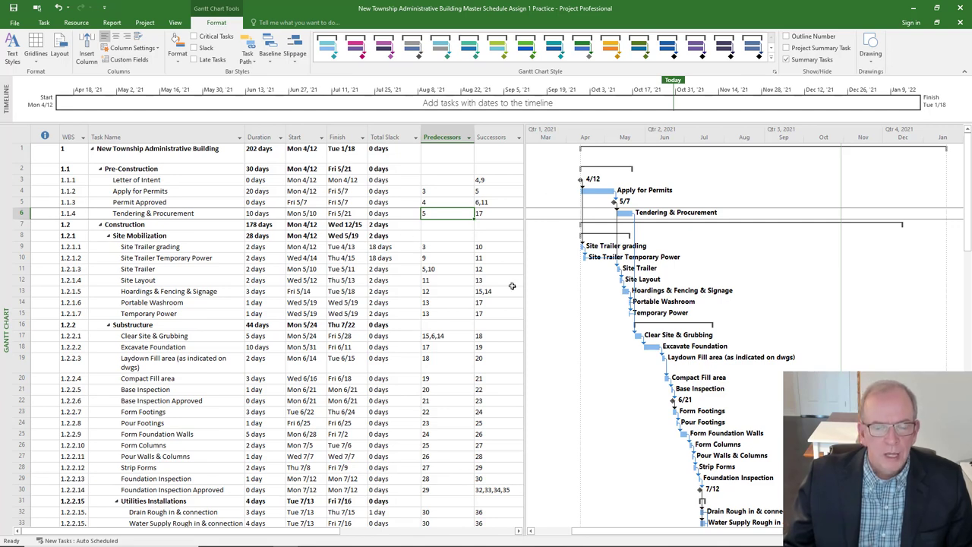
pyautogui.moveTo(574, 336)
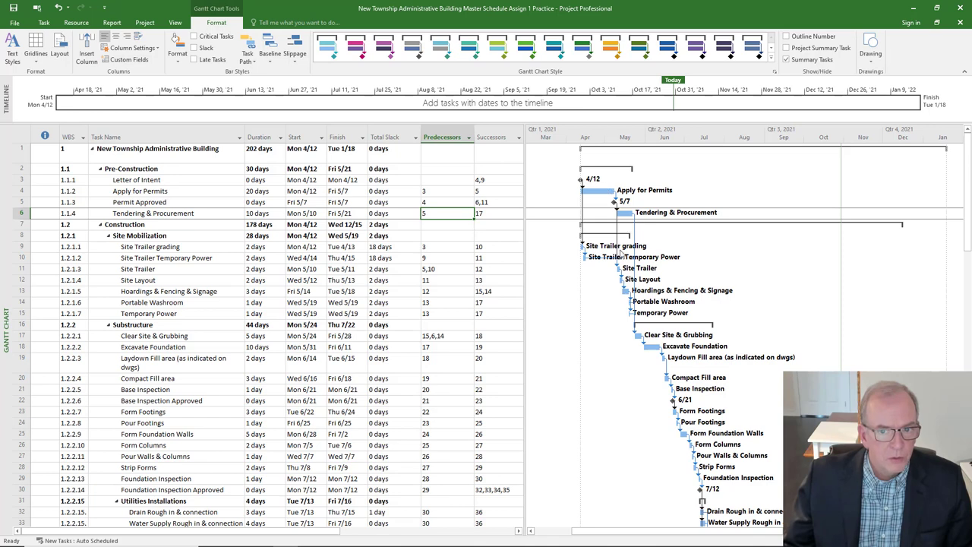
pyautogui.moveTo(635, 237)
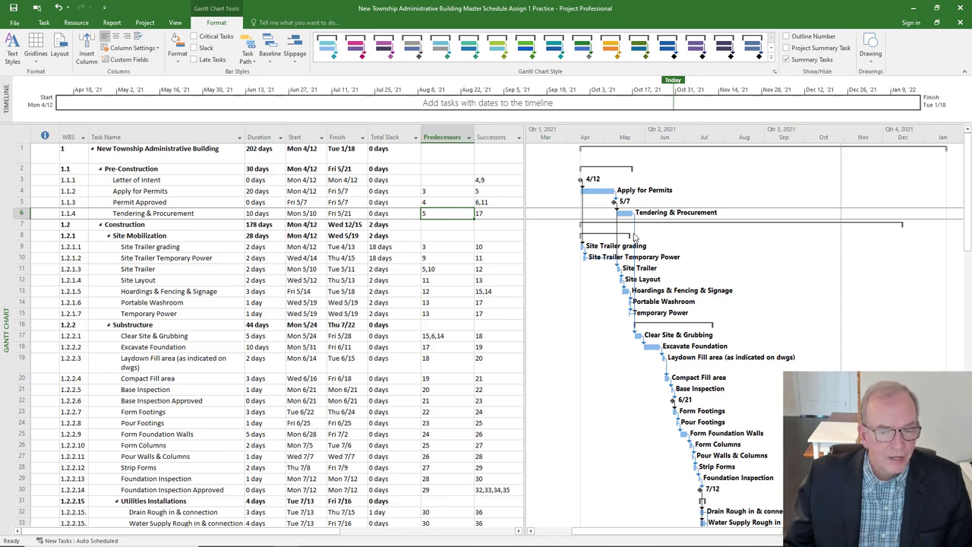
pyautogui.moveTo(607, 286)
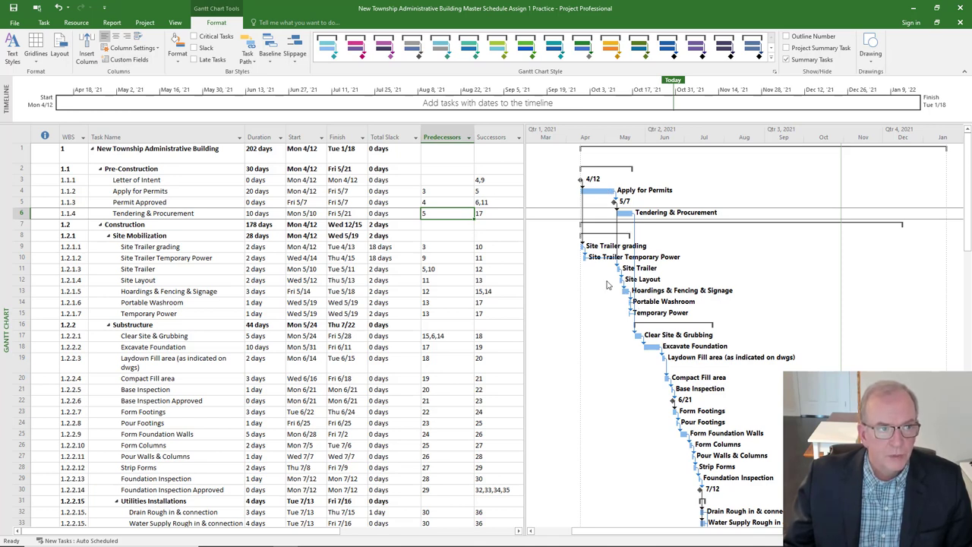
pyautogui.moveTo(535, 237)
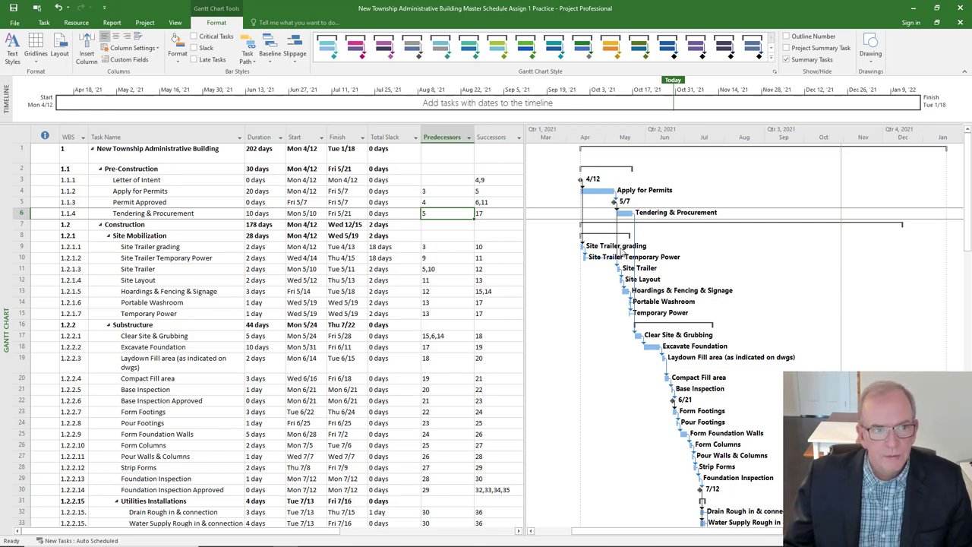
pyautogui.moveTo(216, 28)
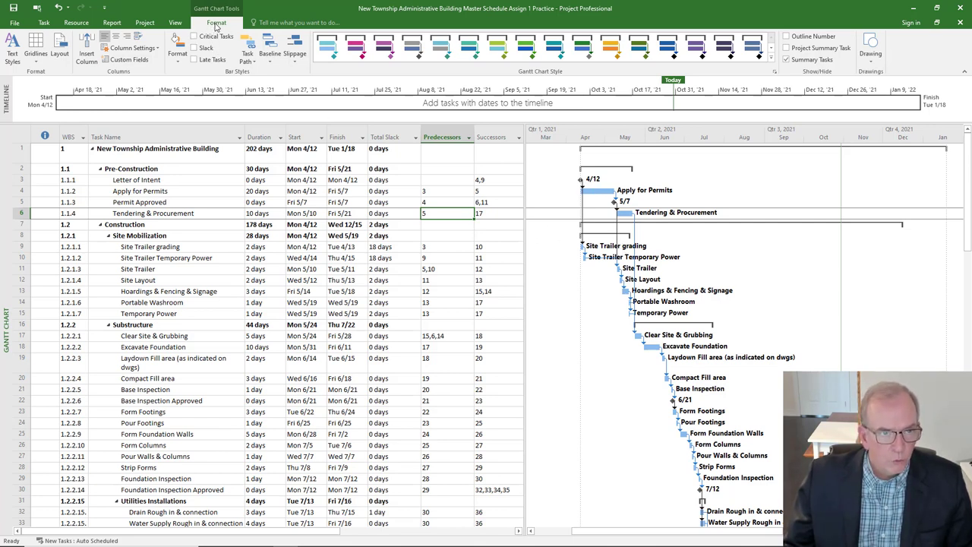
pyautogui.moveTo(196, 36)
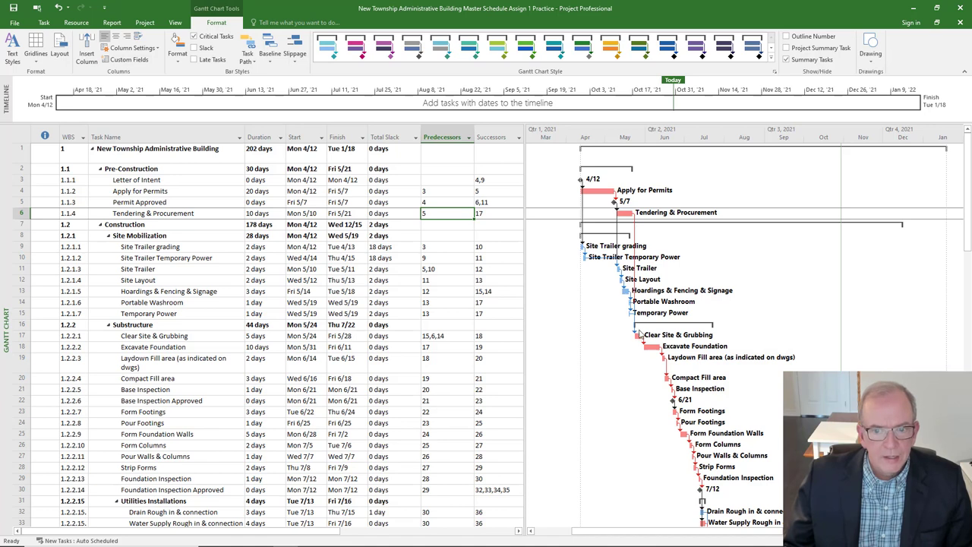
pyautogui.moveTo(594, 304)
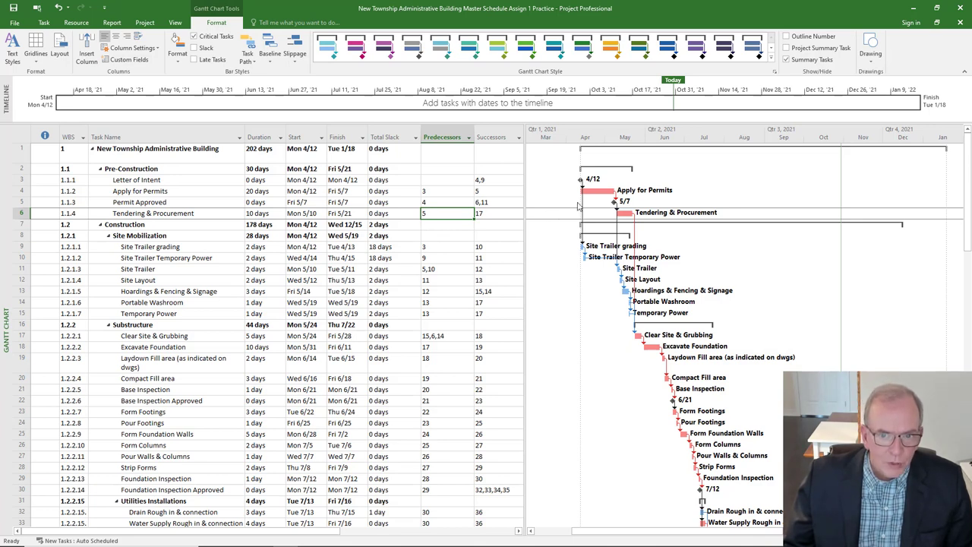
pyautogui.moveTo(663, 363)
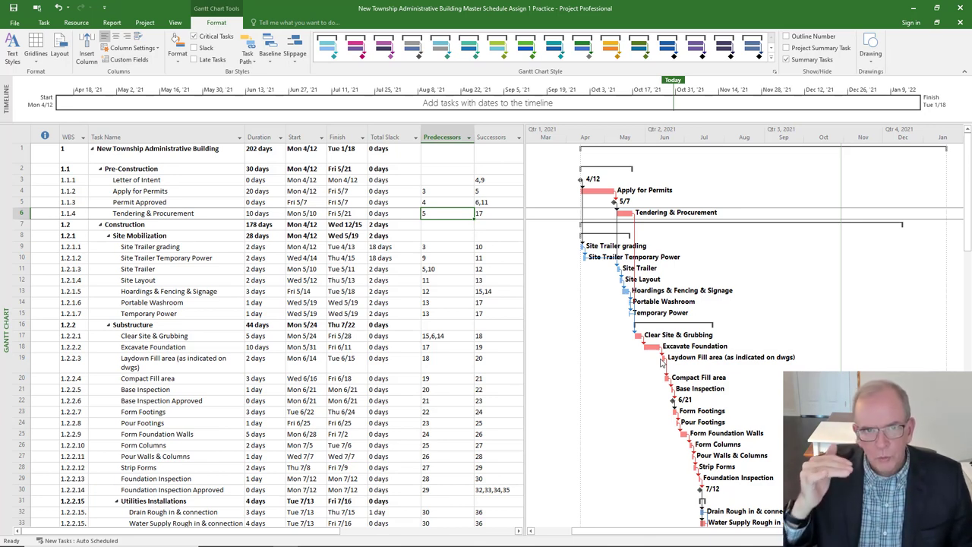
pyautogui.moveTo(620, 224)
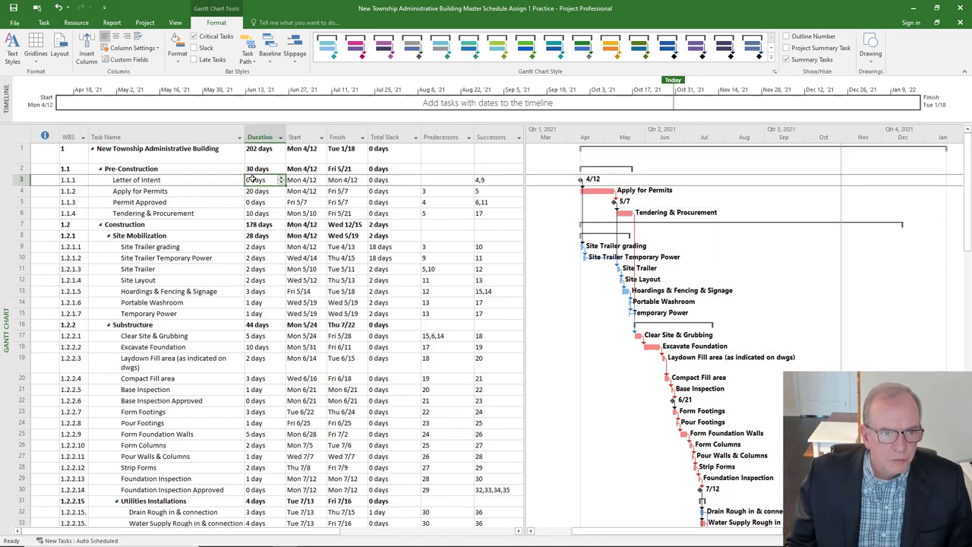
pyautogui.click(261, 202)
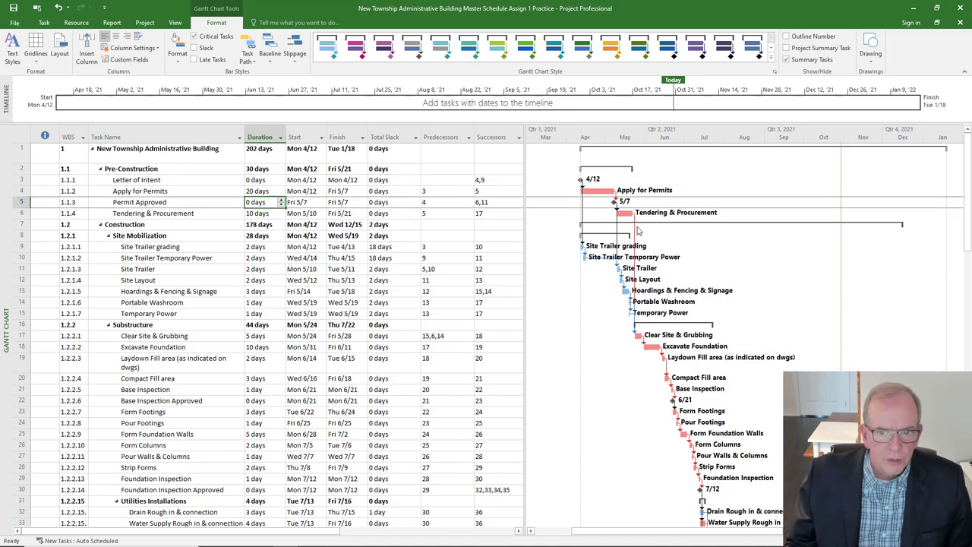
pyautogui.moveTo(630, 310)
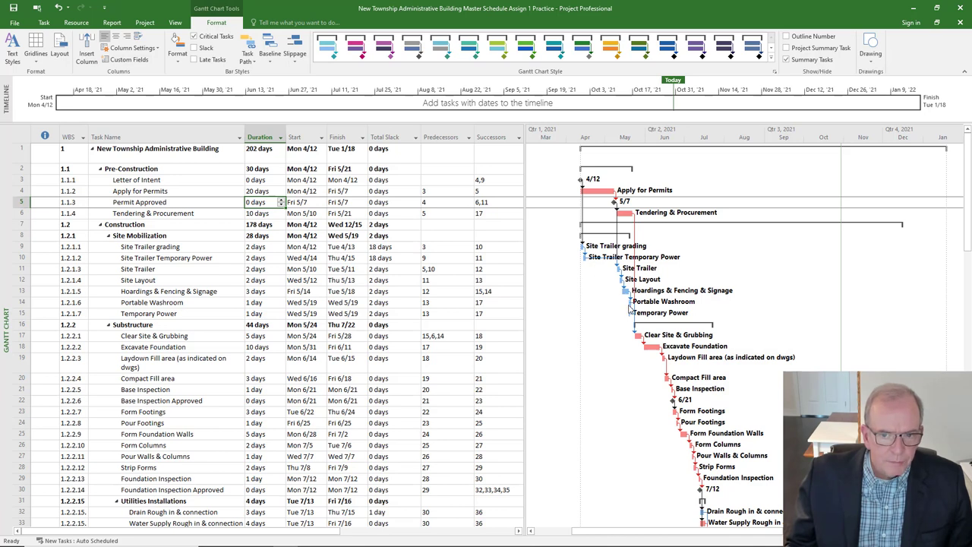
pyautogui.moveTo(602, 278)
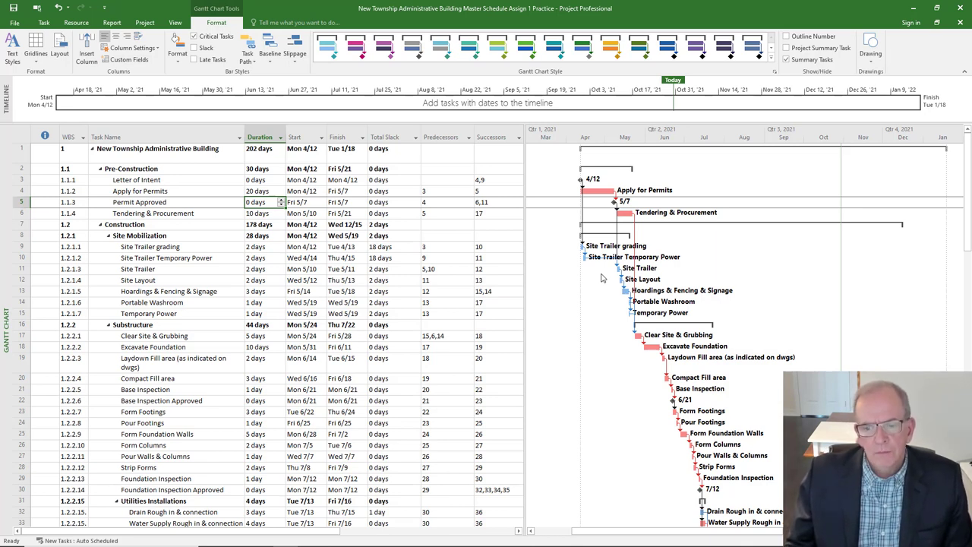
pyautogui.scroll(-3)
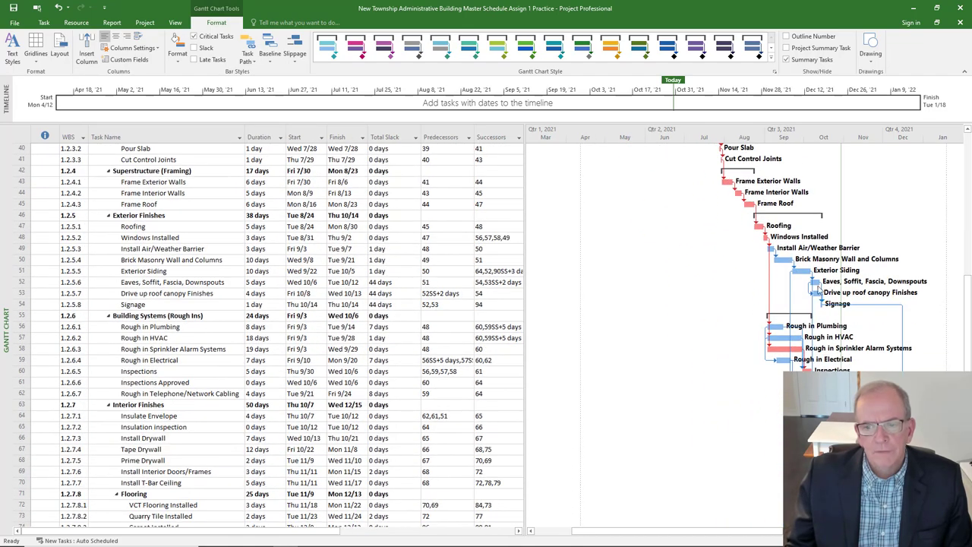
pyautogui.scroll(-3)
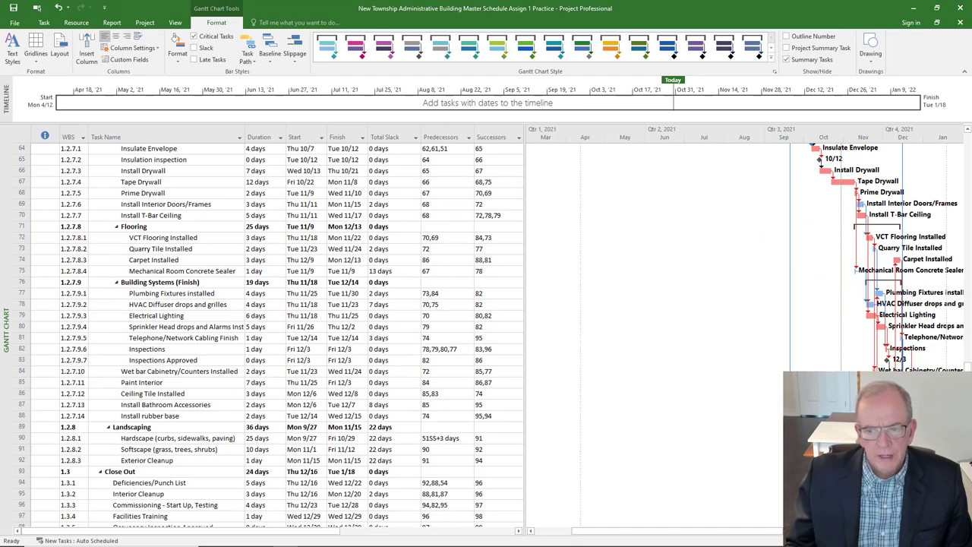
pyautogui.scroll(3)
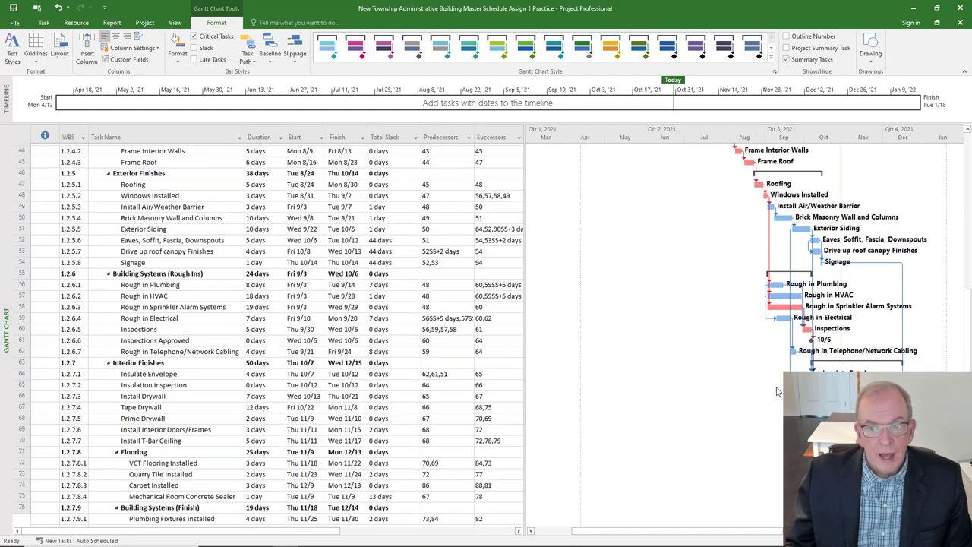
pyautogui.scroll(3)
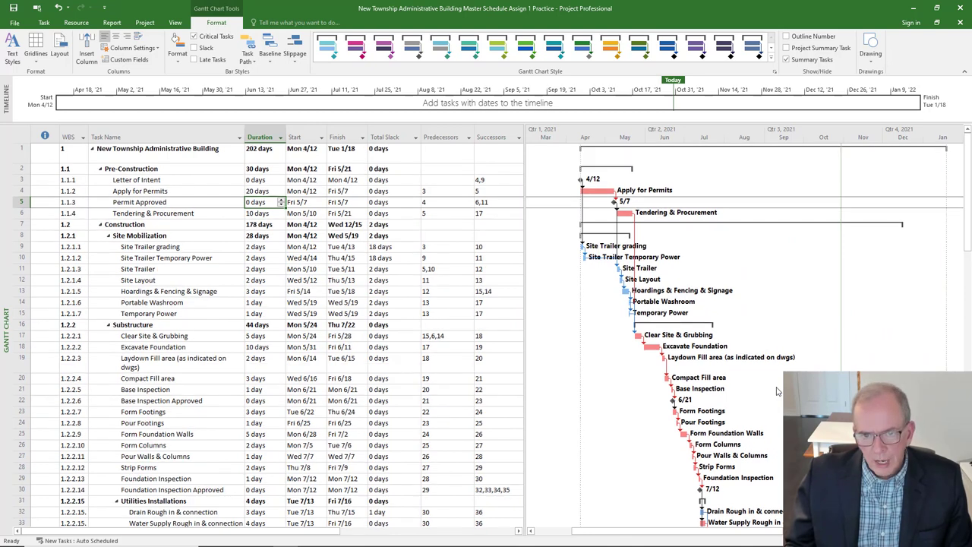
pyautogui.moveTo(681, 349)
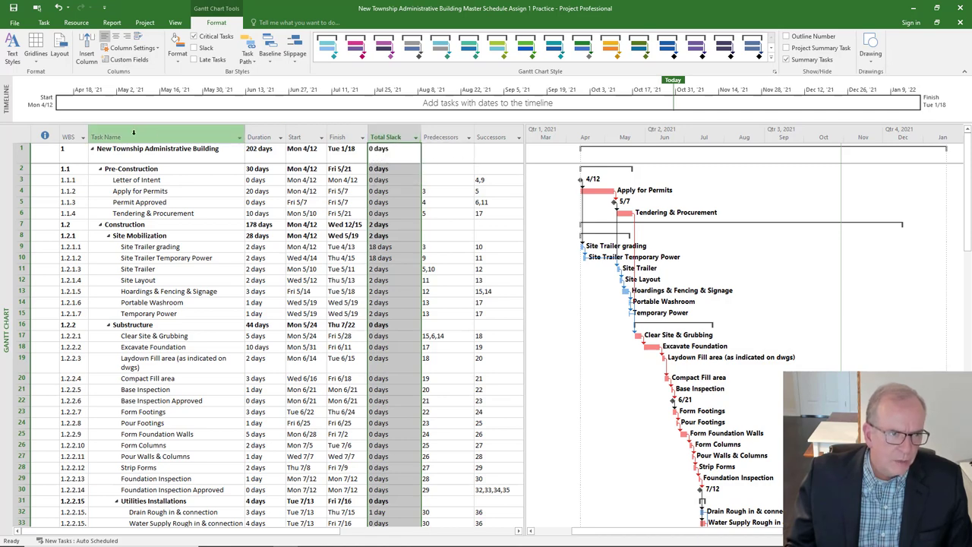
# Step: Apply the Schedule table and review the Free Slack, Total Slack and Late Start columns
pyautogui.click(24, 142)
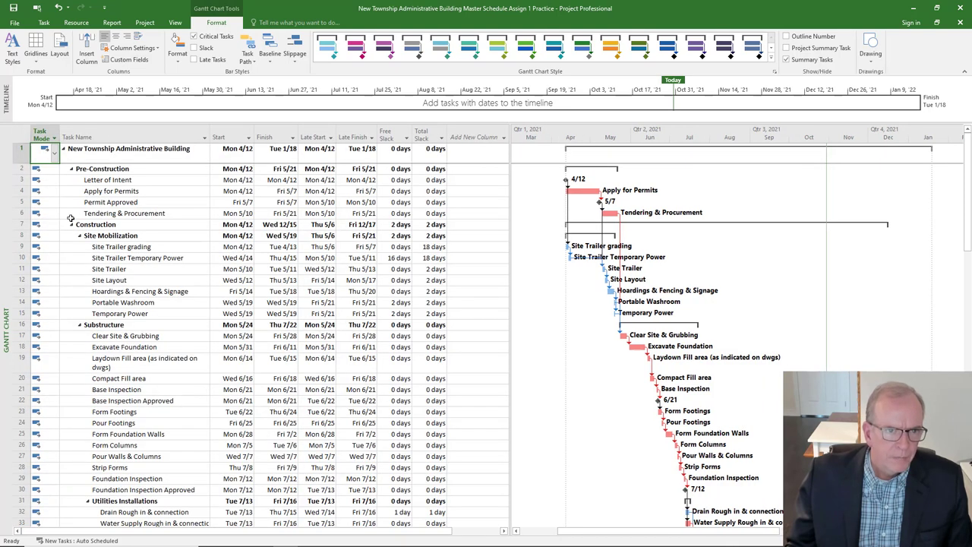
pyautogui.moveTo(204, 228)
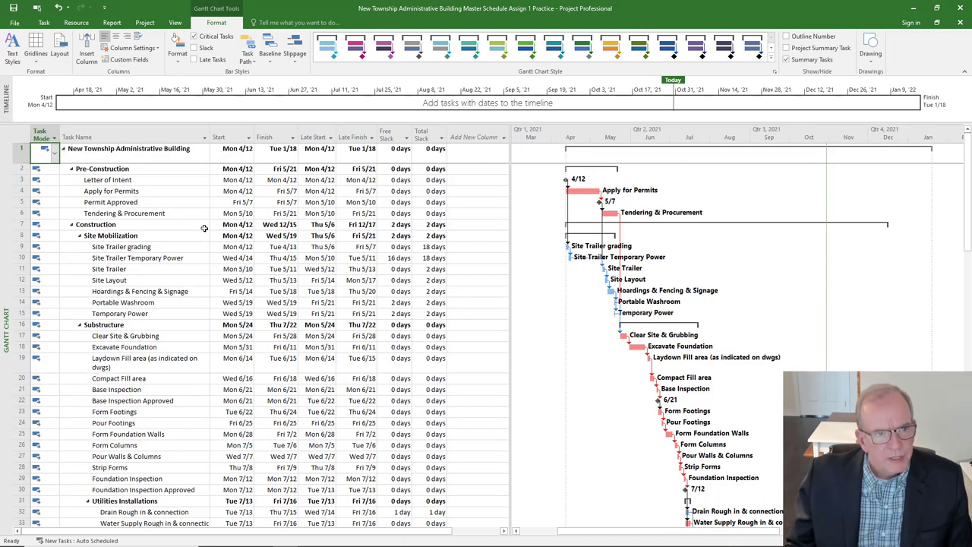
pyautogui.click(389, 137)
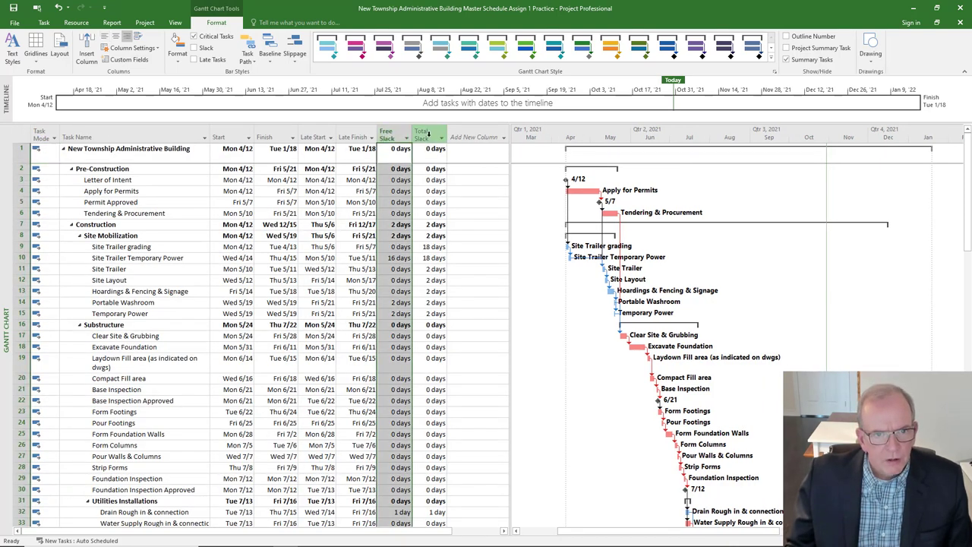
pyautogui.moveTo(426, 137)
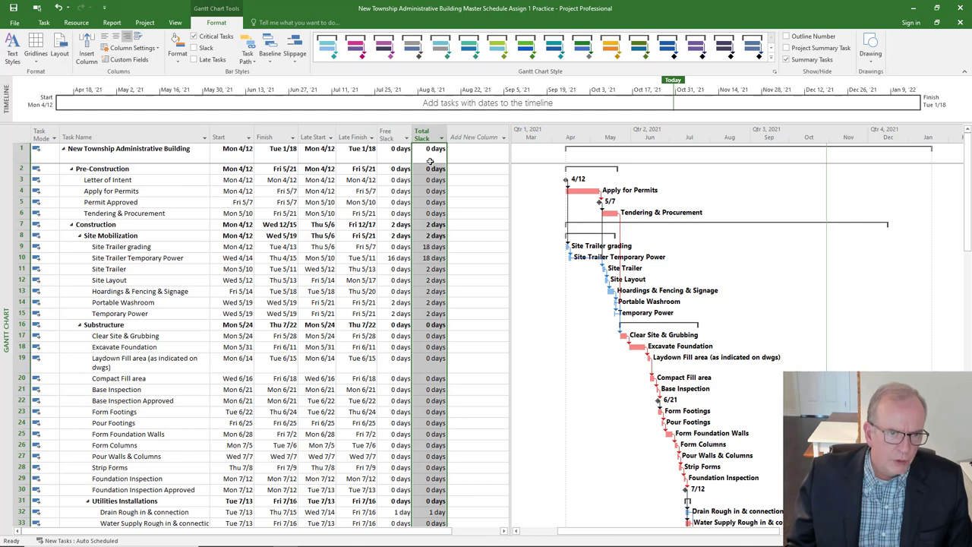
pyautogui.click(225, 148)
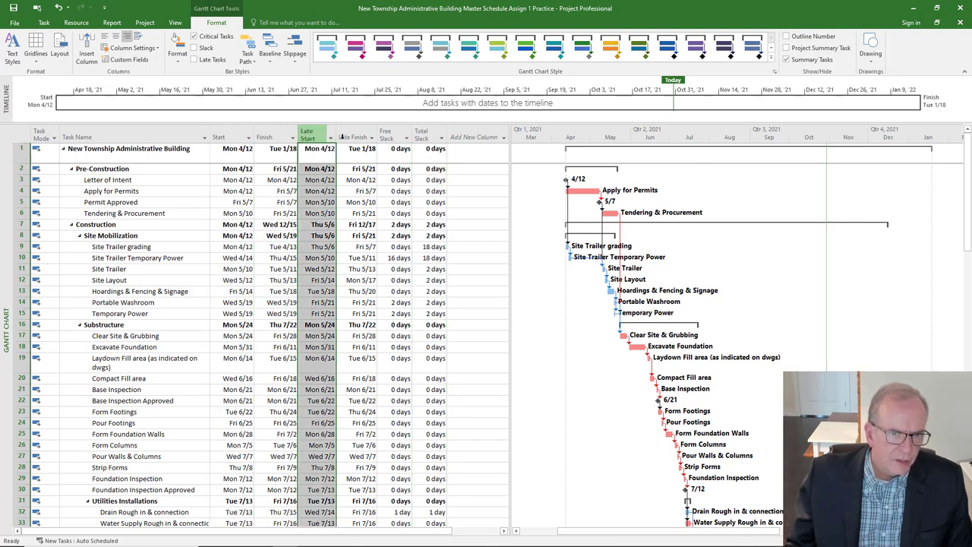
pyautogui.click(355, 136)
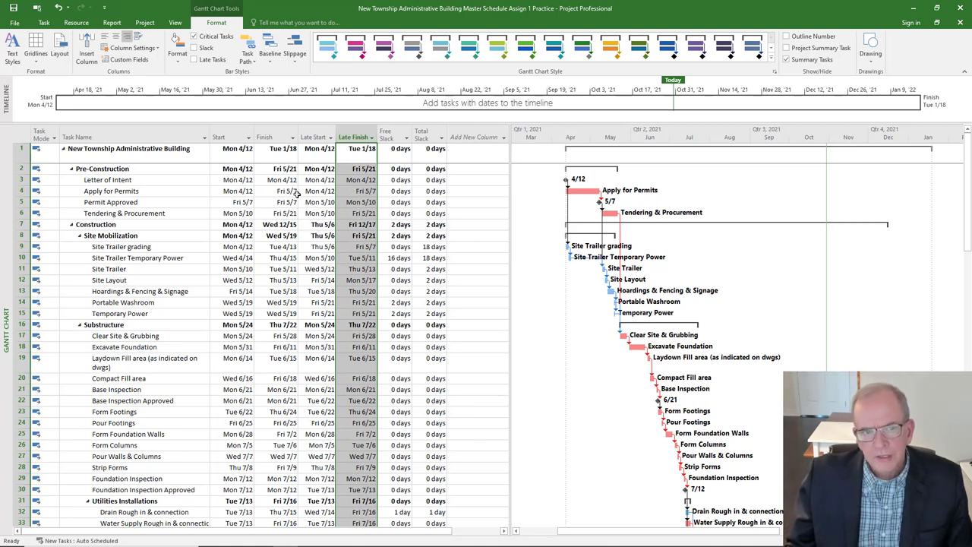
pyautogui.moveTo(322, 198)
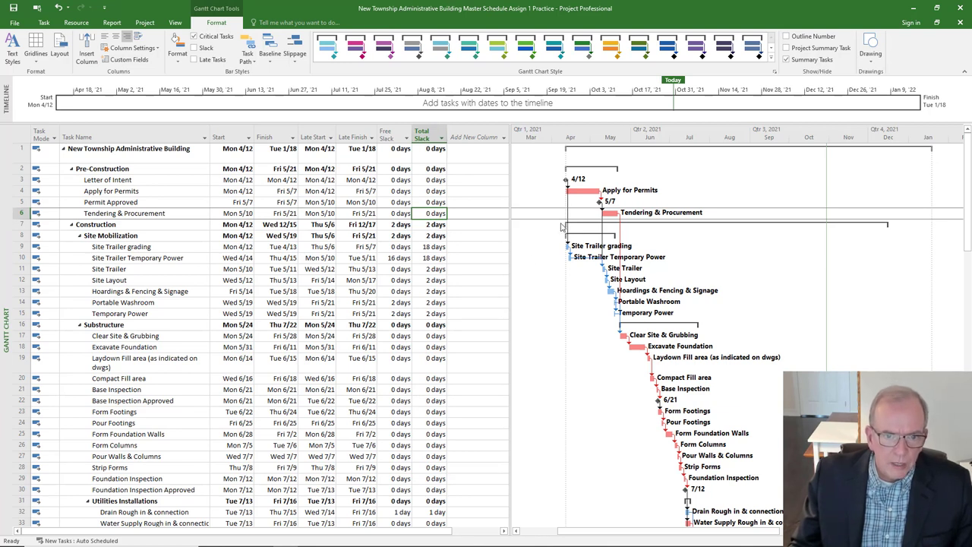
pyautogui.moveTo(535, 216)
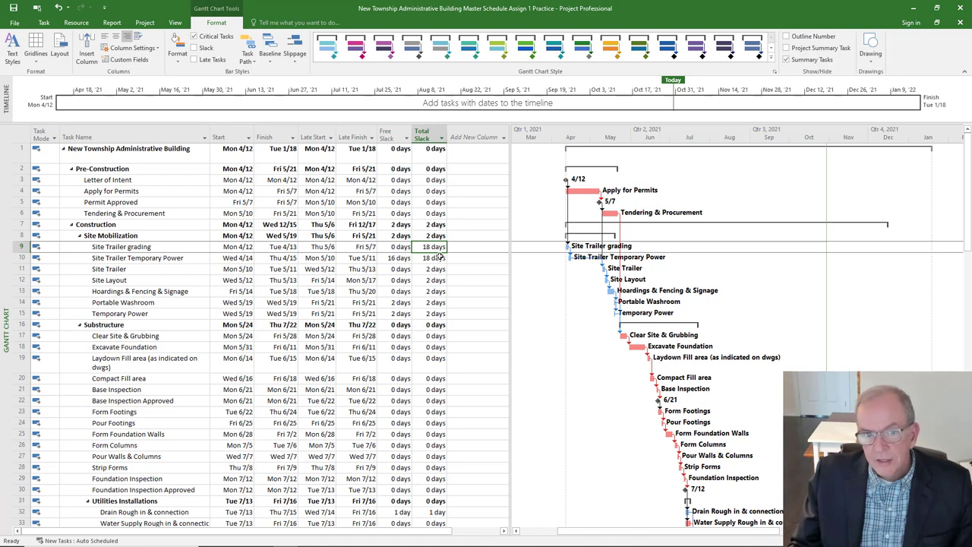
pyautogui.moveTo(583, 240)
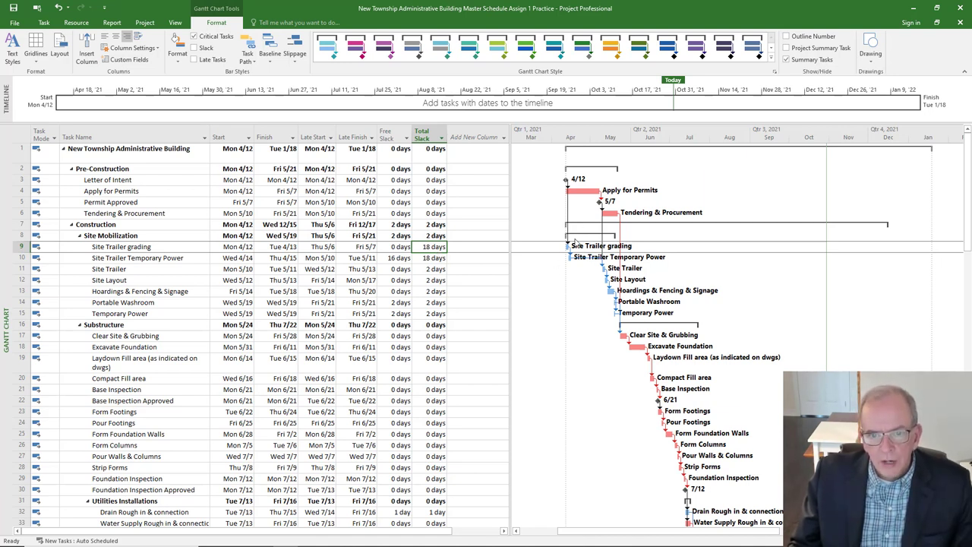
pyautogui.moveTo(563, 267)
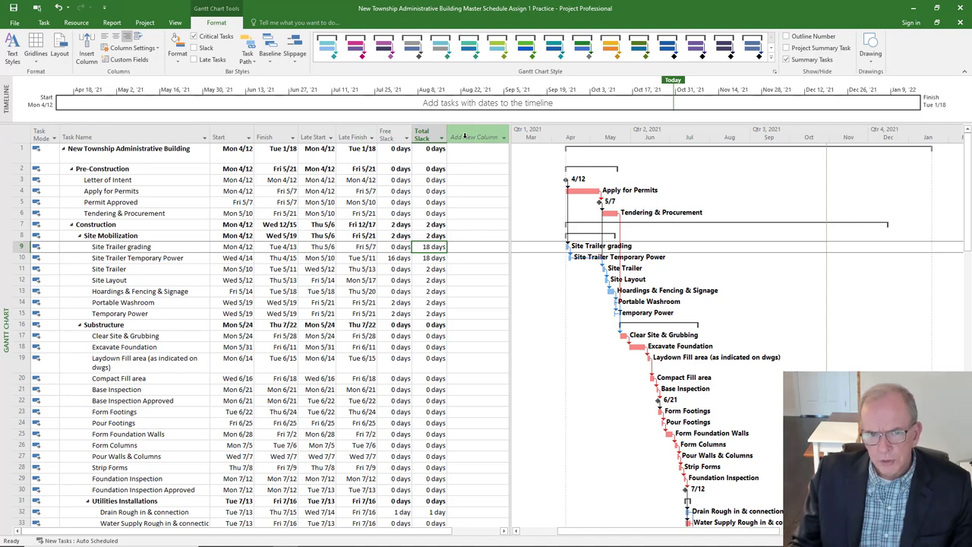
# Step: Start a new column after Total Slack for the Duration field
pyautogui.click(474, 137)
pyautogui.write('date1')
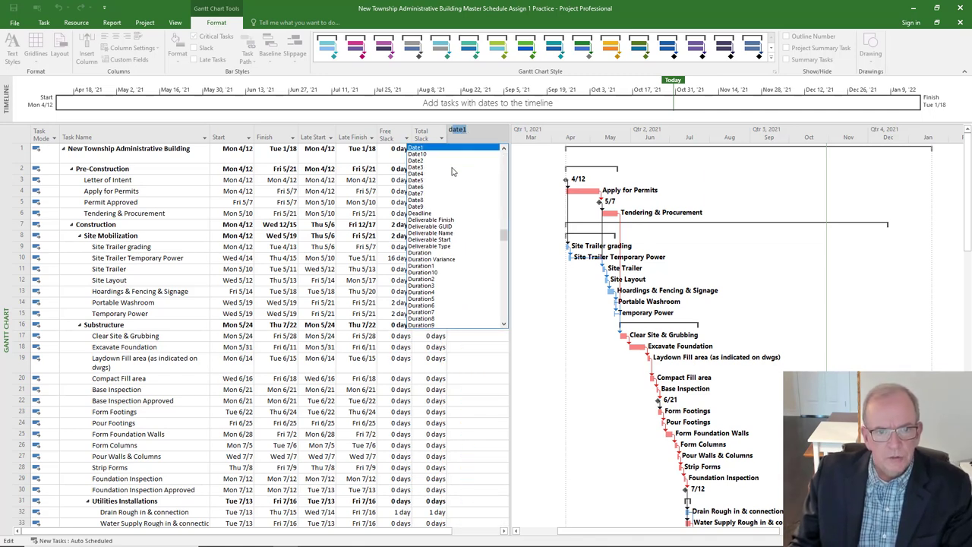
pyautogui.moveTo(428, 197)
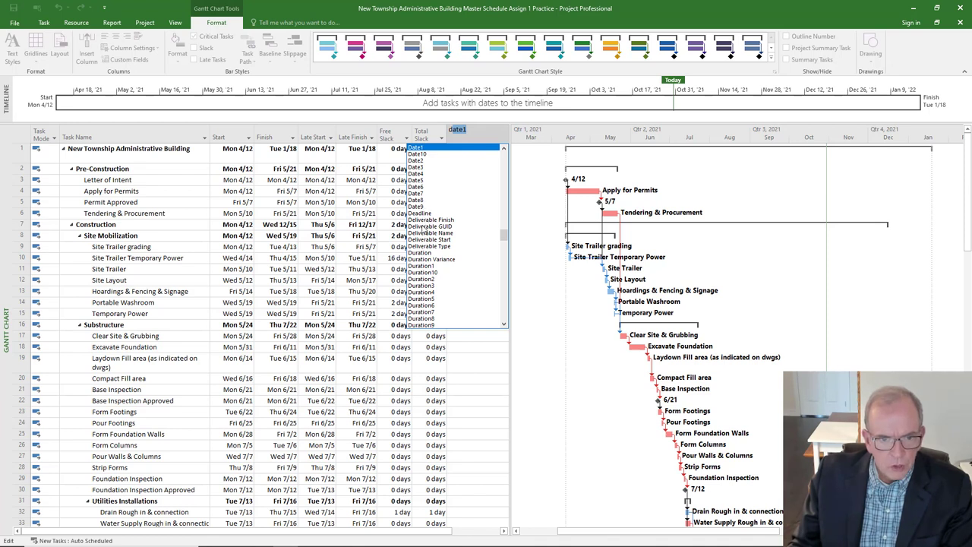
pyautogui.moveTo(423, 258)
pyautogui.write('Duration')
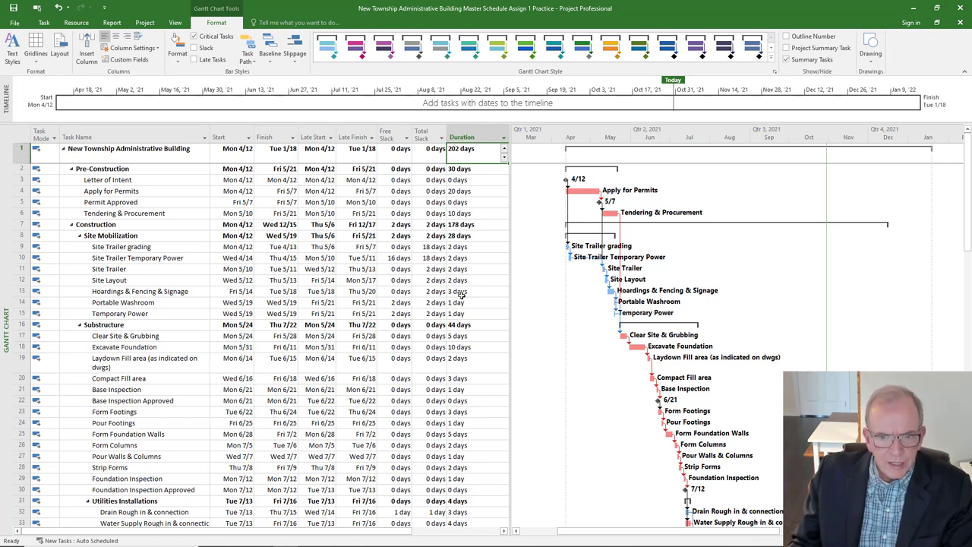
pyautogui.moveTo(554, 372)
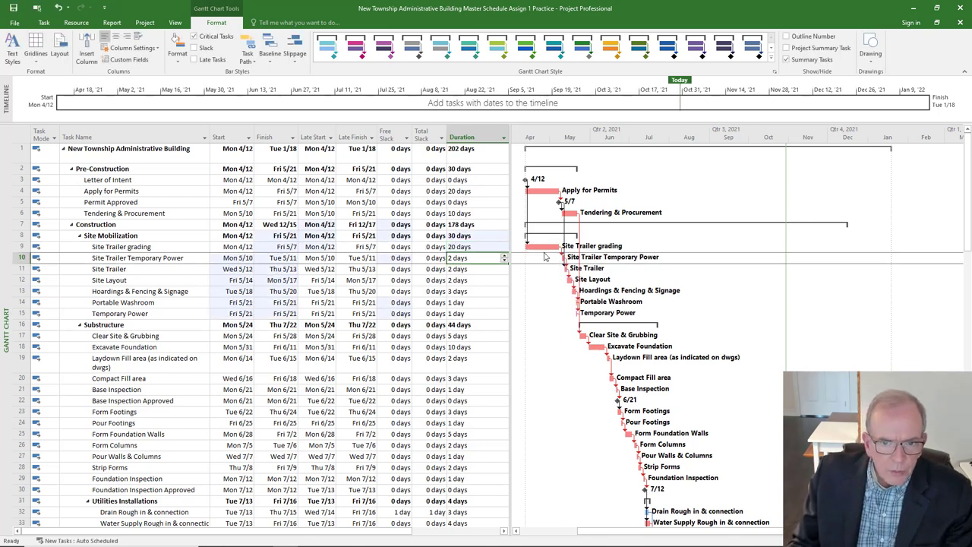
pyautogui.moveTo(585, 322)
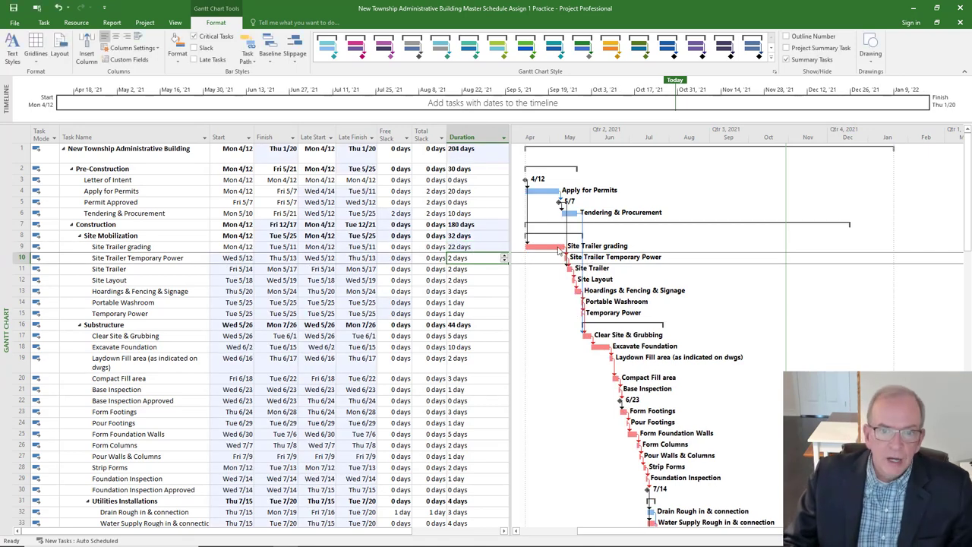
pyautogui.moveTo(576, 232)
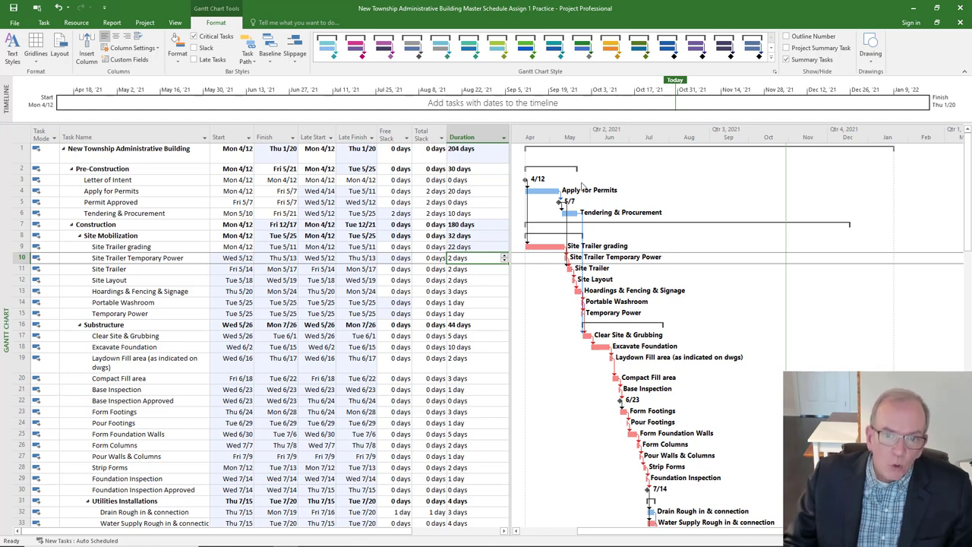
pyautogui.moveTo(559, 246)
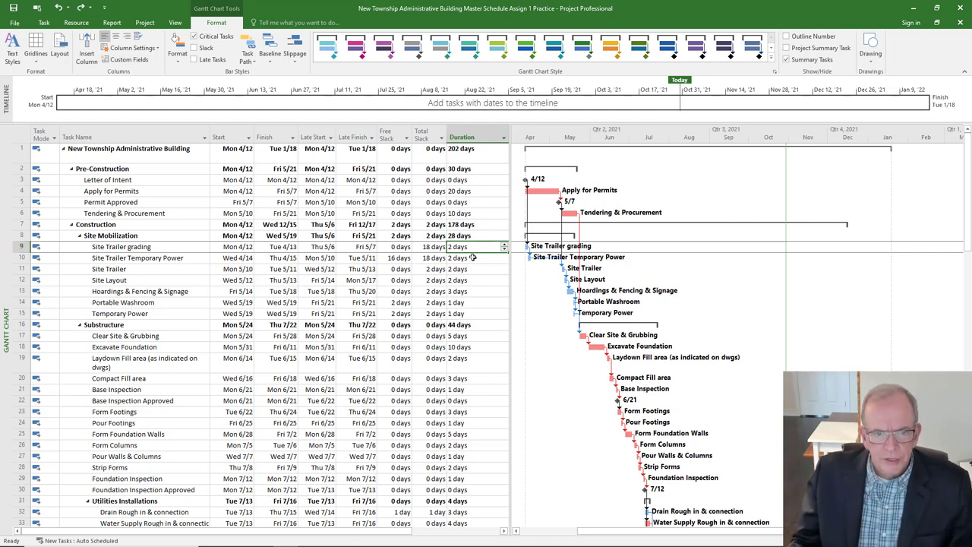
pyautogui.moveTo(392, 258)
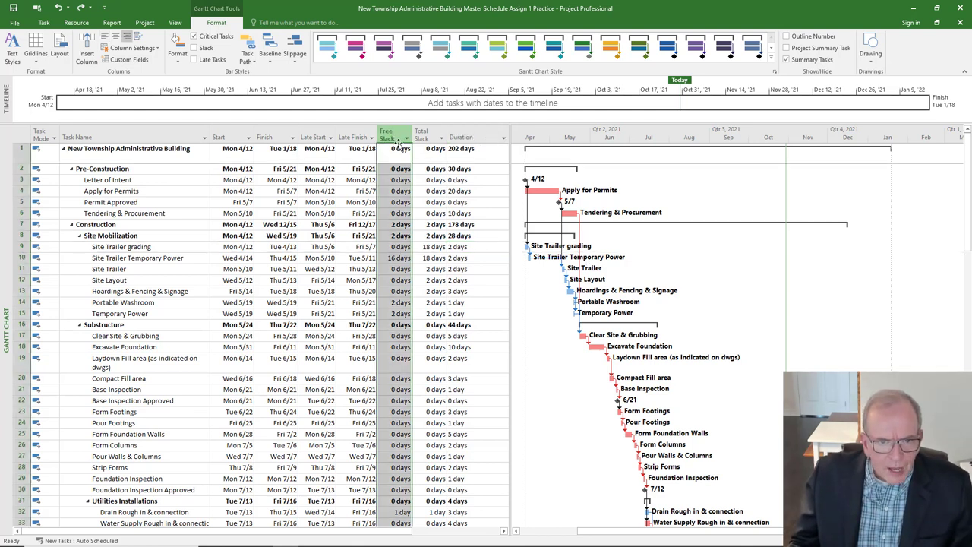
pyautogui.click(429, 134)
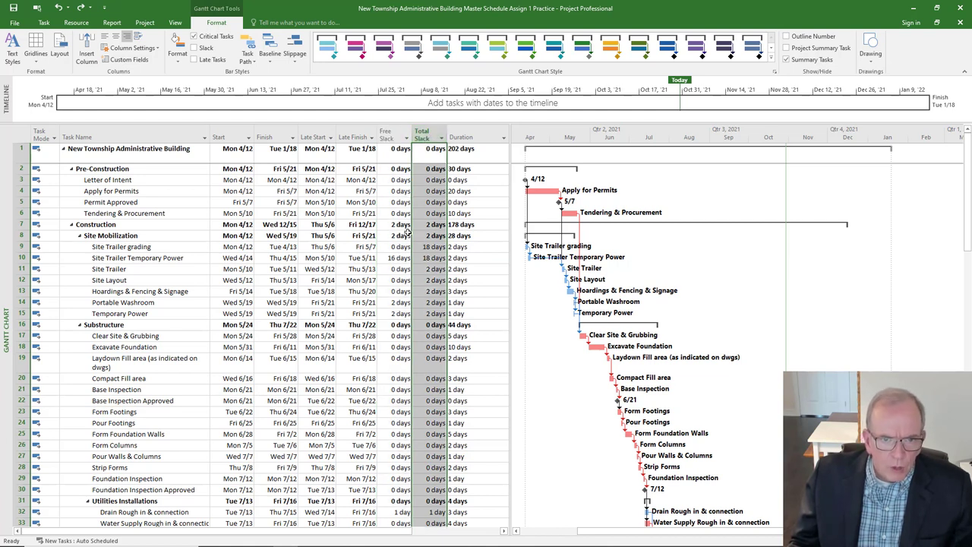
pyautogui.click(392, 135)
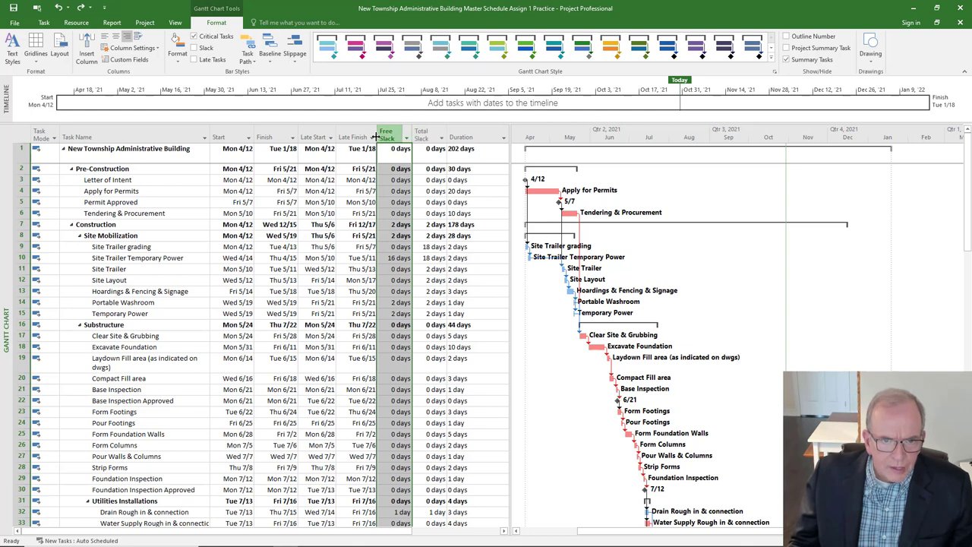
pyautogui.click(428, 134)
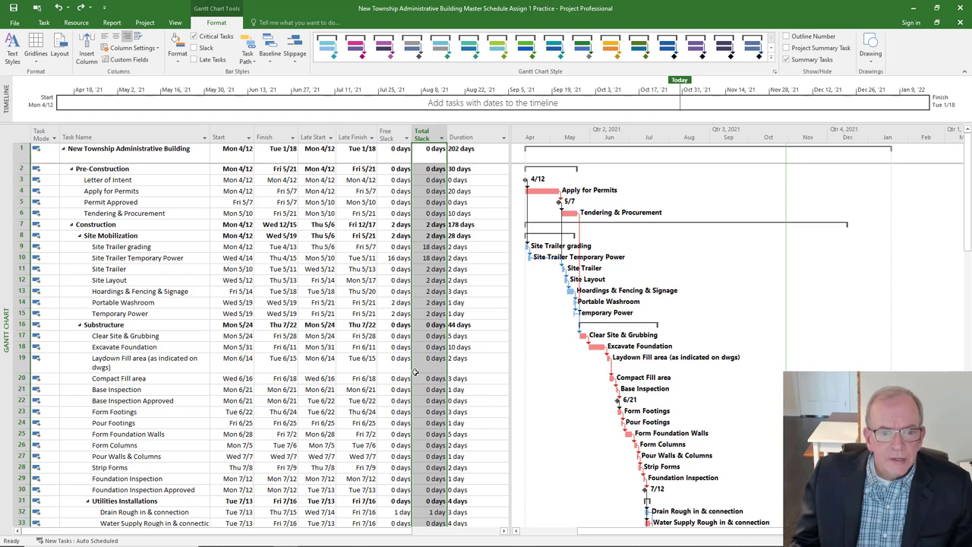
pyautogui.moveTo(396, 262)
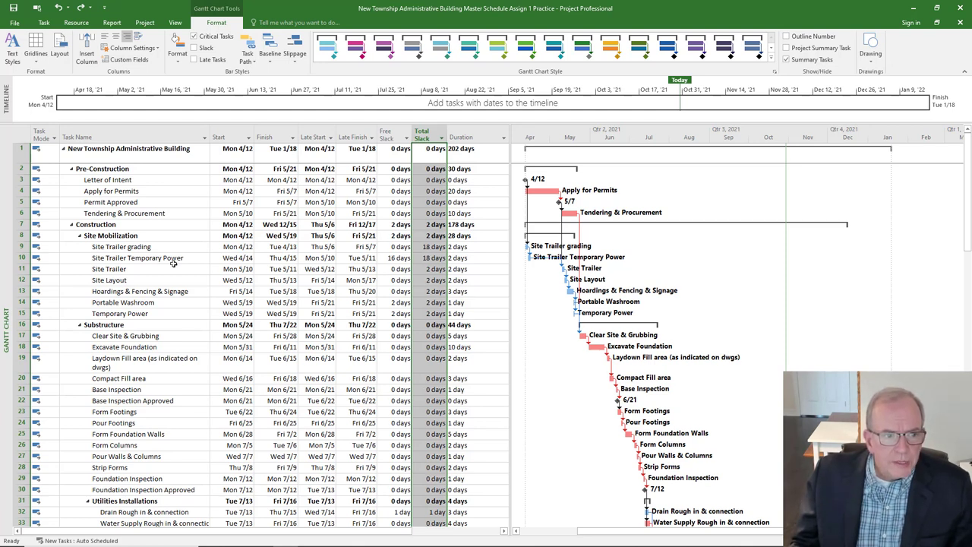
# Step: Lengthen Site Trailer Temporary Power to 18 days, then restore it to 2 days
pyautogui.click(137, 258)
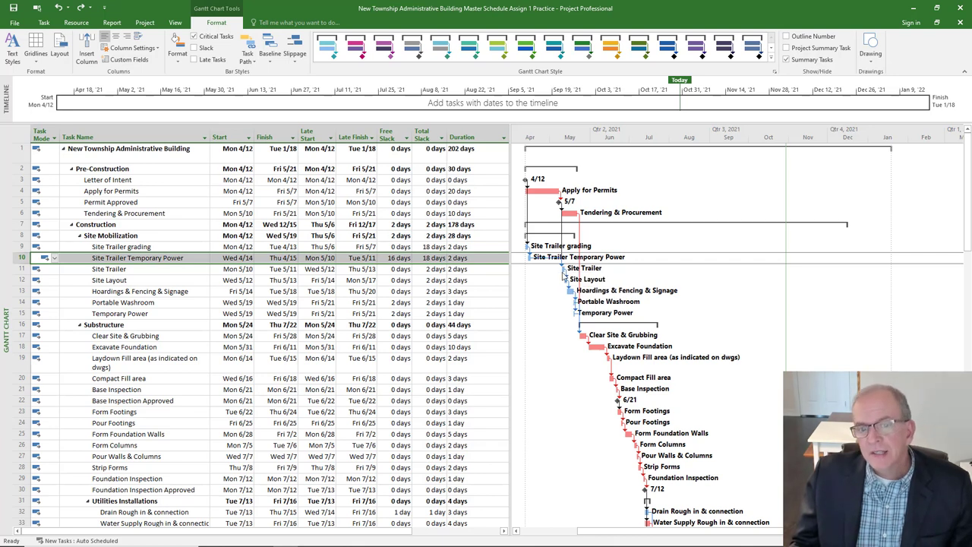
pyautogui.moveTo(575, 280)
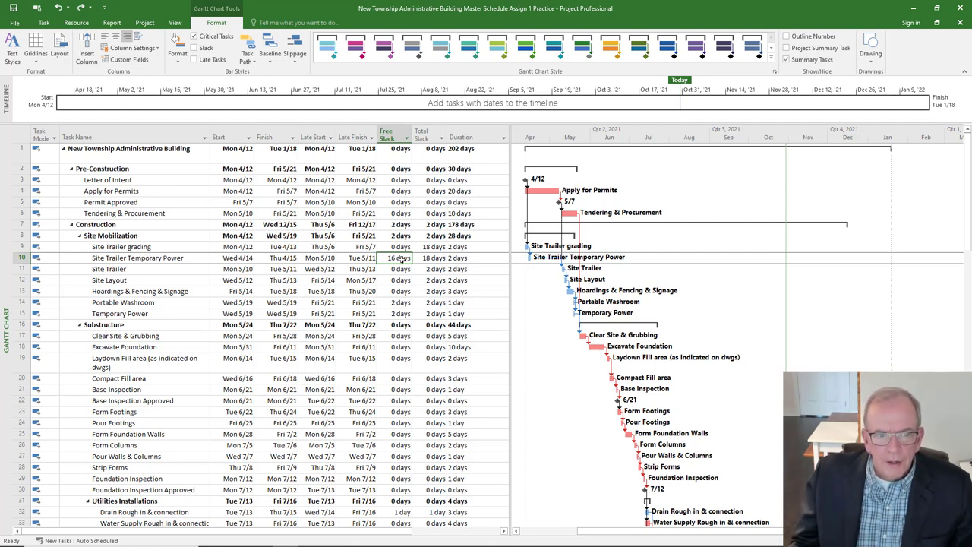
pyautogui.moveTo(465, 261)
pyautogui.write('18')
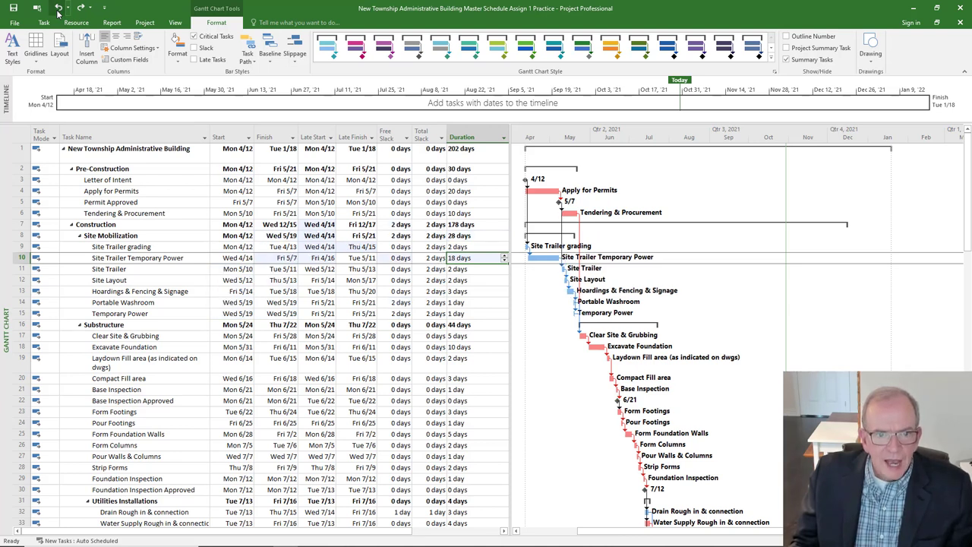
pyautogui.click(57, 9)
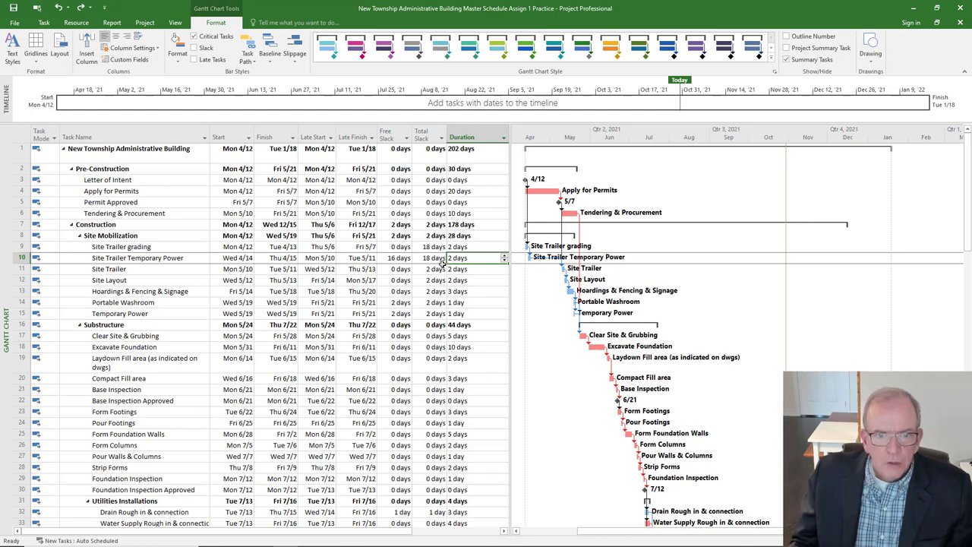
pyautogui.moveTo(534, 266)
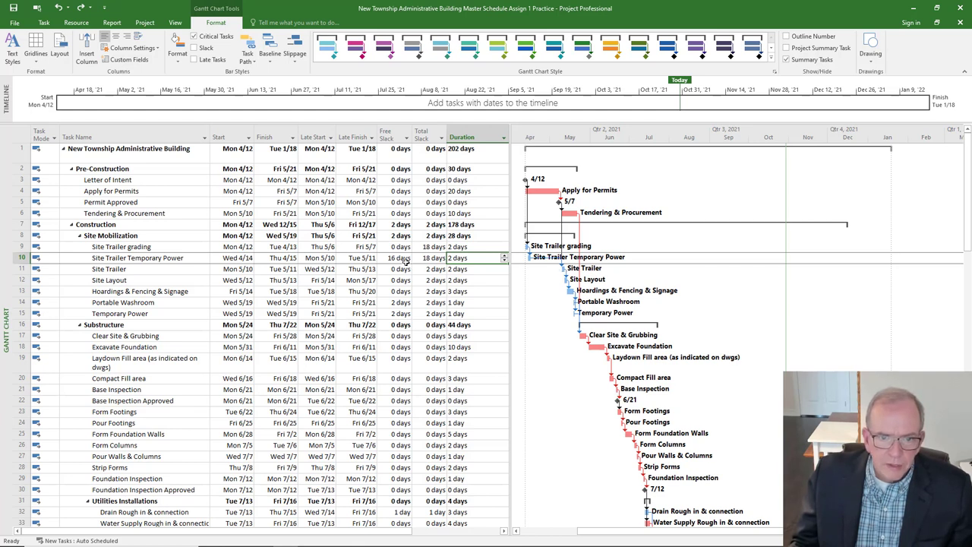
pyautogui.moveTo(562, 286)
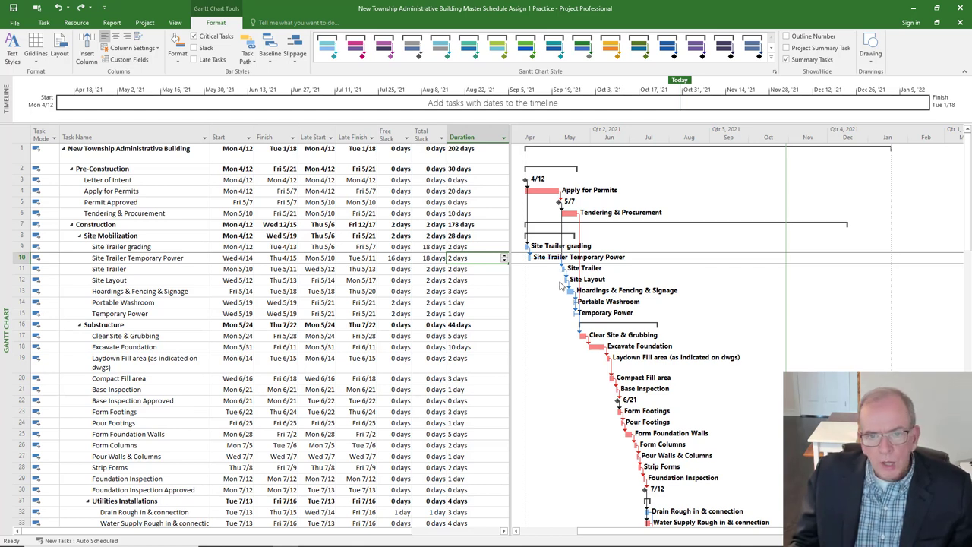
pyautogui.moveTo(556, 285)
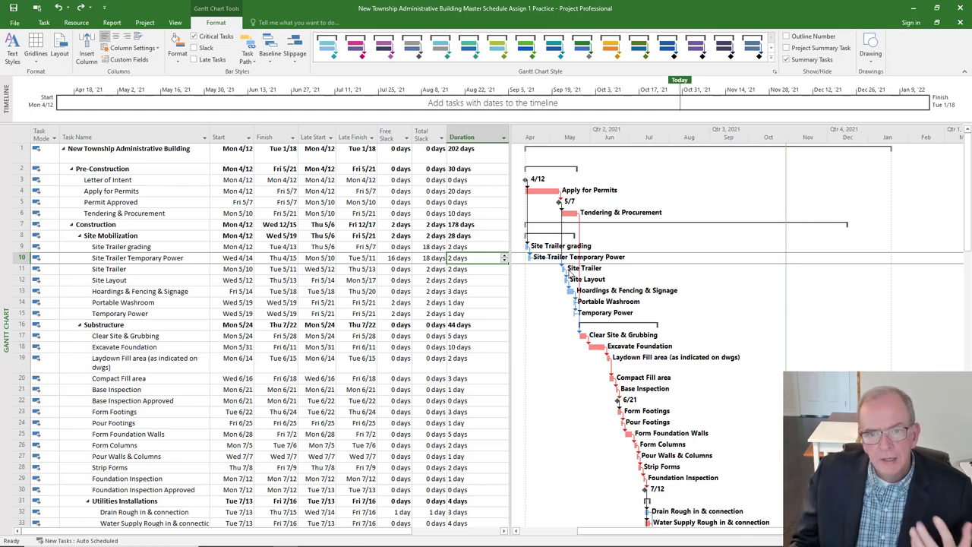
pyautogui.moveTo(565, 271)
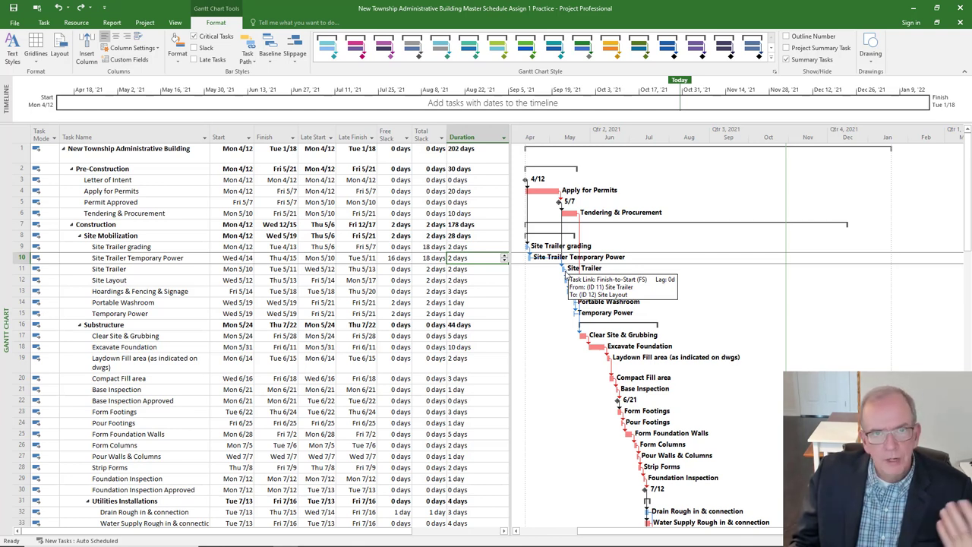
pyautogui.moveTo(565, 279)
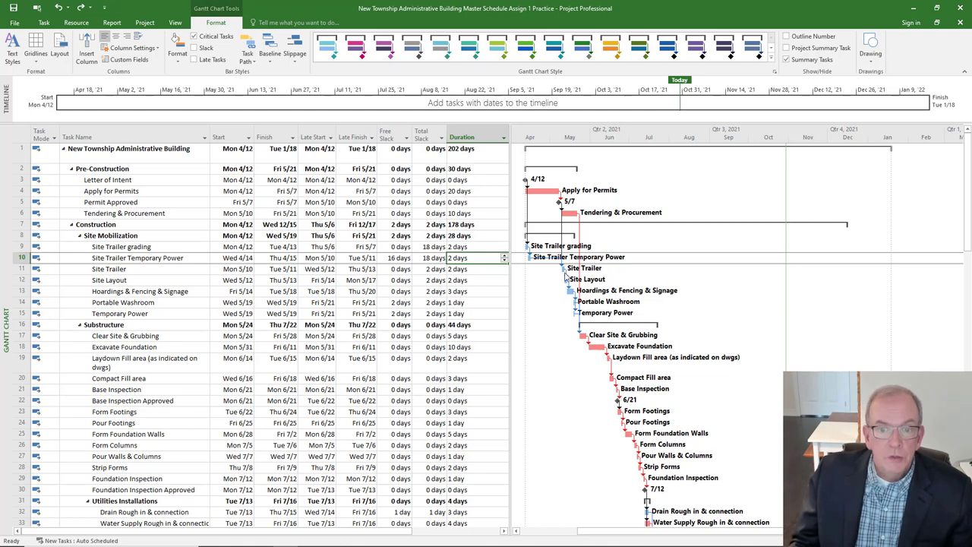
pyautogui.moveTo(568, 267)
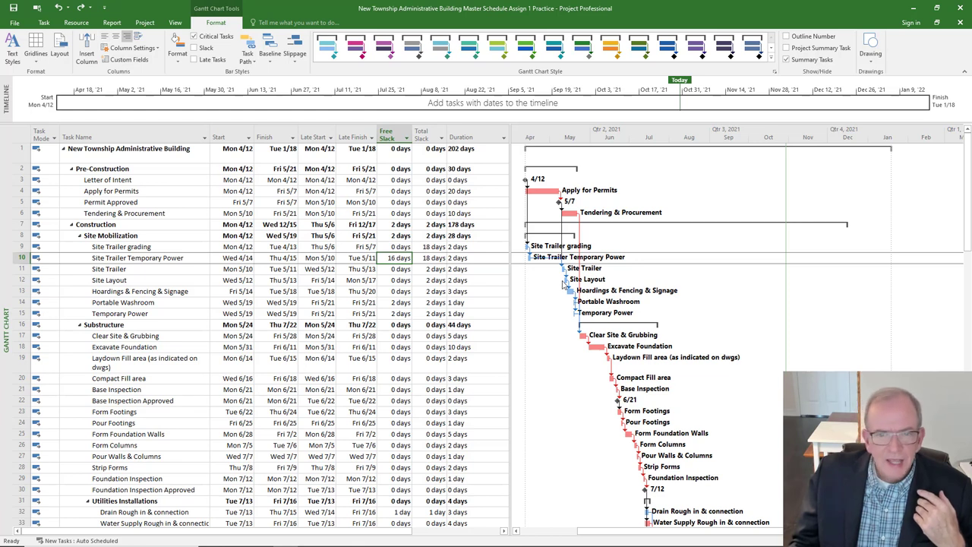
pyautogui.moveTo(564, 287)
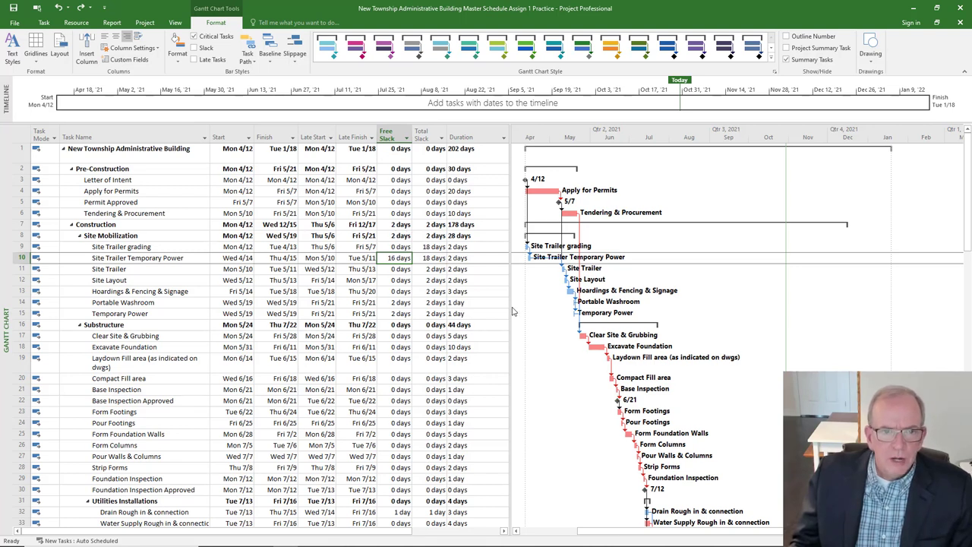
pyautogui.moveTo(517, 418)
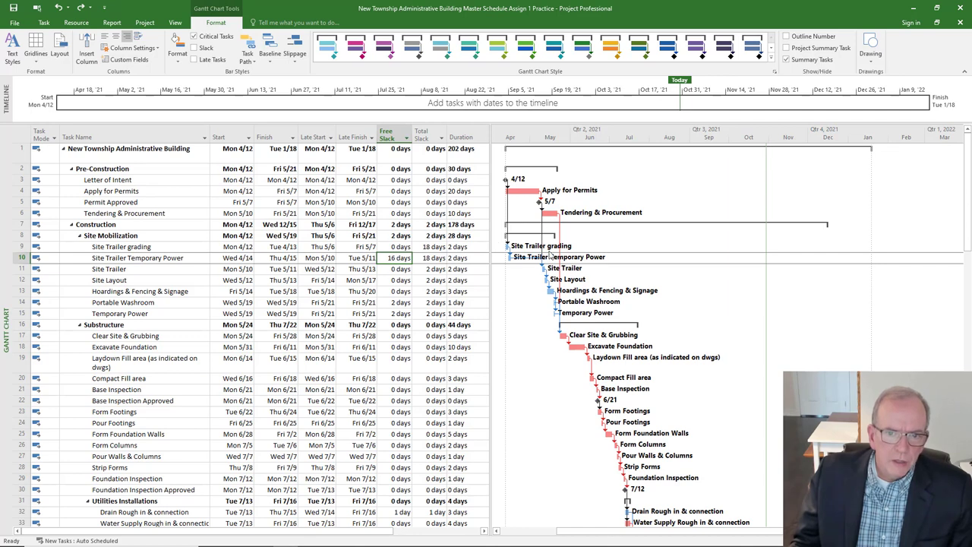
# Step: Scroll down the task sheet to the utility rough-ins through Backfill tasks
pyautogui.scroll(-3)
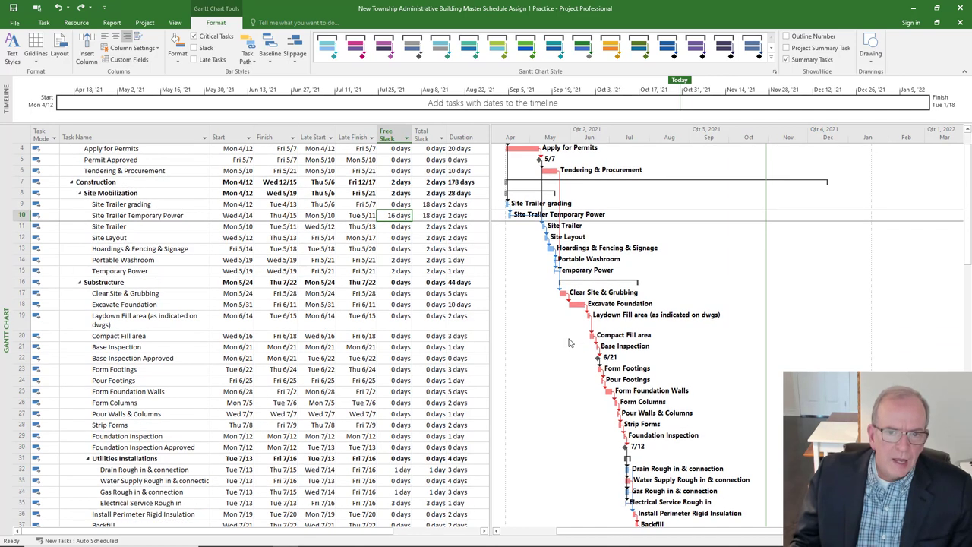
pyautogui.moveTo(526, 220)
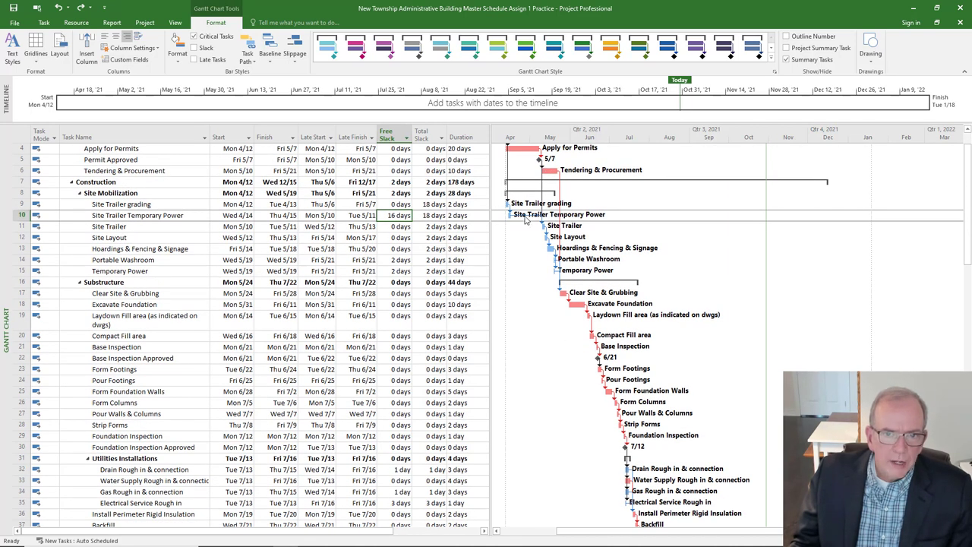
pyautogui.moveTo(553, 270)
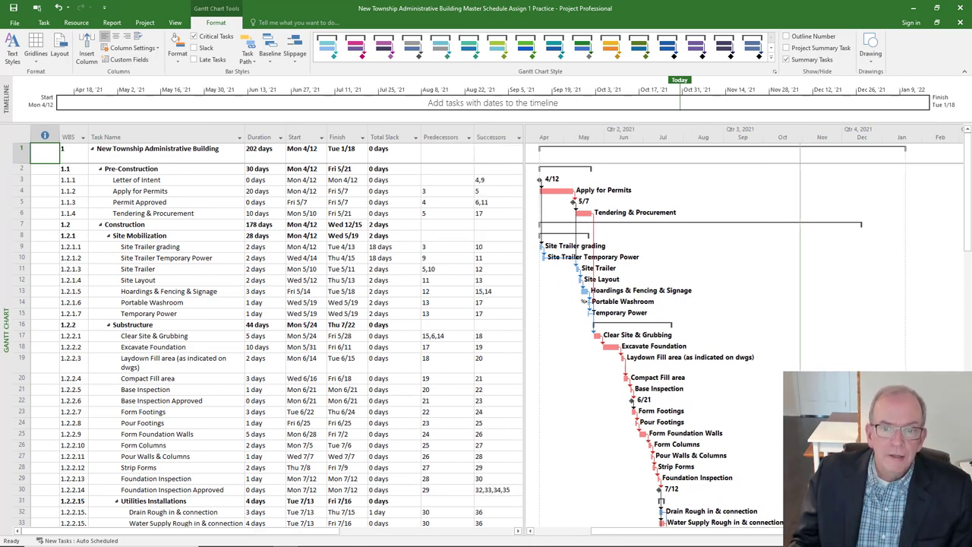
pyautogui.moveTo(589, 310)
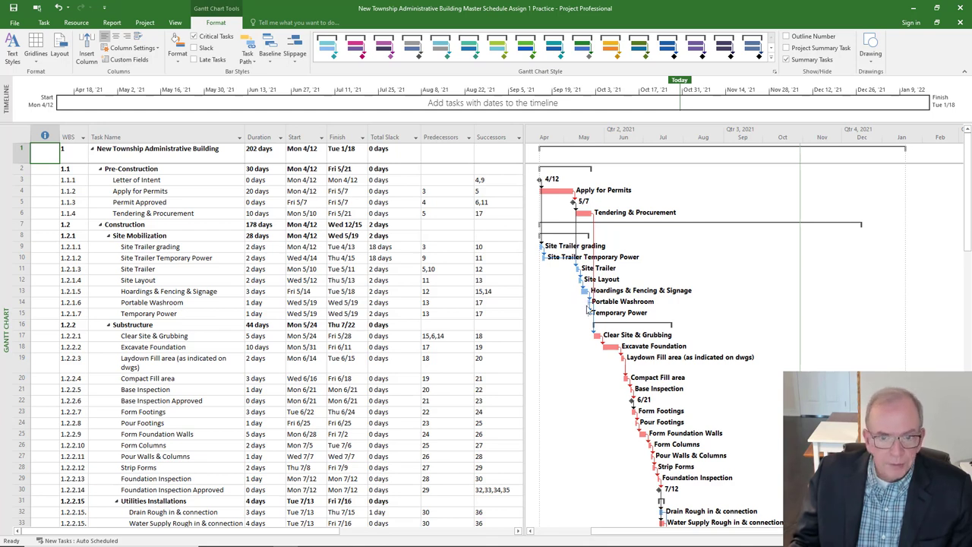
pyautogui.moveTo(580, 307)
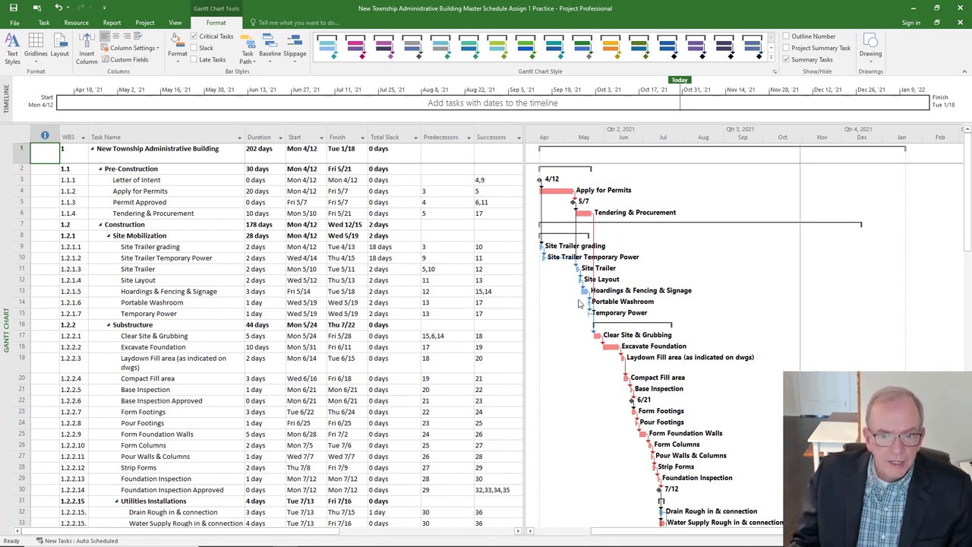
pyautogui.moveTo(517, 292)
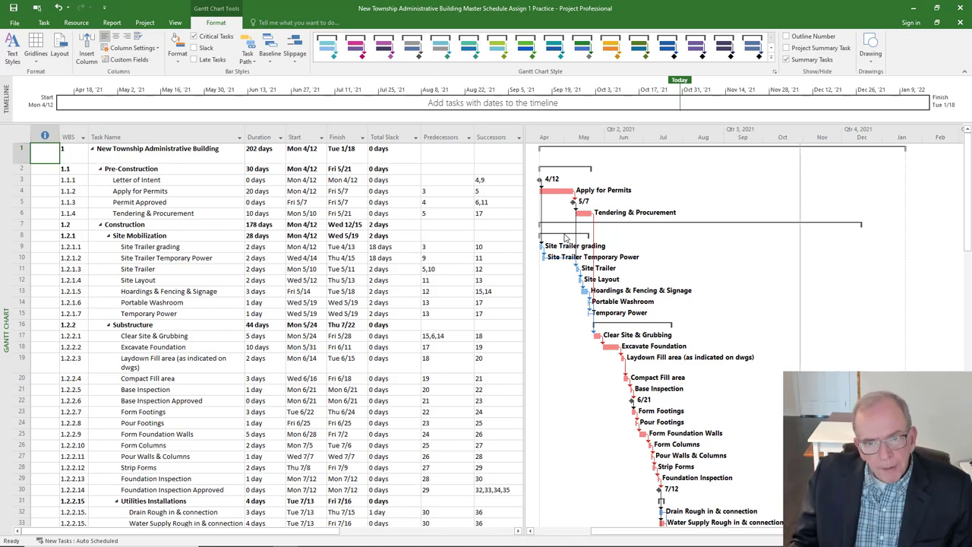
pyautogui.scroll(-3)
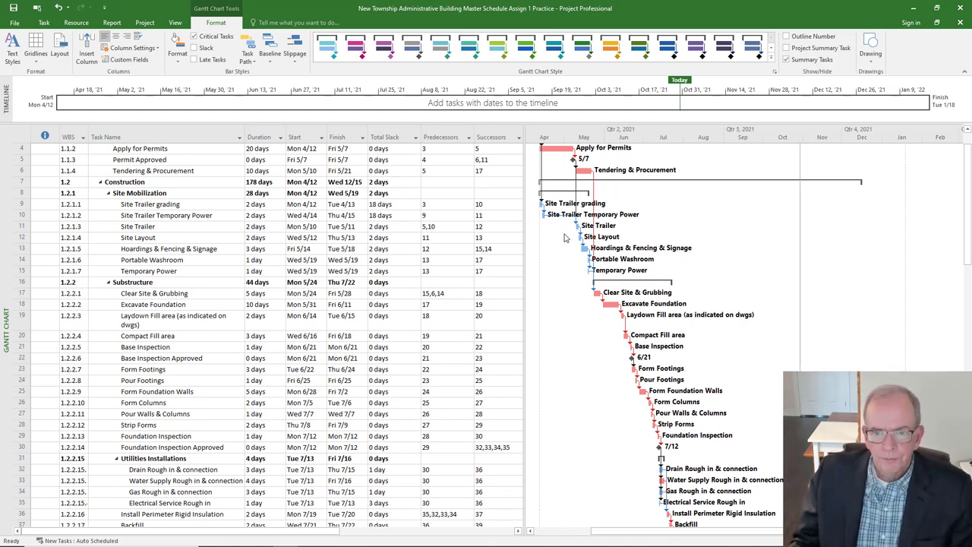
pyautogui.scroll(-3)
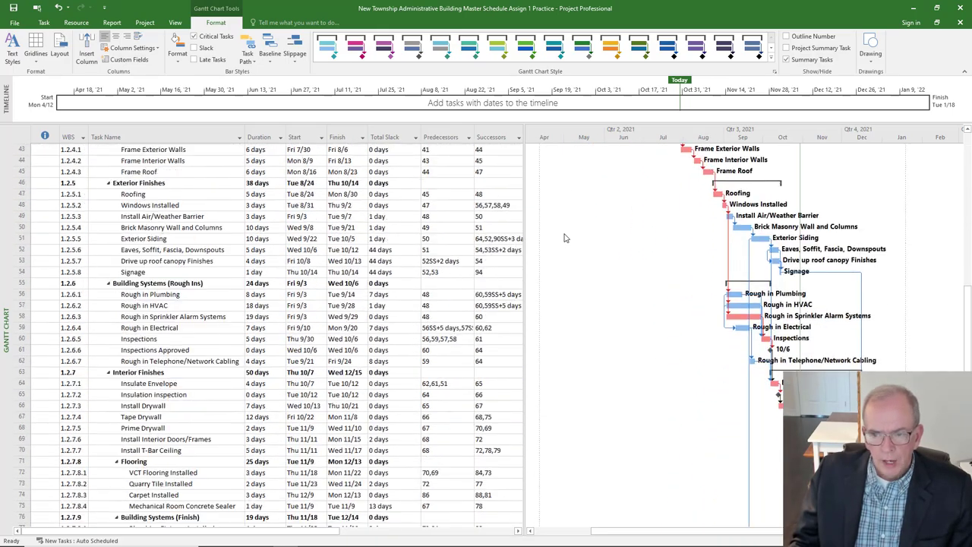
pyautogui.scroll(-3)
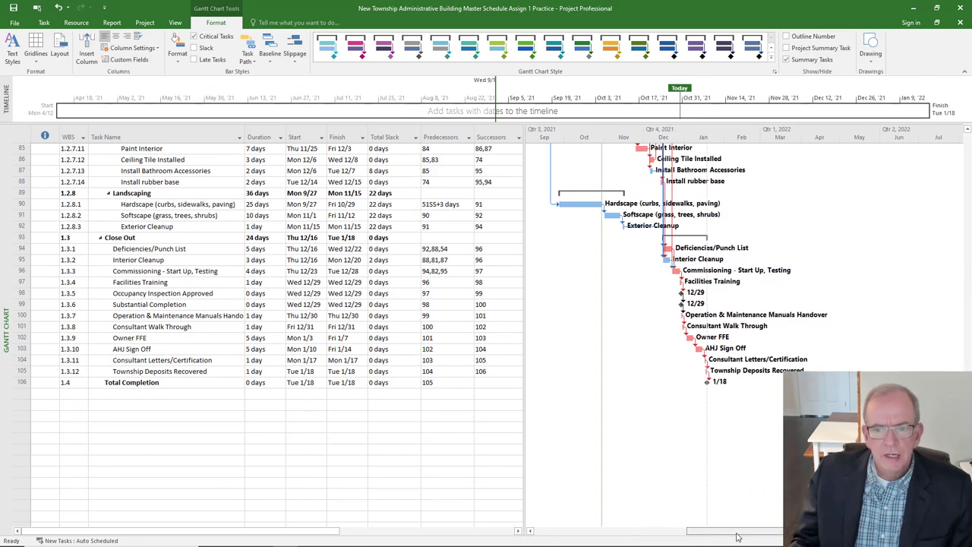
pyautogui.scroll(3)
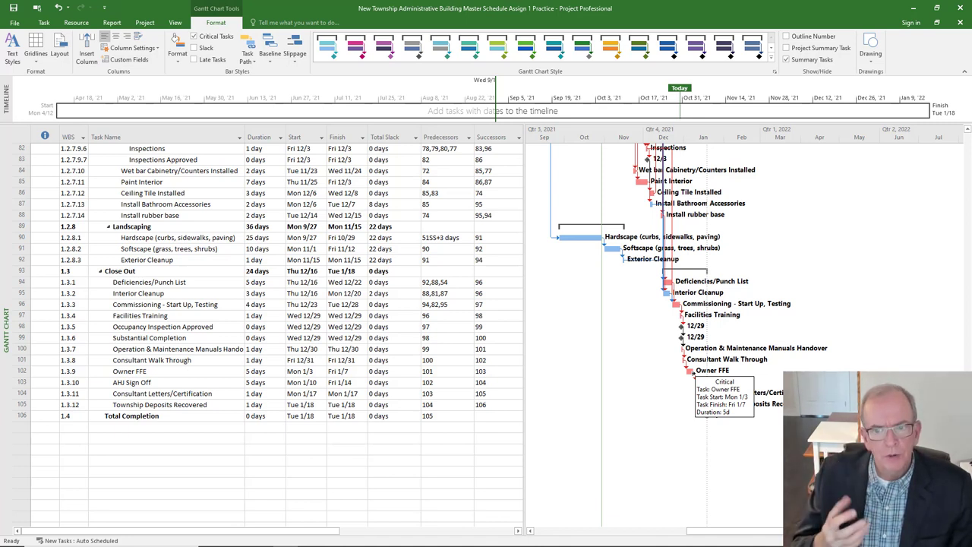
pyautogui.moveTo(679, 444)
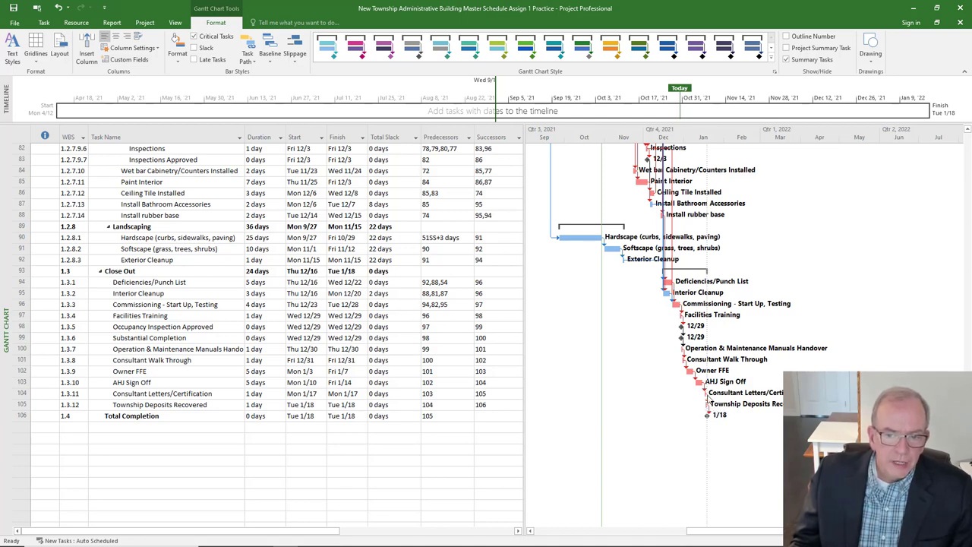
pyautogui.moveTo(720, 398)
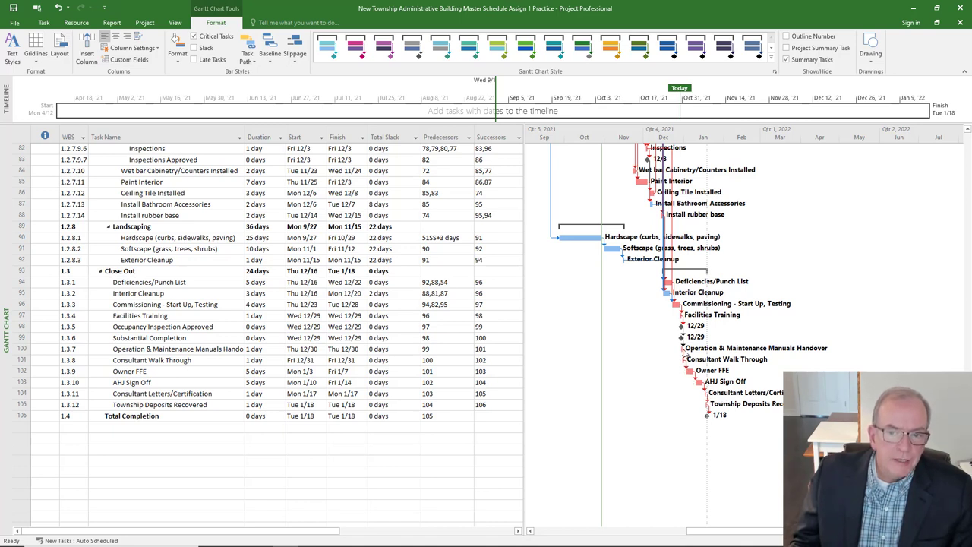
pyautogui.moveTo(681, 337)
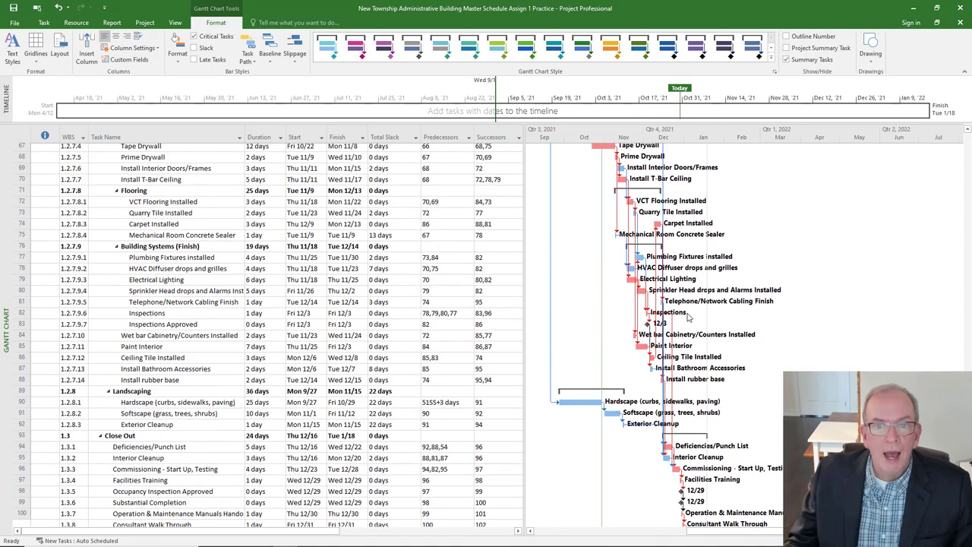
# Step: Return to the top of the schedule and bring up the View ribbon commands
pyautogui.scroll(3)
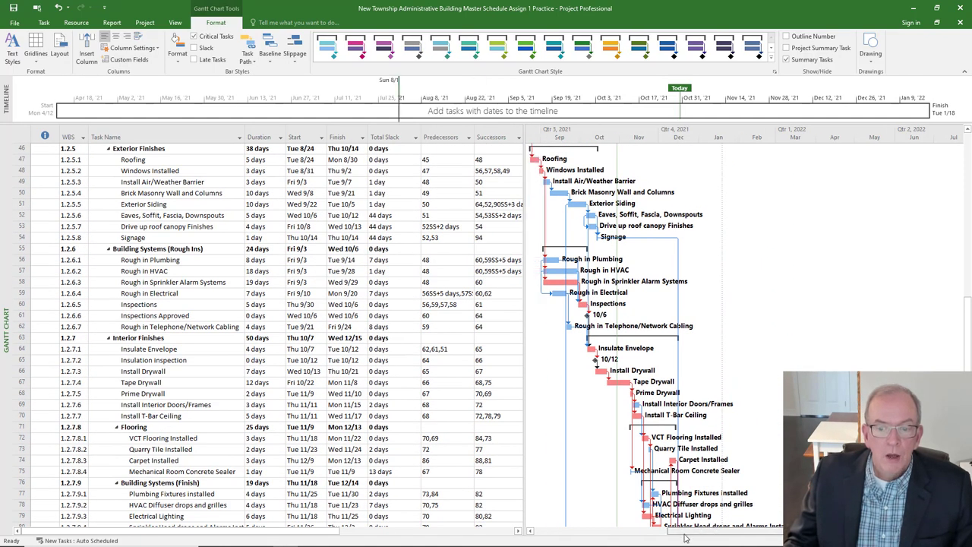
pyautogui.scroll(3)
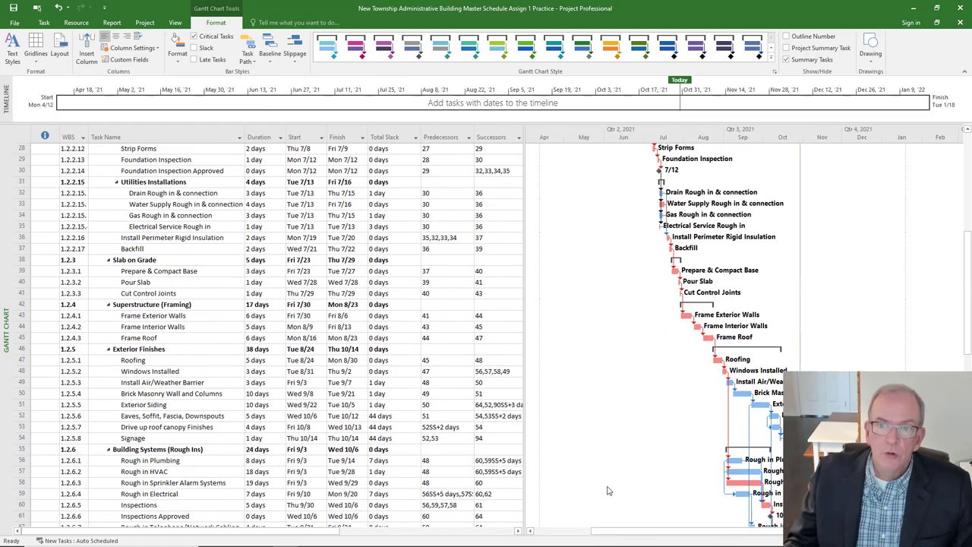
pyautogui.scroll(3)
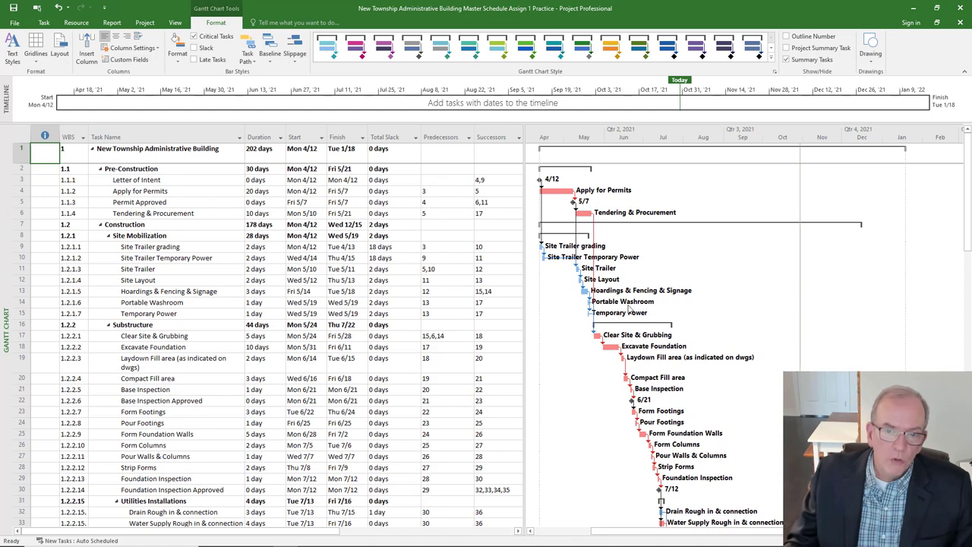
pyautogui.moveTo(604, 362)
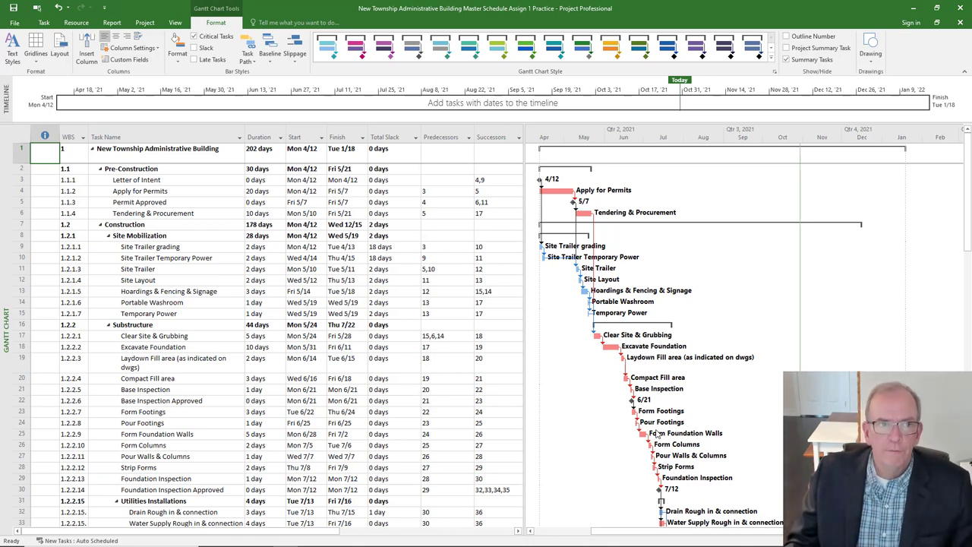
pyautogui.scroll(-3)
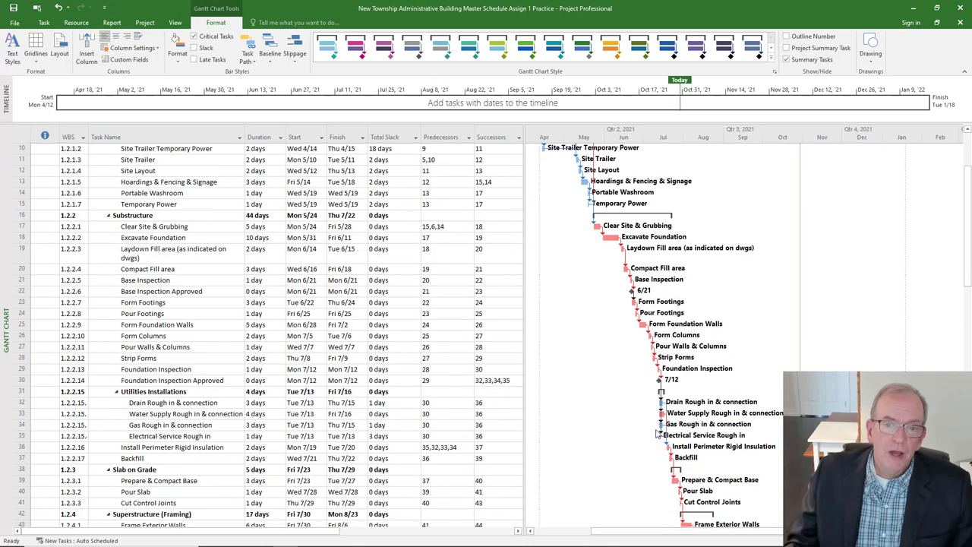
pyautogui.scroll(-3)
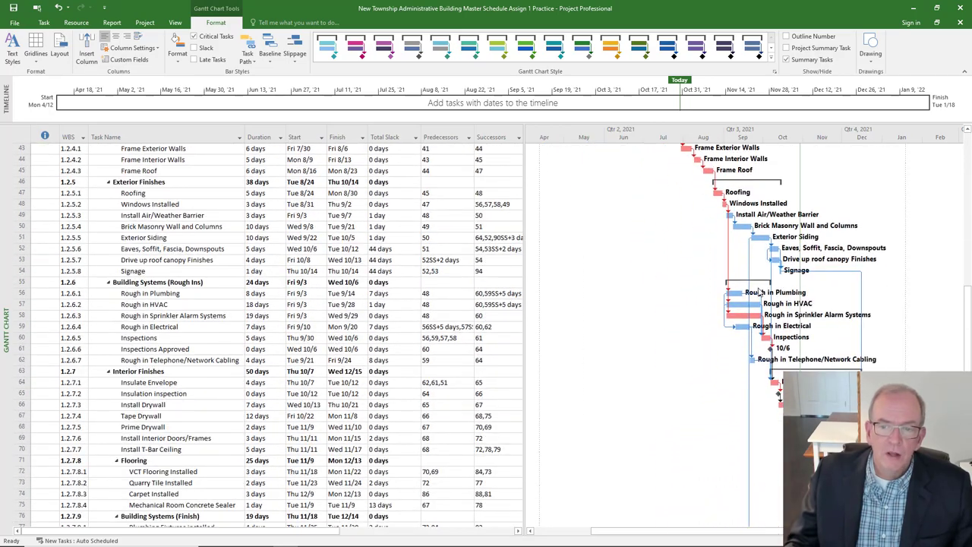
pyautogui.scroll(-3)
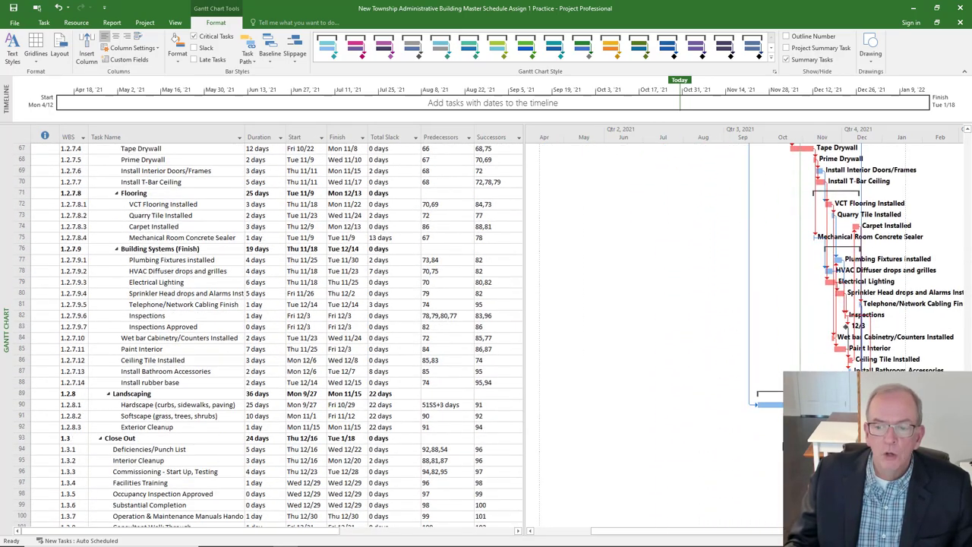
pyautogui.scroll(3)
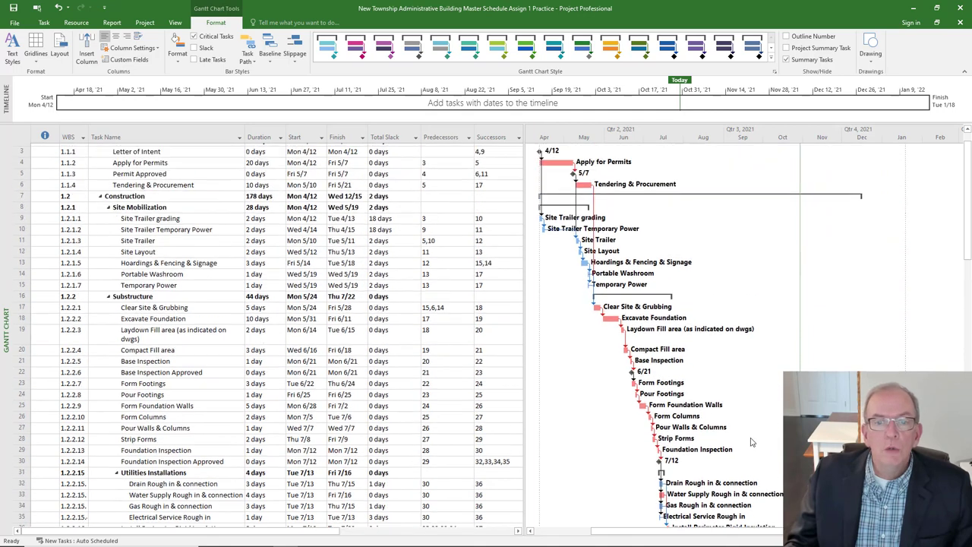
pyautogui.scroll(3)
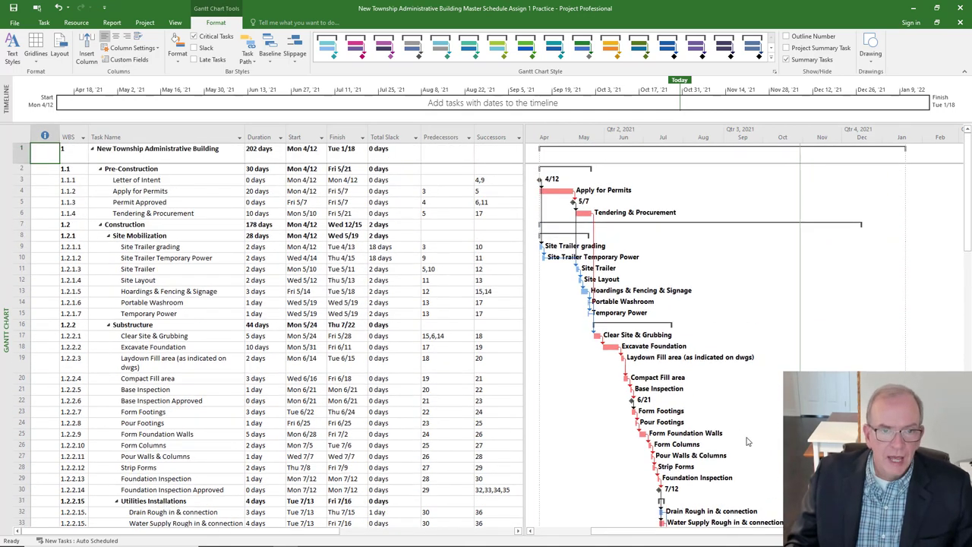
pyautogui.click(300, 137)
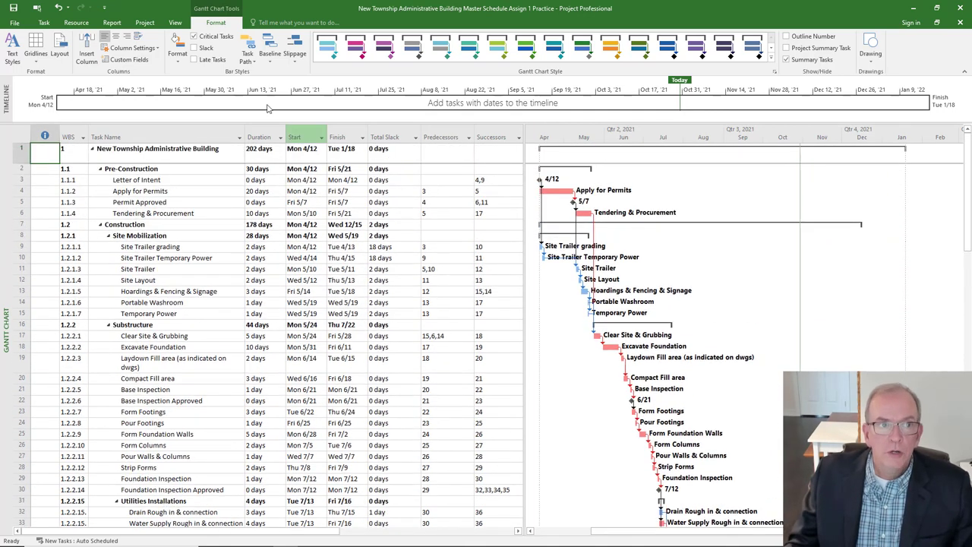
pyautogui.click(175, 23)
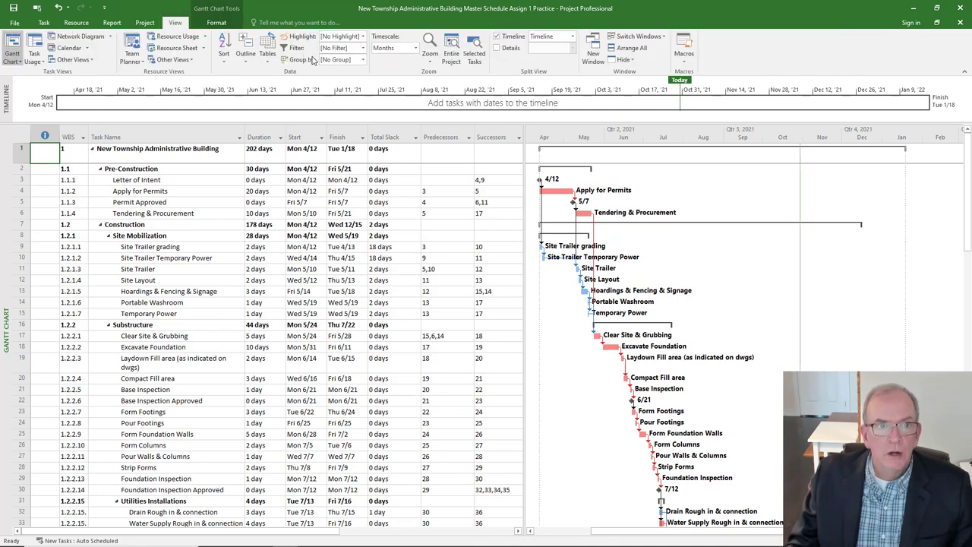
# Step: Apply the Critical filter and scroll through the critical-path tasks
pyautogui.click(361, 47)
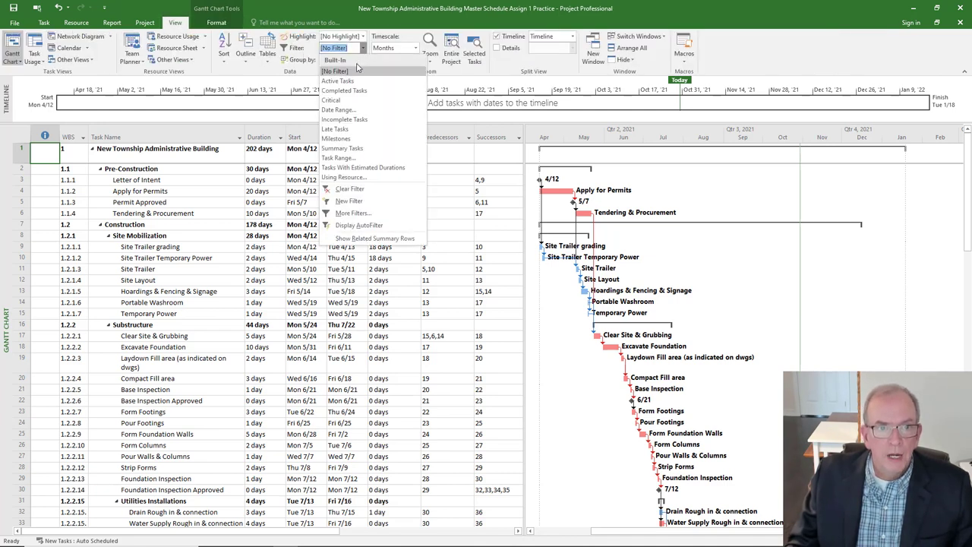
pyautogui.moveTo(331, 100)
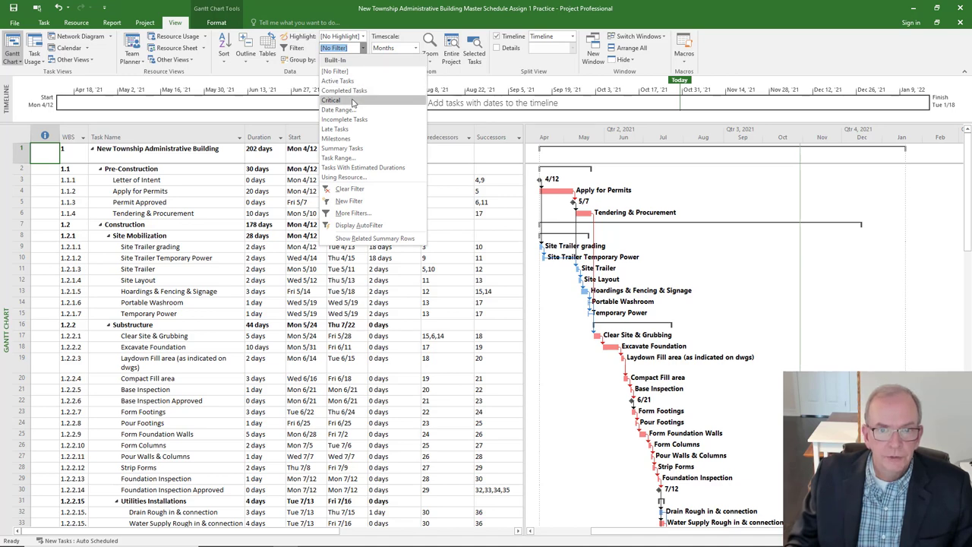
pyautogui.click(332, 101)
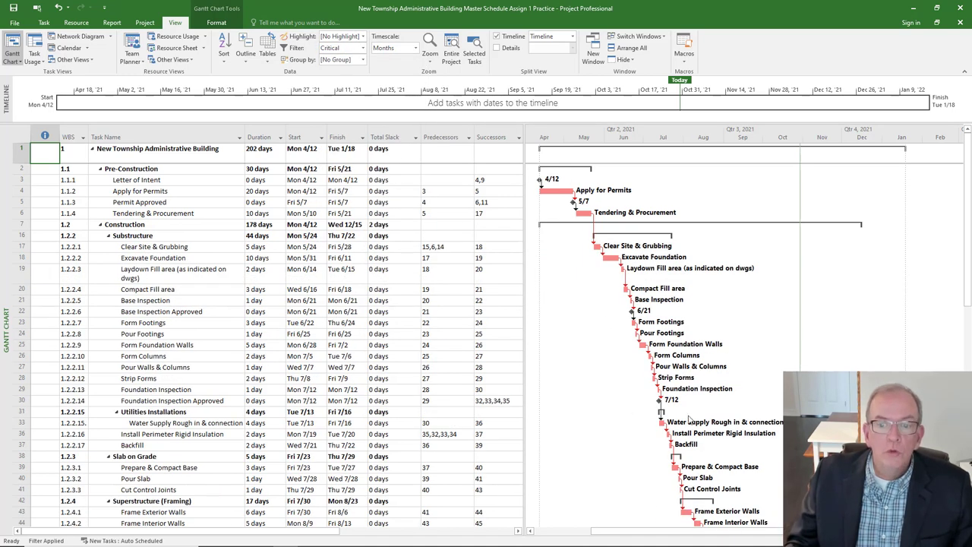
pyautogui.scroll(-3)
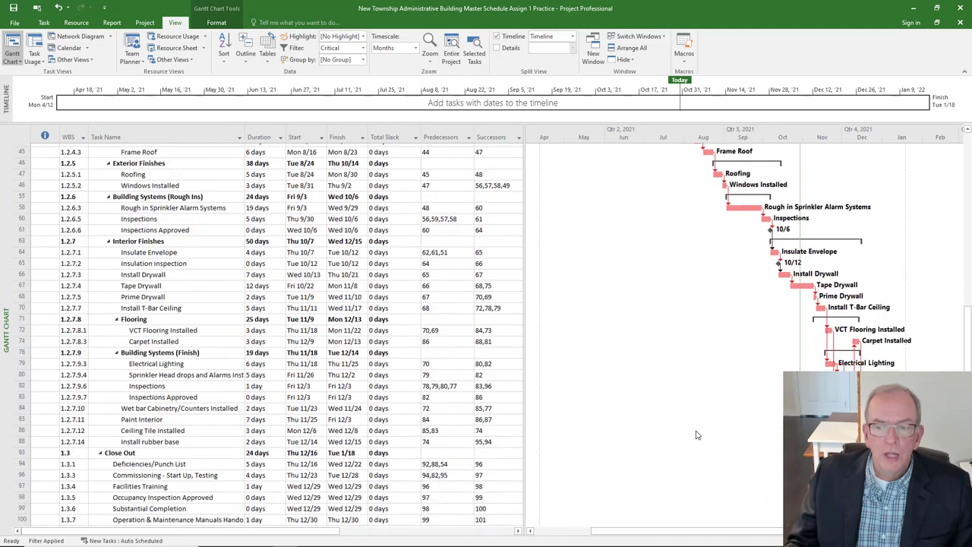
pyautogui.scroll(3)
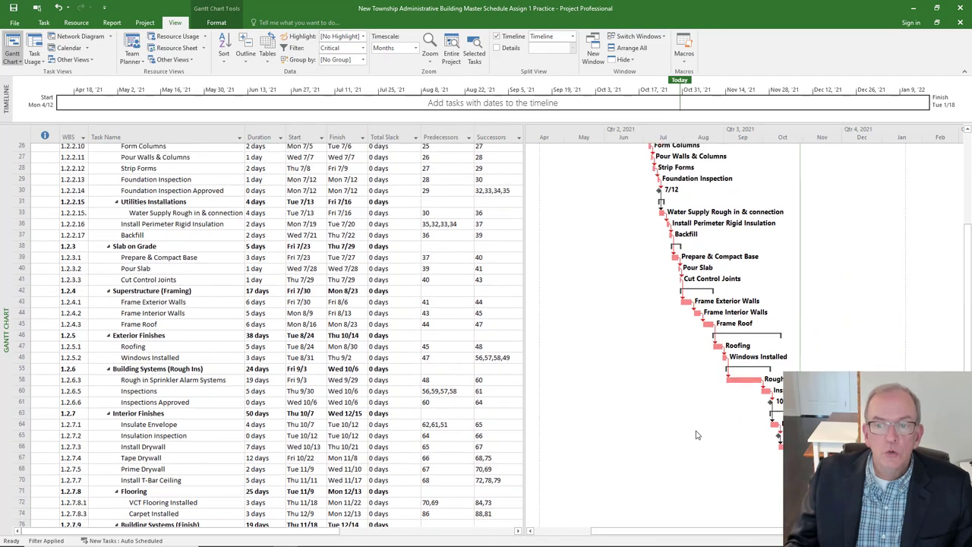
pyautogui.scroll(3)
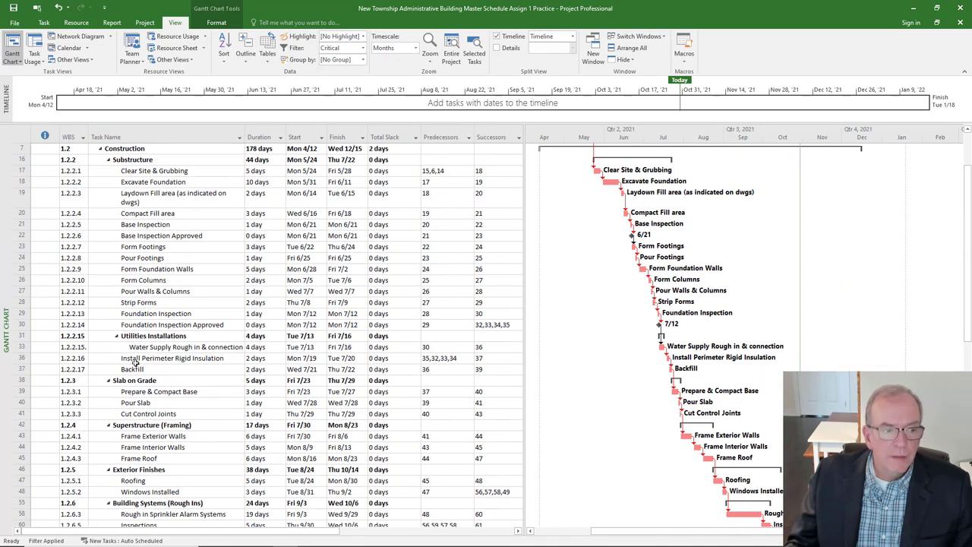
pyautogui.scroll(-3)
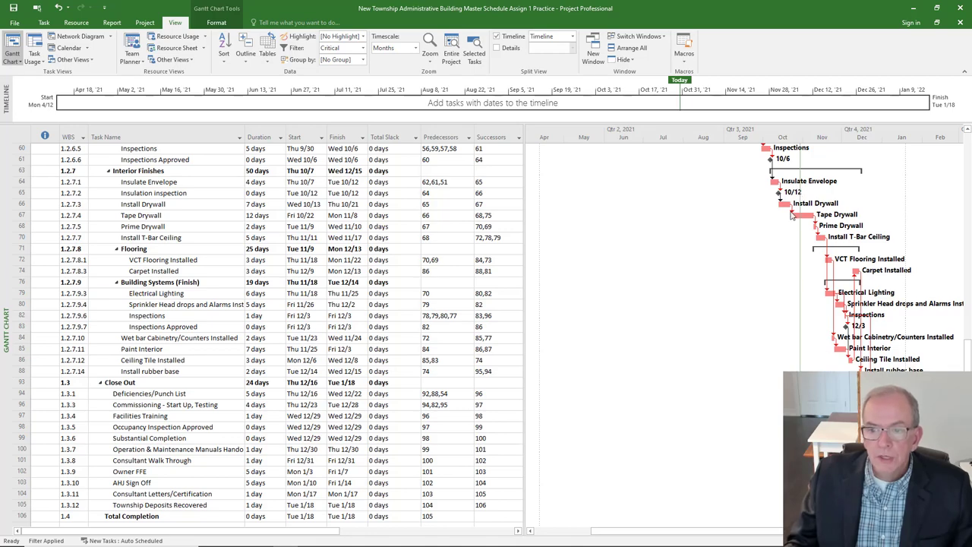
pyautogui.scroll(3)
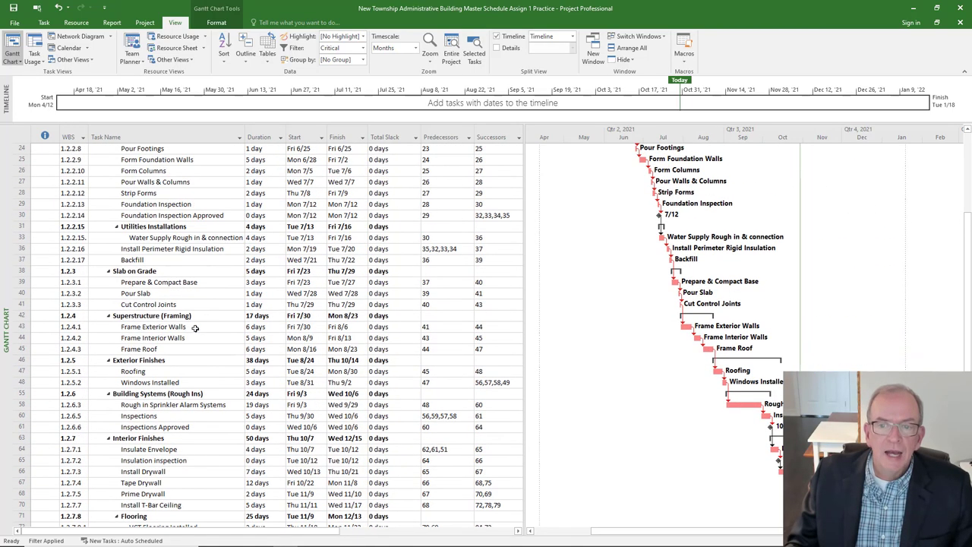
pyautogui.scroll(3)
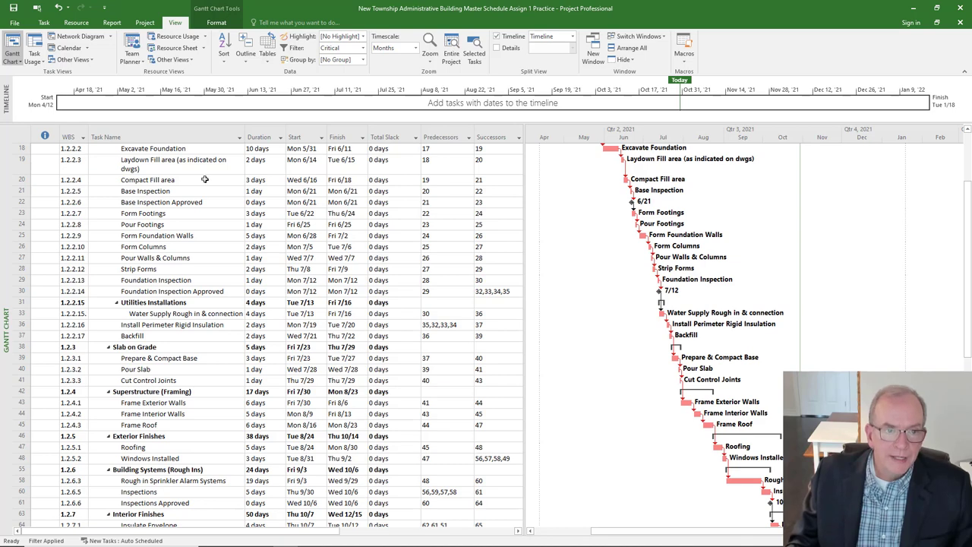
pyautogui.scroll(3)
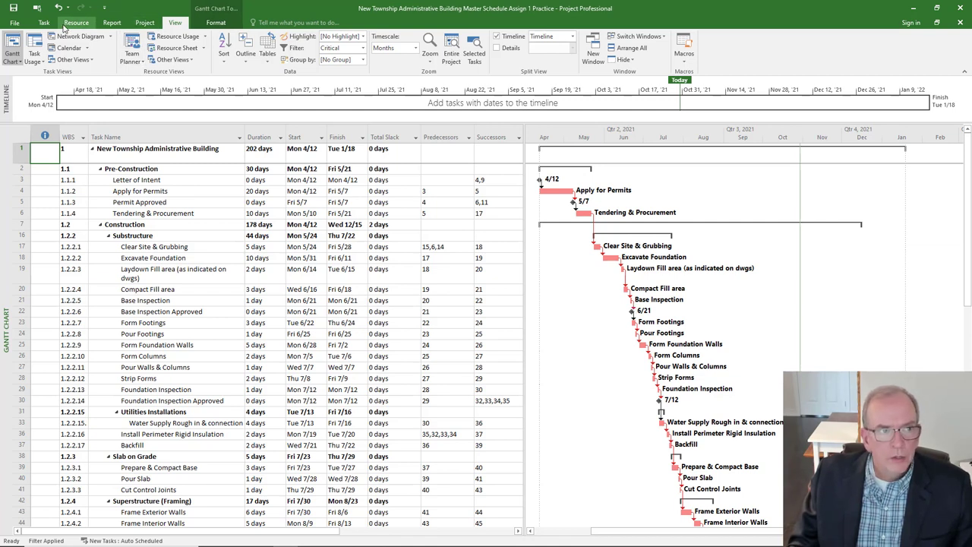
# Step: Uncheck Summary Tasks so only individual critical tasks remain listed
pyautogui.click(215, 22)
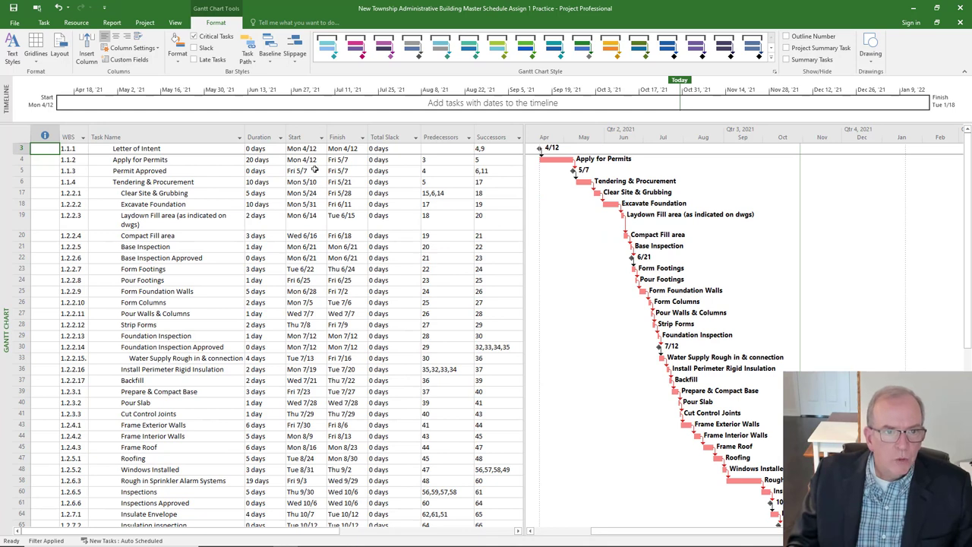
pyautogui.click(313, 136)
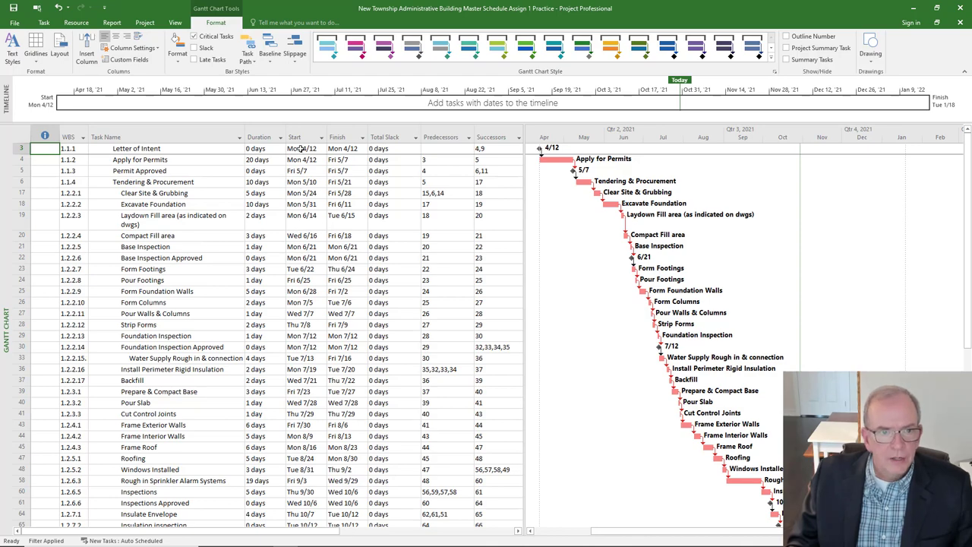
pyautogui.click(316, 137)
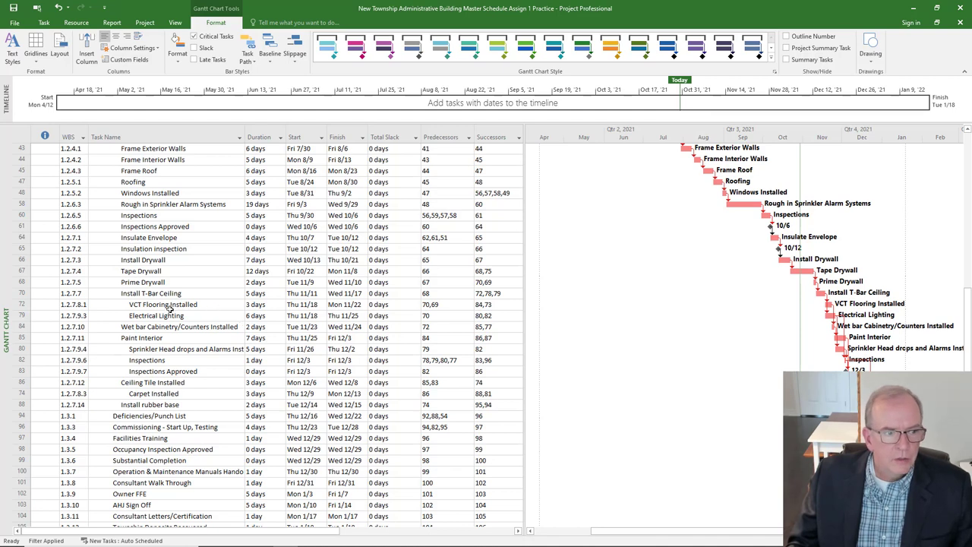
pyautogui.scroll(-3)
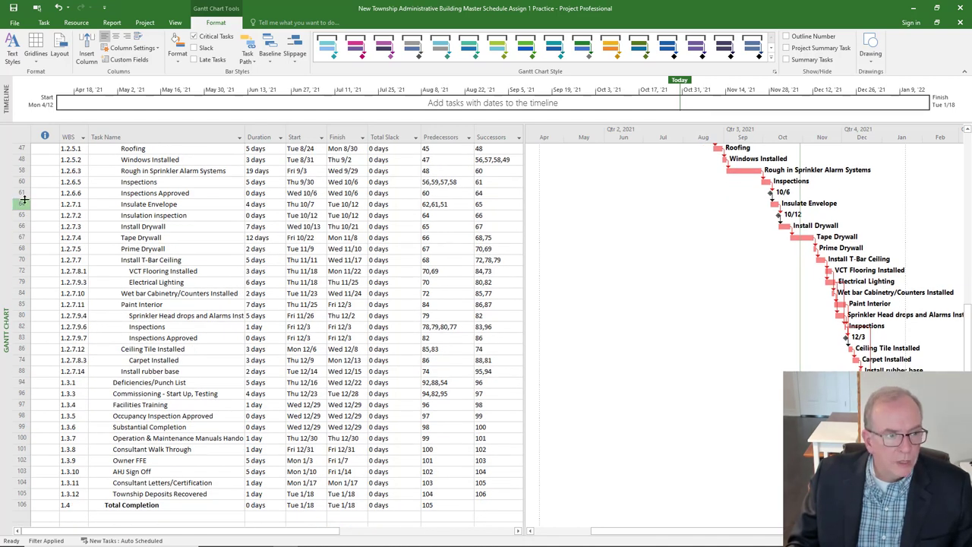
pyautogui.scroll(3)
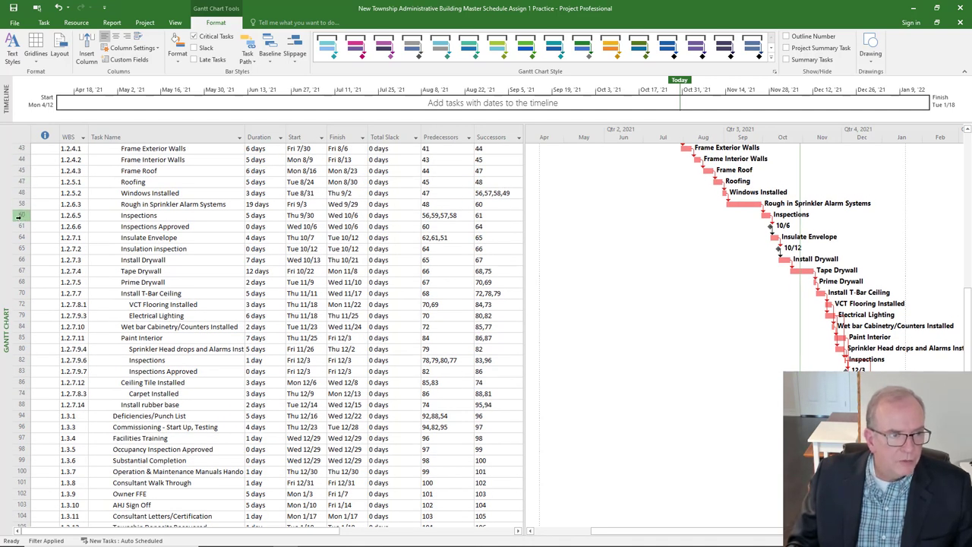
pyautogui.click(22, 292)
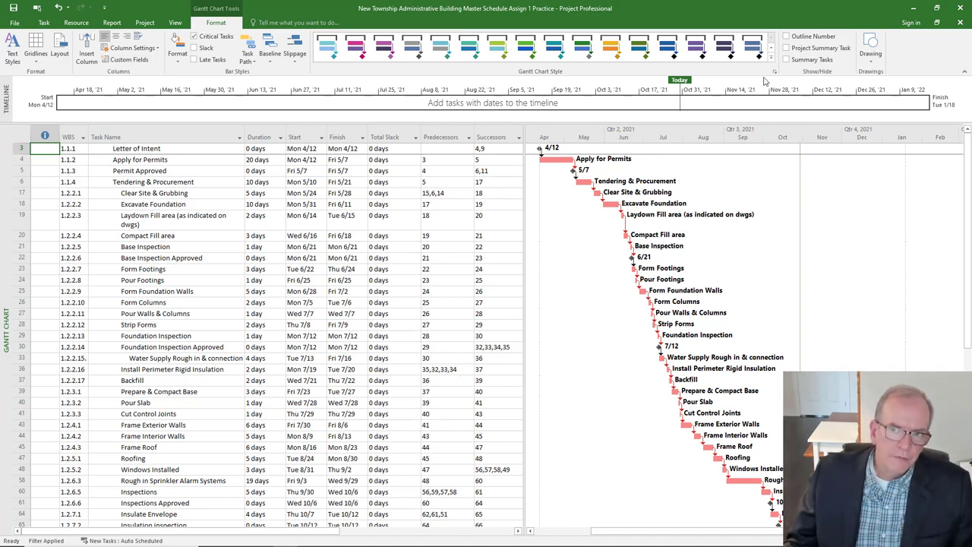
pyautogui.moveTo(693, 176)
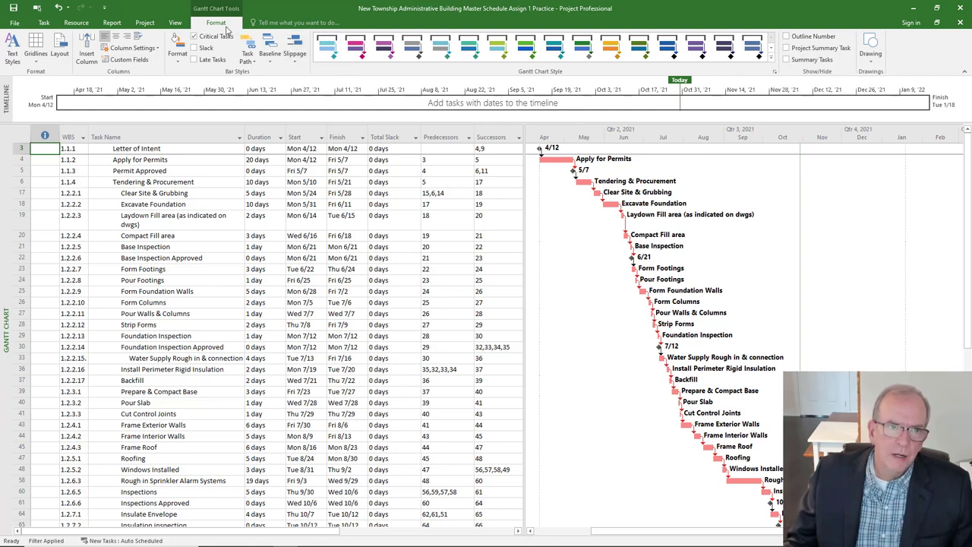
pyautogui.moveTo(787, 61)
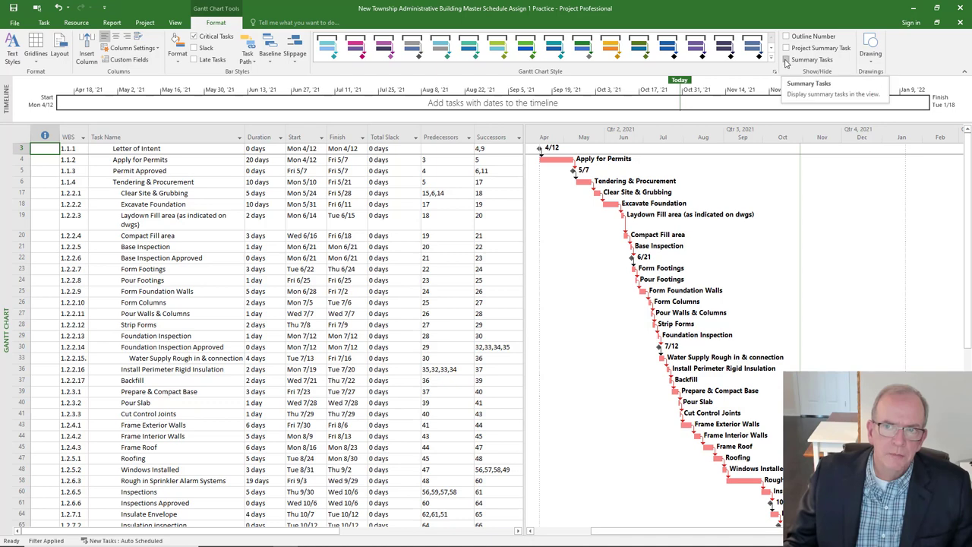
# Step: Check Summary Tasks to restore the summary rows in the critical list
pyautogui.click(787, 60)
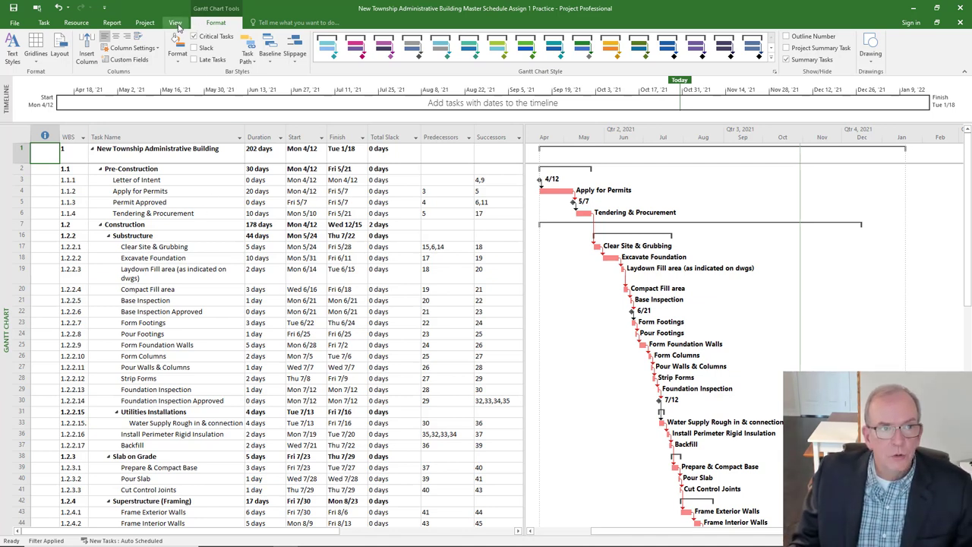
# Step: Apply No Filter from the View tab so Site Mobilization and other non-critical tasks reappear
pyautogui.click(175, 23)
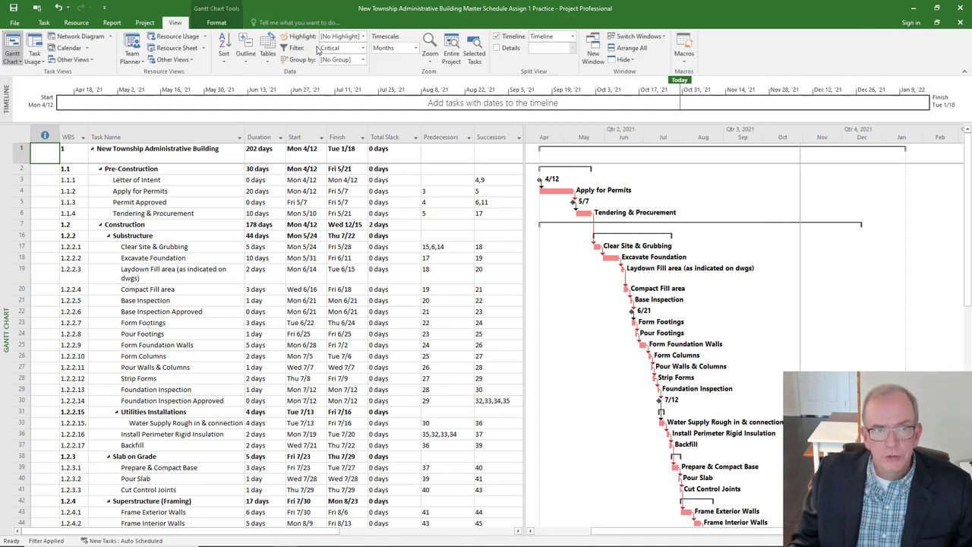
pyautogui.click(362, 48)
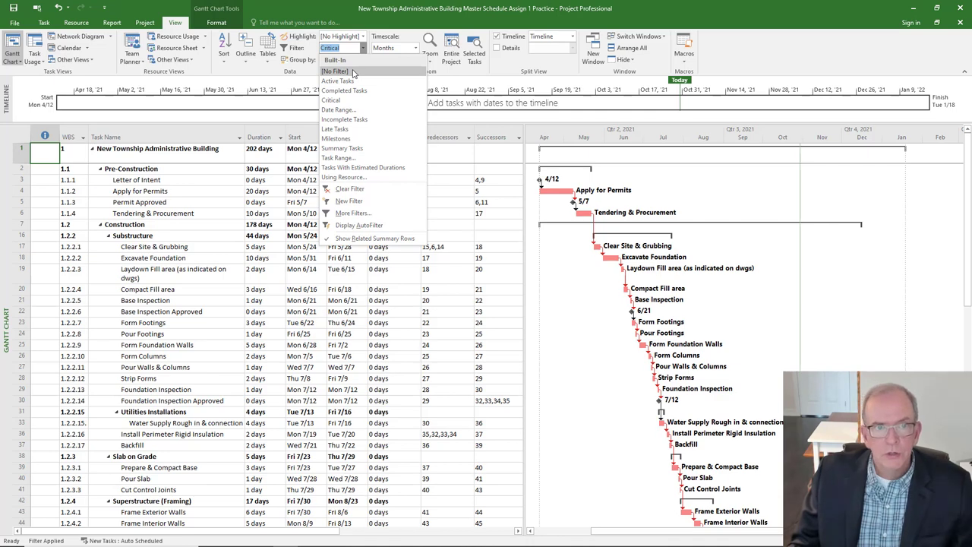
pyautogui.click(334, 71)
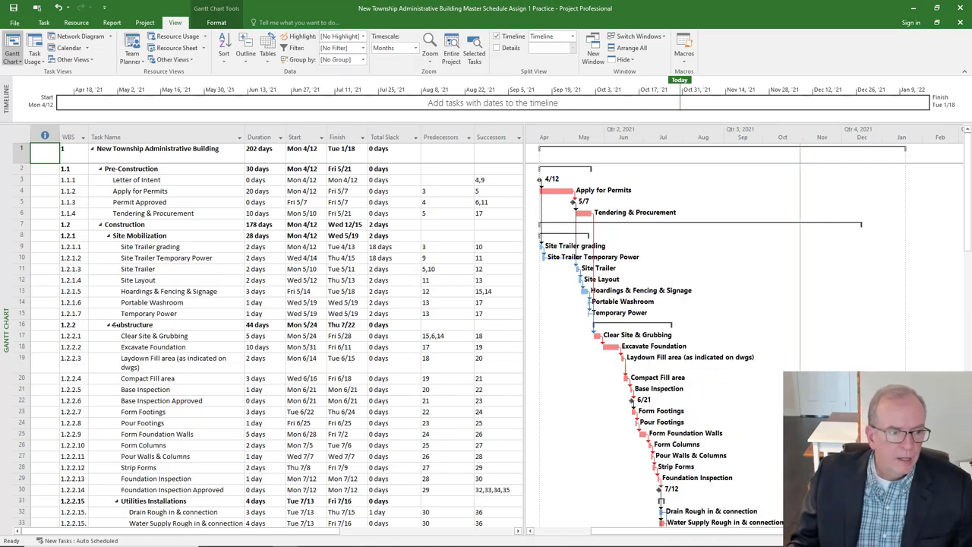
pyautogui.scroll(-3)
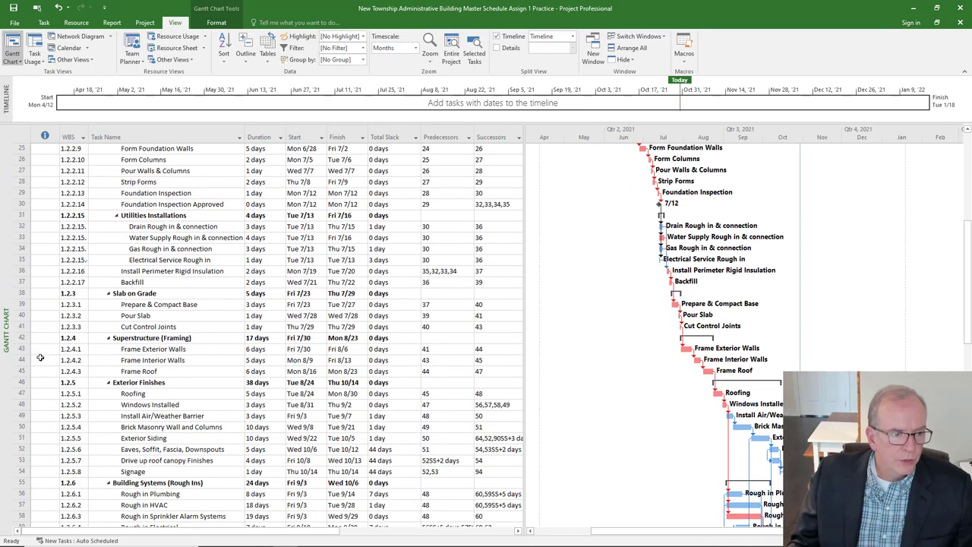
pyautogui.scroll(-3)
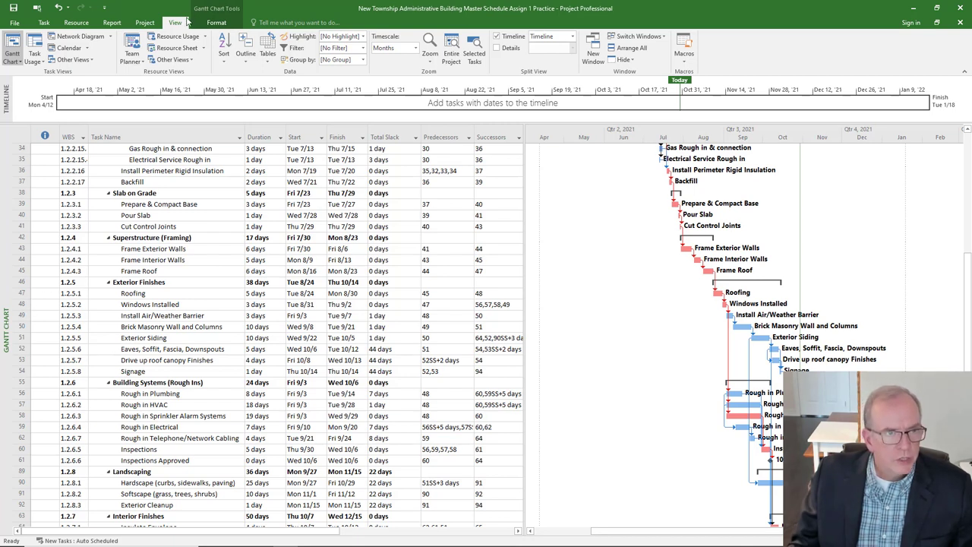
# Step: Sort the unfiltered task list by ID, restoring Site Mobilization at the top
pyautogui.click(224, 47)
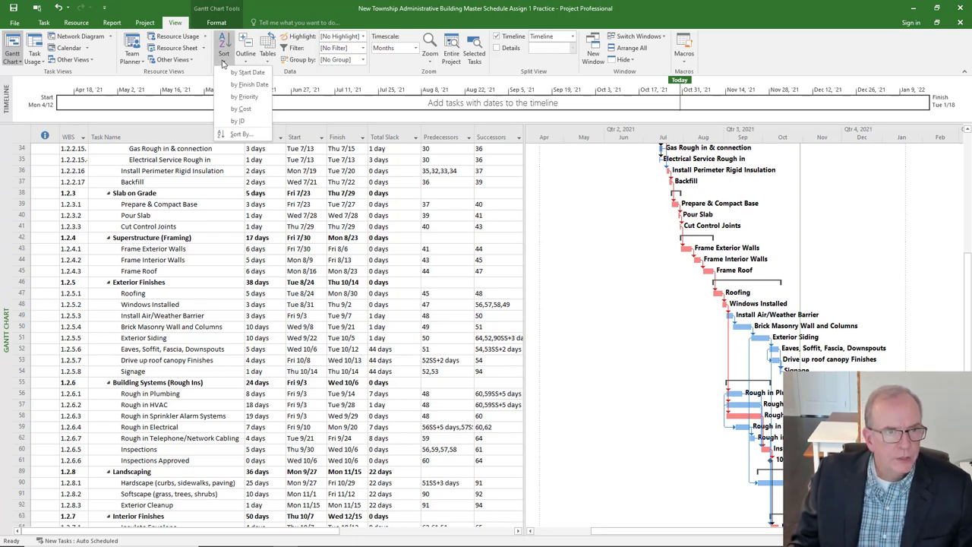
pyautogui.click(238, 121)
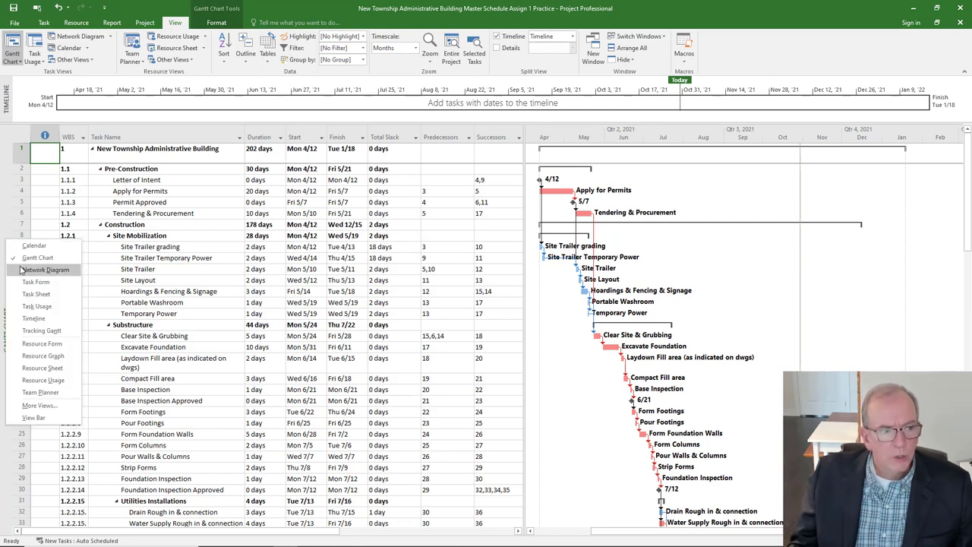
pyautogui.click(43, 270)
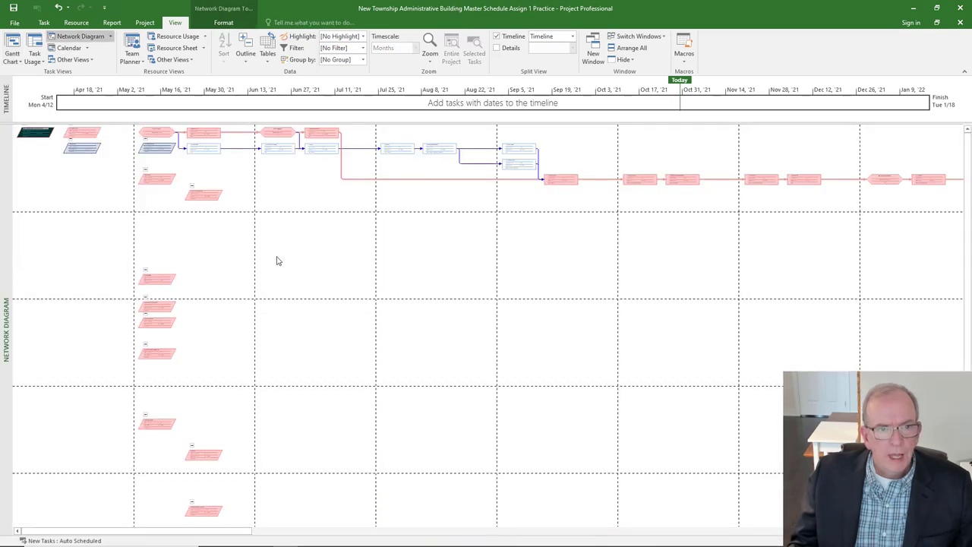
pyautogui.moveTo(605, 191)
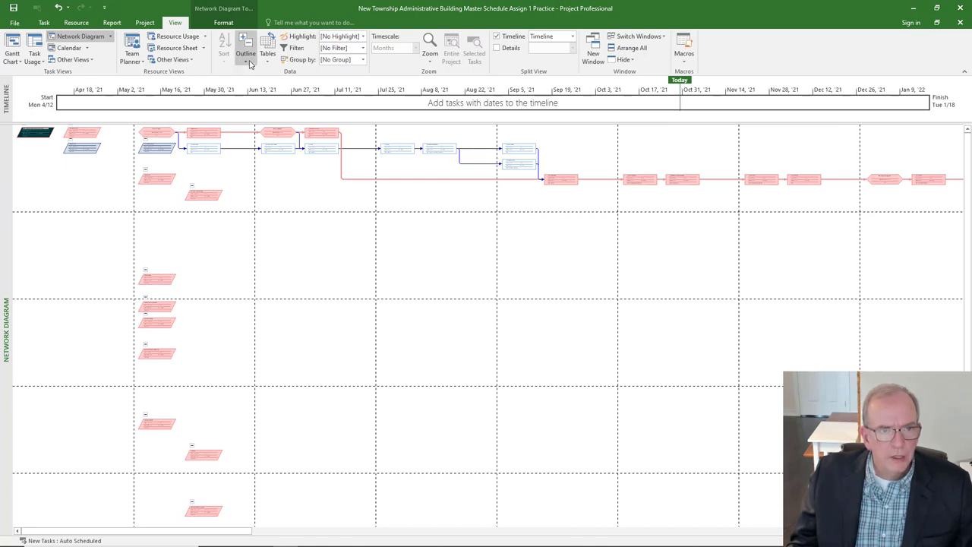
pyautogui.click(246, 52)
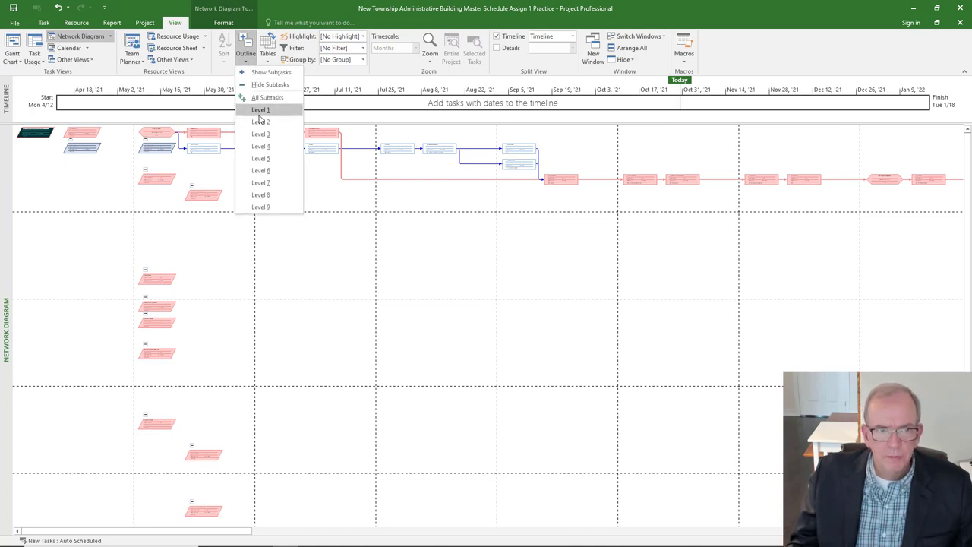
pyautogui.click(261, 109)
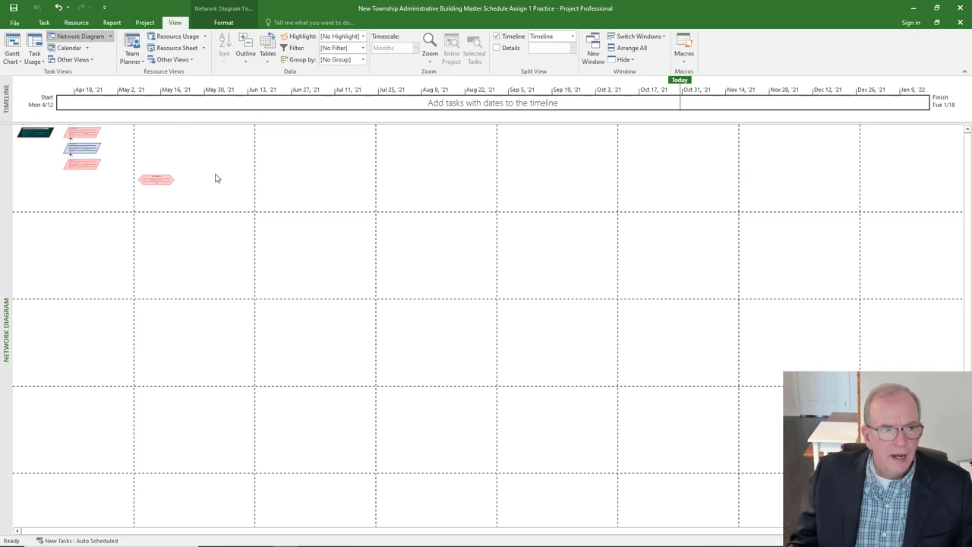
pyautogui.moveTo(322, 188)
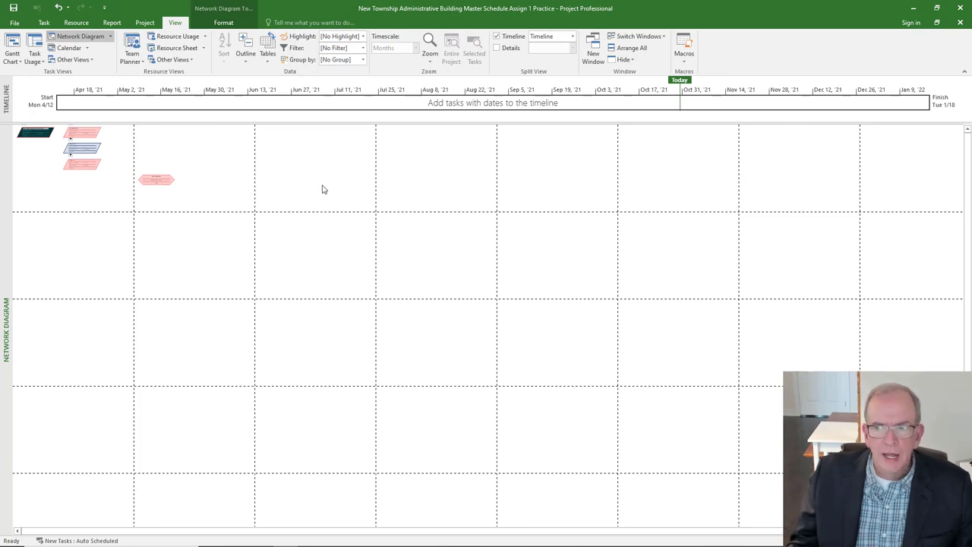
pyautogui.click(246, 48)
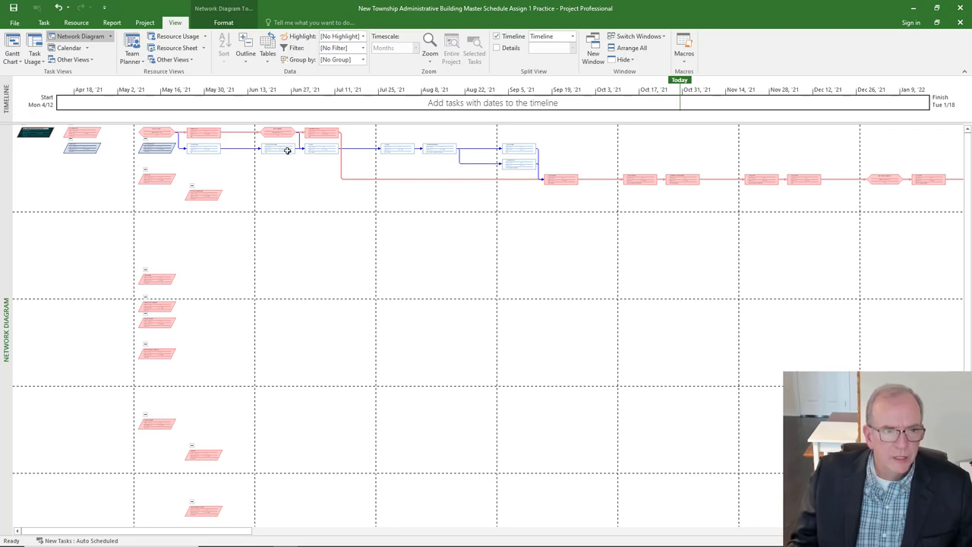
pyautogui.moveTo(287, 150)
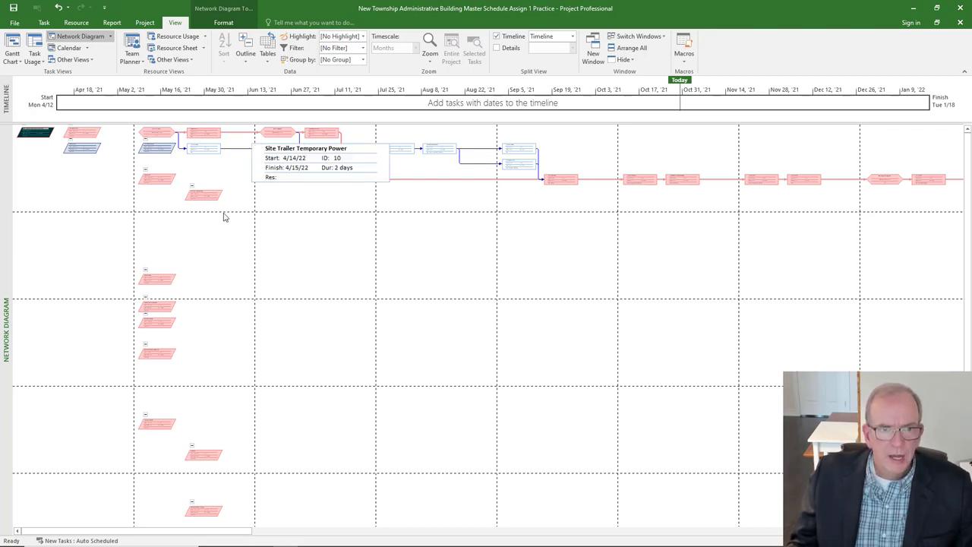
pyautogui.moveTo(263, 304)
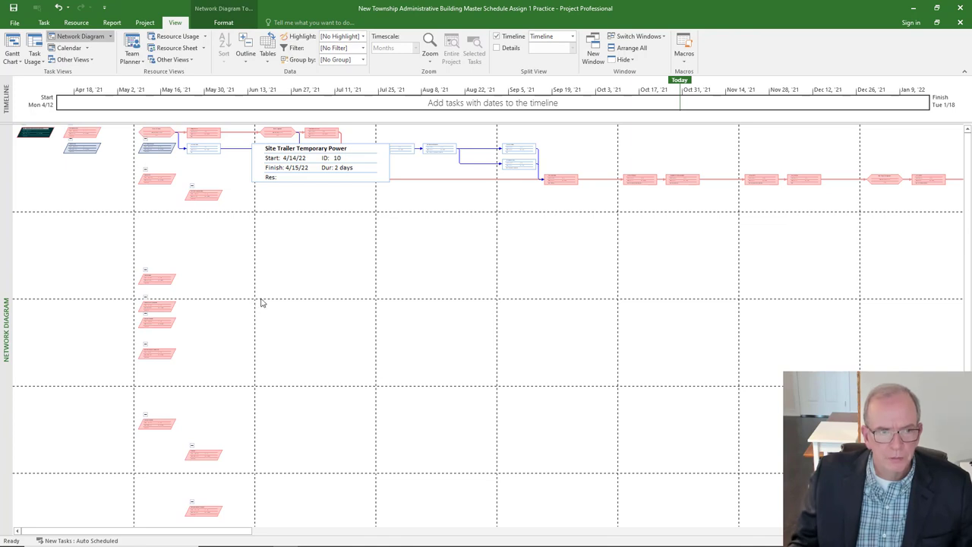
pyautogui.moveTo(317, 140)
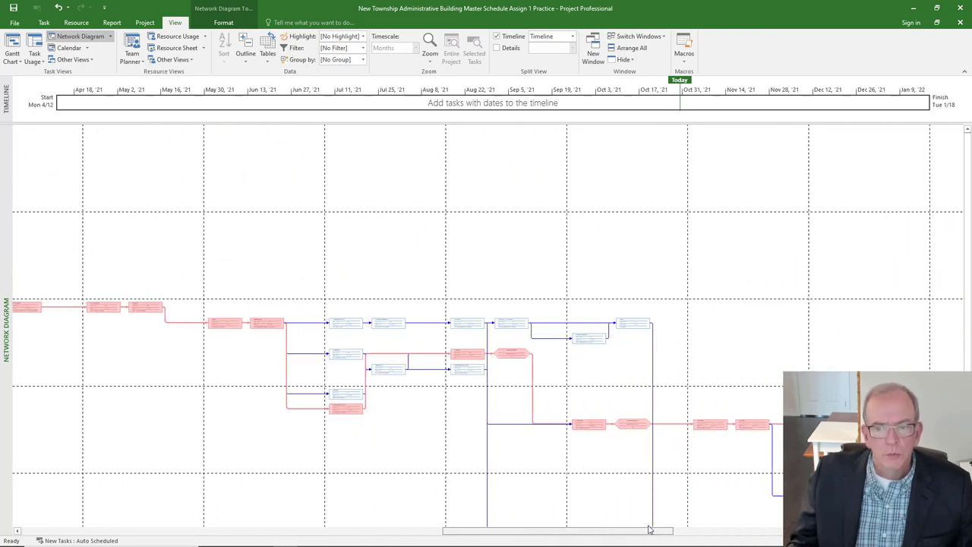
# Step: Zoom in and pan across the Network Diagram to follow the red critical-path task boxes
pyautogui.scroll(3)
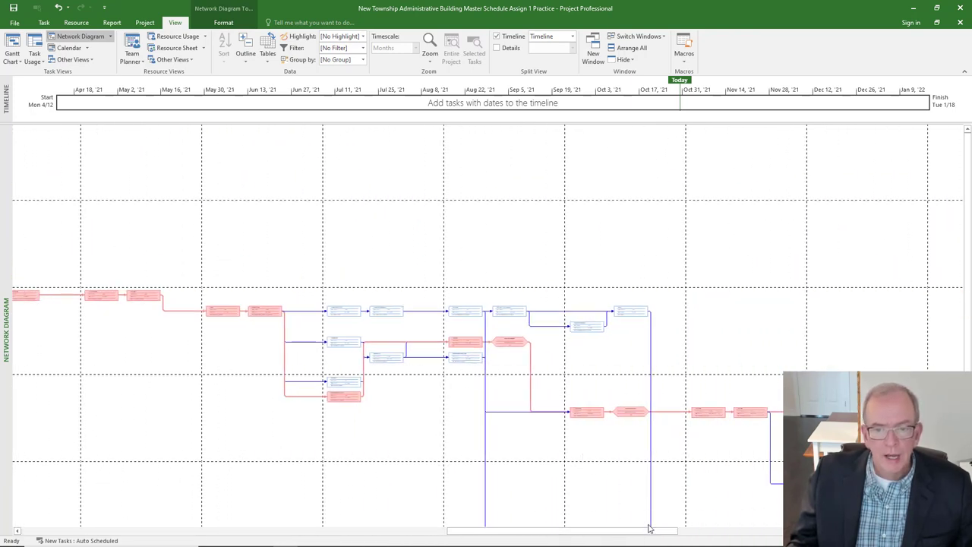
pyautogui.scroll(3)
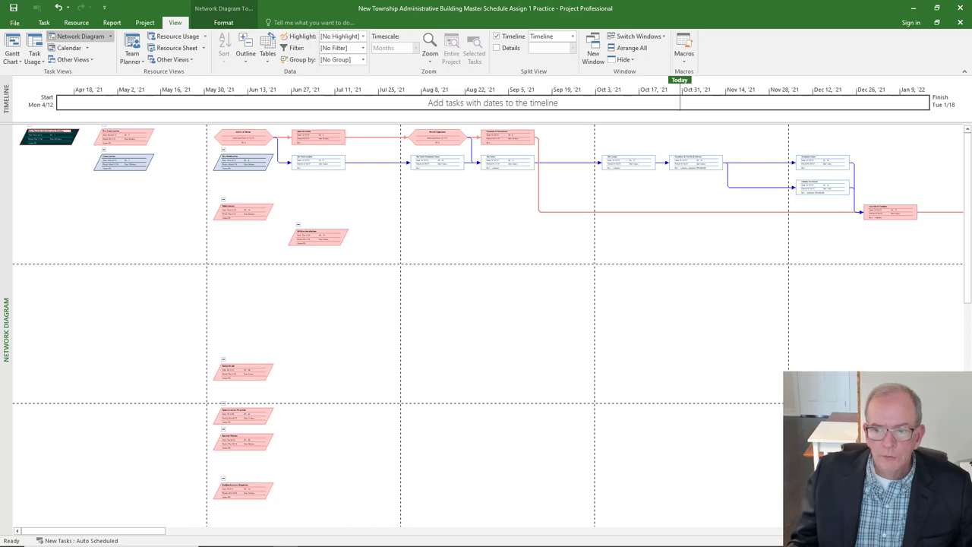
pyautogui.click(430, 43)
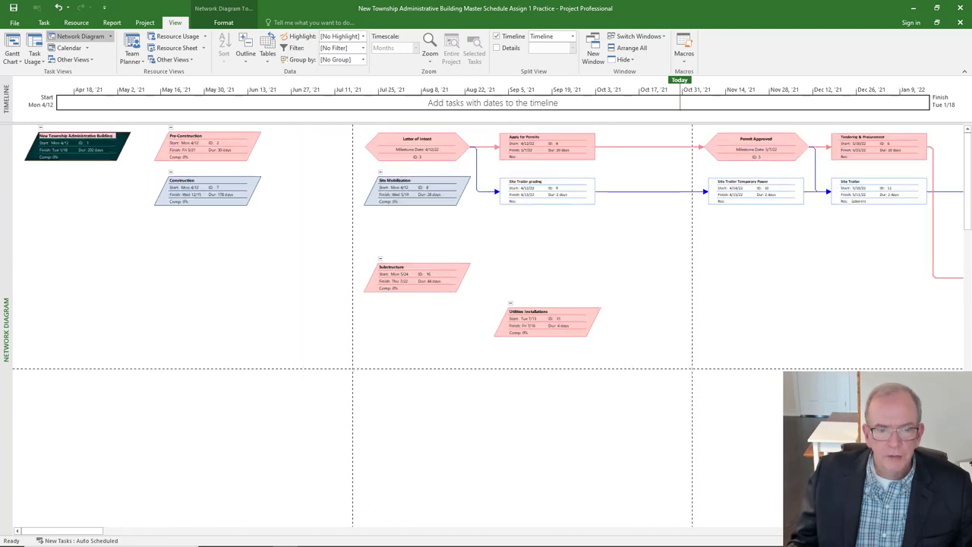
pyautogui.hscroll(3)
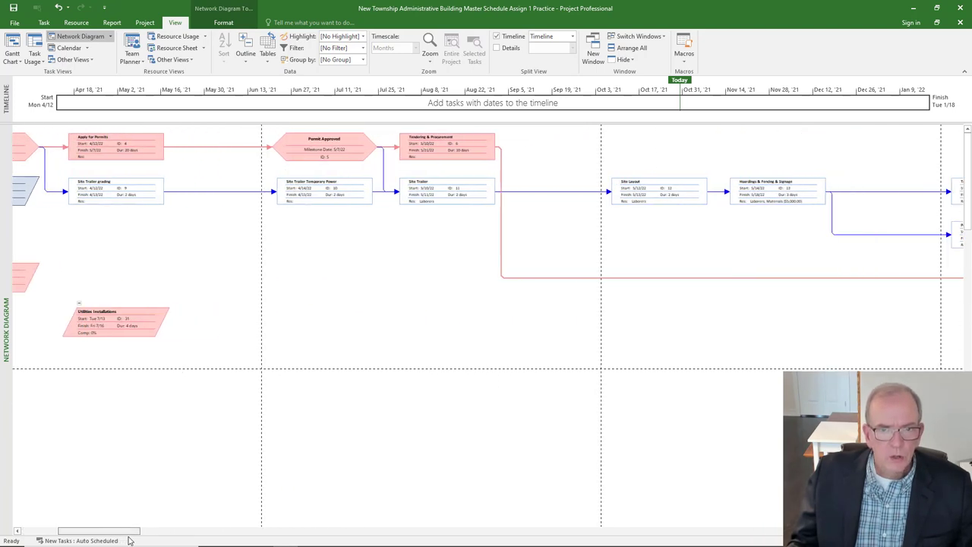
pyautogui.hscroll(3)
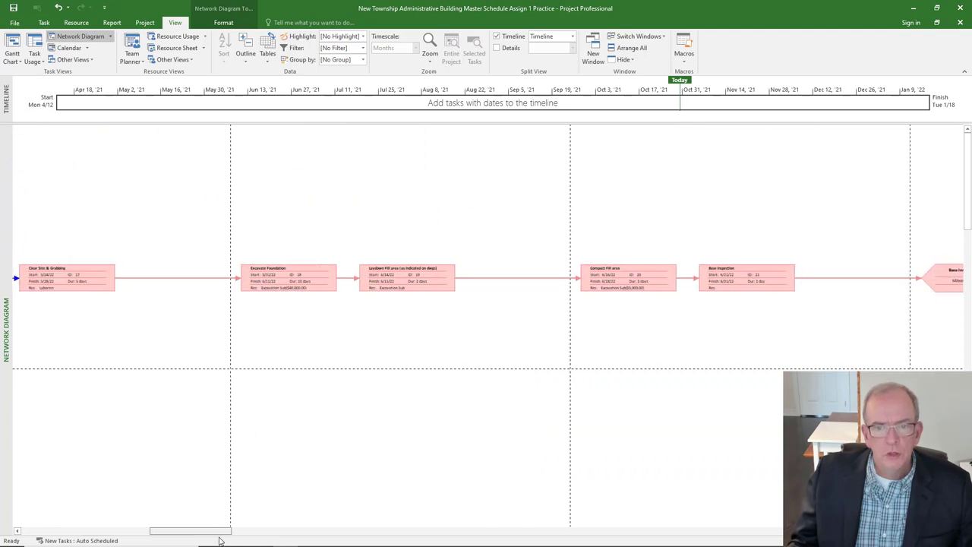
pyautogui.hscroll(3)
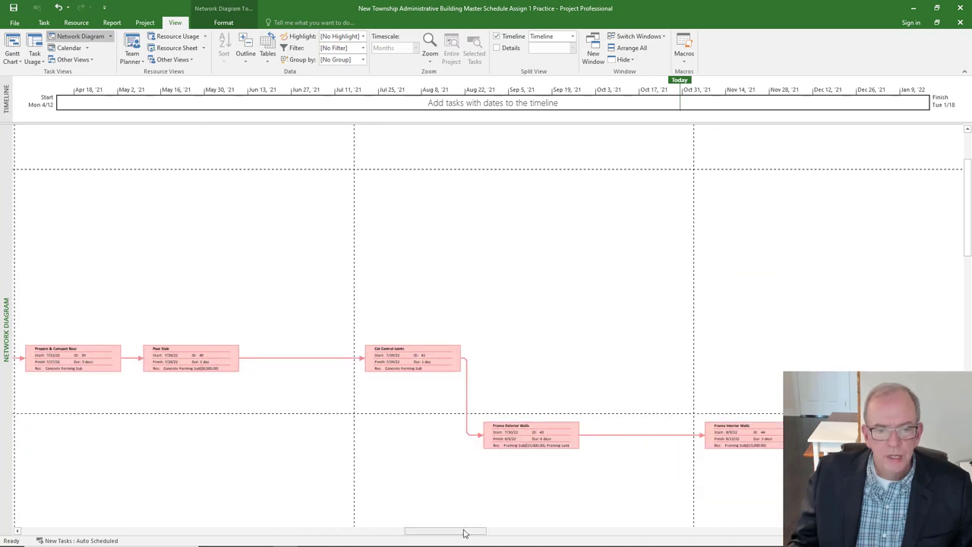
pyautogui.hscroll(3)
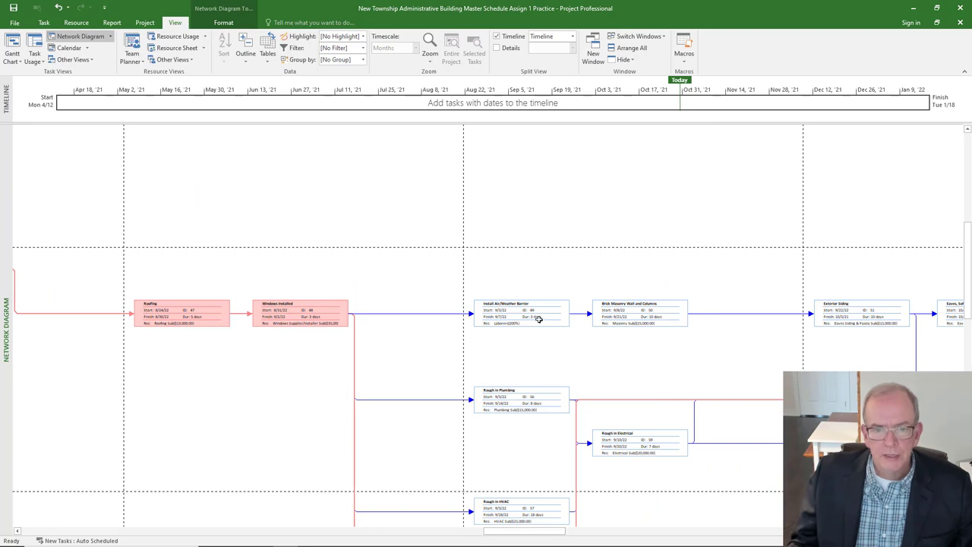
pyautogui.scroll(3)
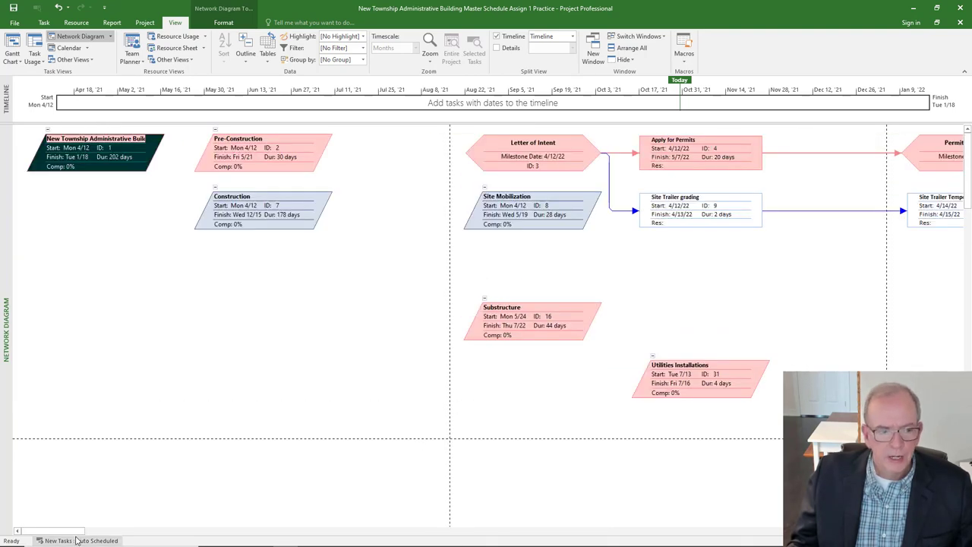
pyautogui.hscroll(3)
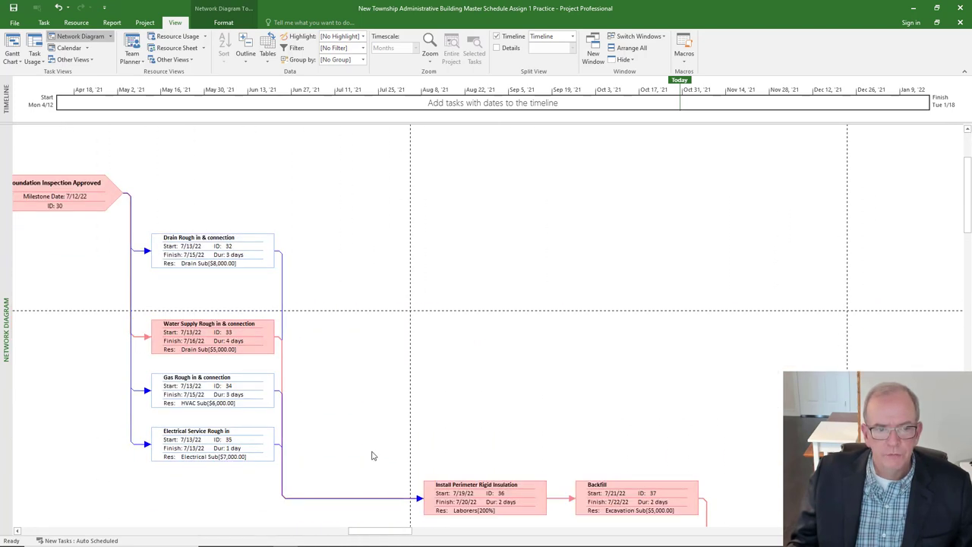
pyautogui.scroll(-3)
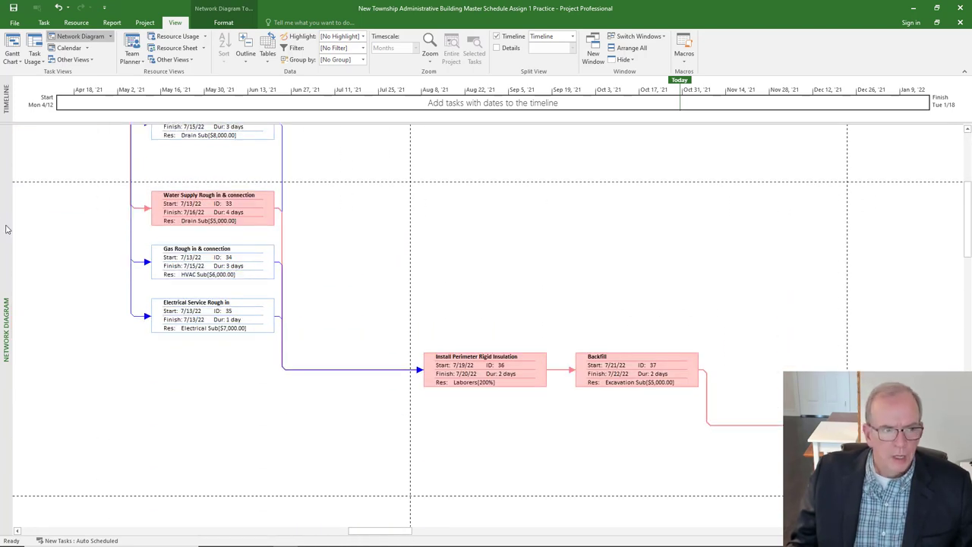
# Step: Return to the Gantt chart view with critical bars highlighted
pyautogui.click(12, 46)
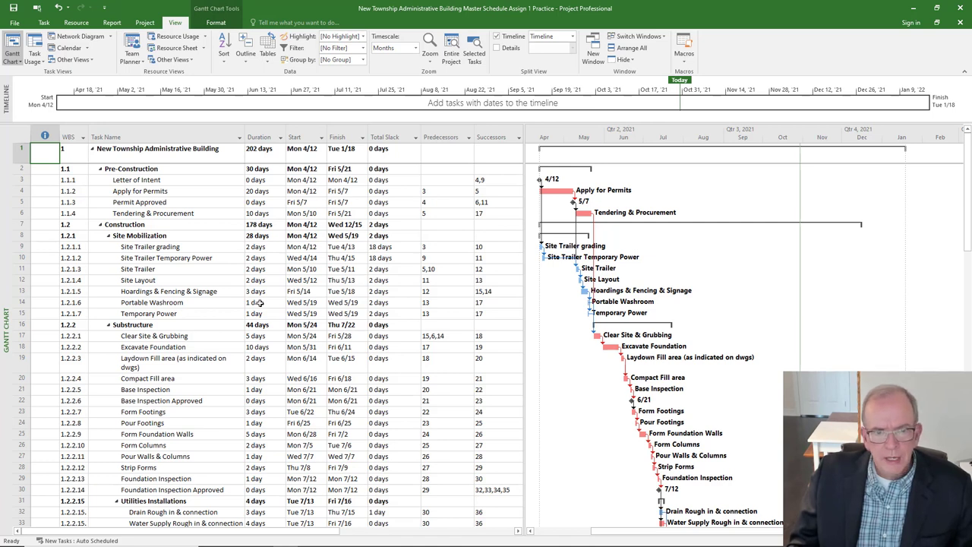
# Step: Set Portable Washroom's duration to 1 day and scan Total Slack down to exterior finishes
pyautogui.click(258, 303)
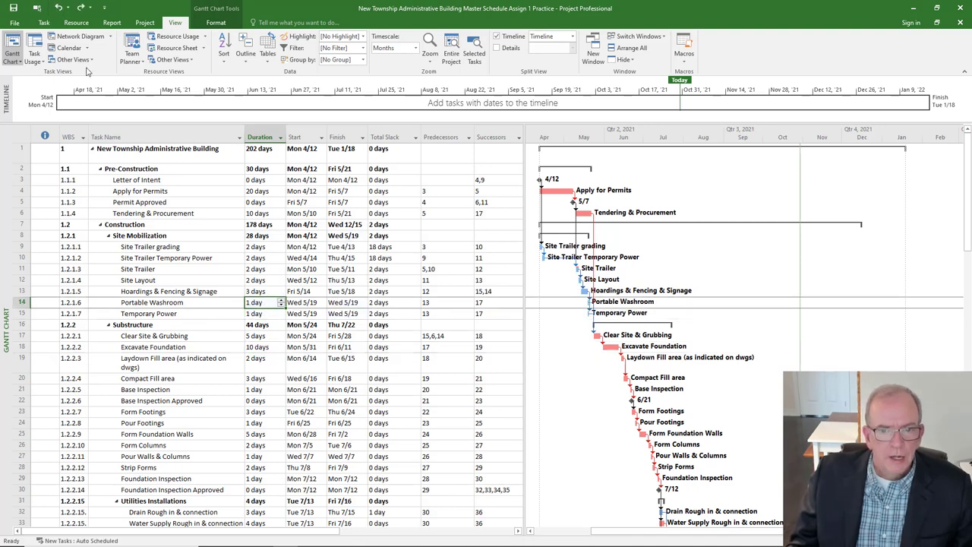
pyautogui.scroll(-3)
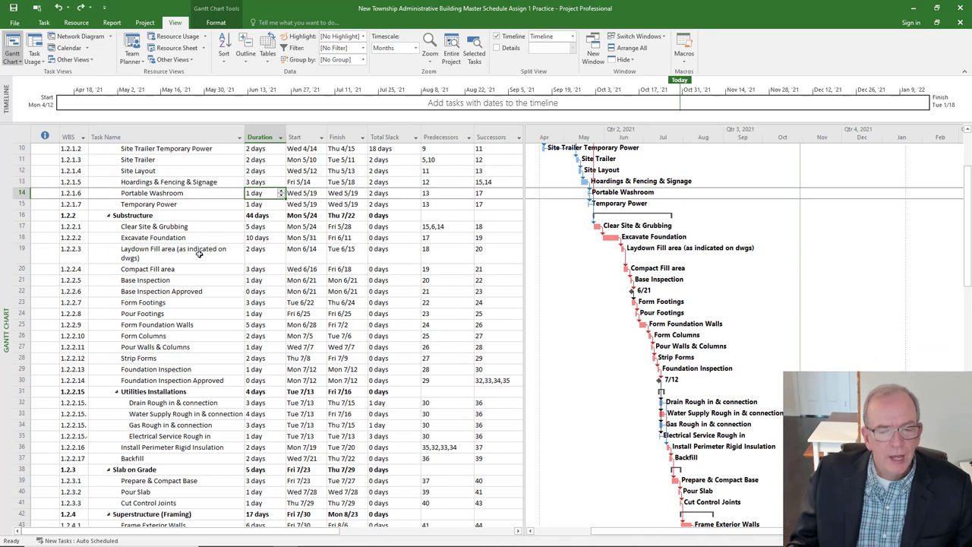
pyautogui.scroll(-3)
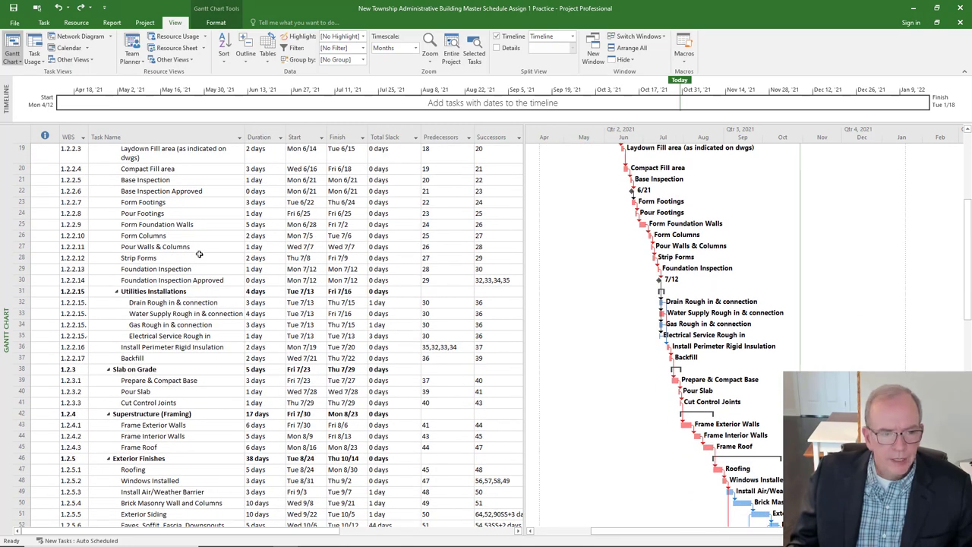
pyautogui.scroll(3)
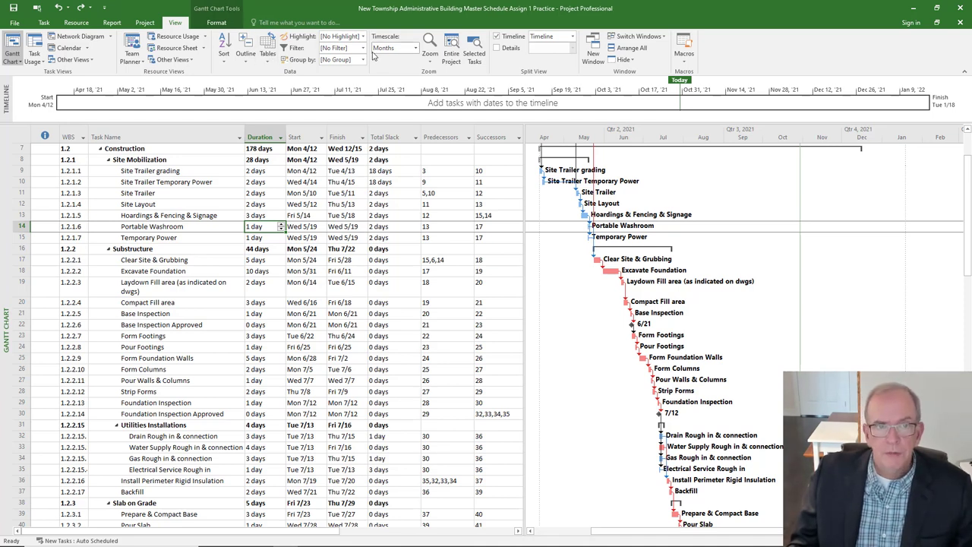
pyautogui.moveTo(332, 47)
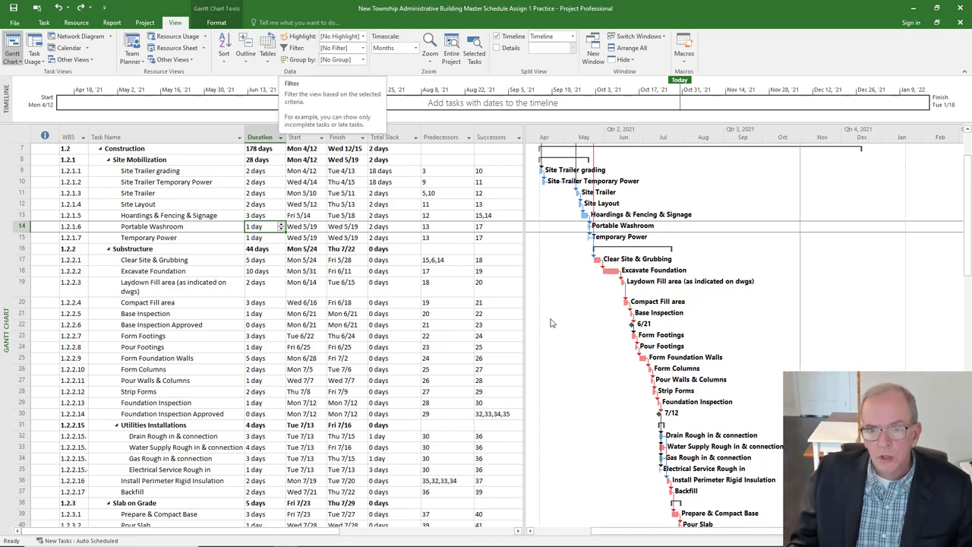
pyautogui.scroll(-3)
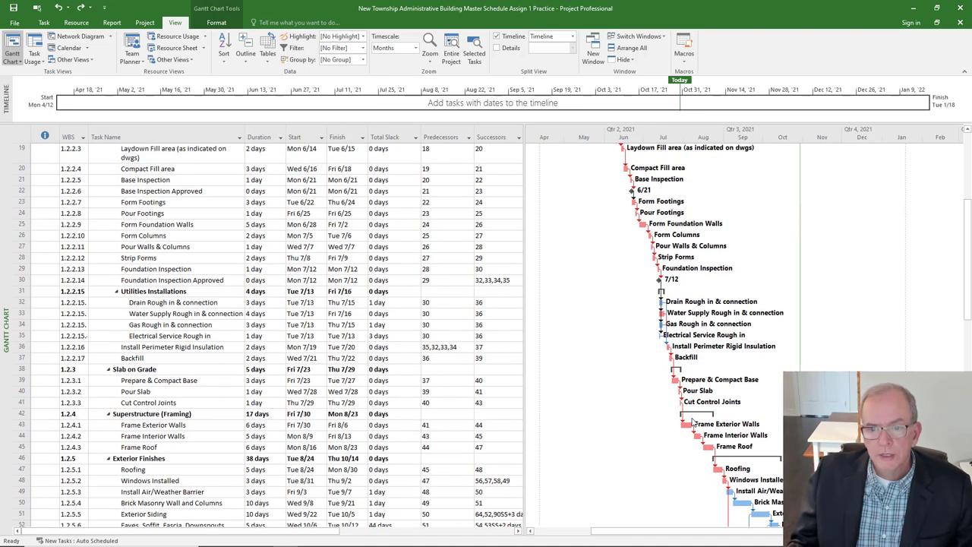
pyautogui.moveTo(643, 398)
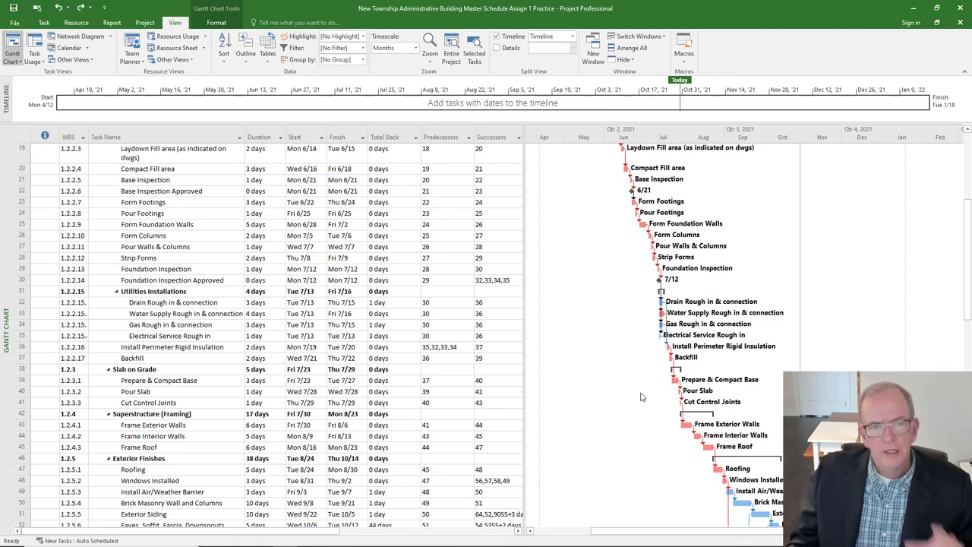
pyautogui.moveTo(635, 307)
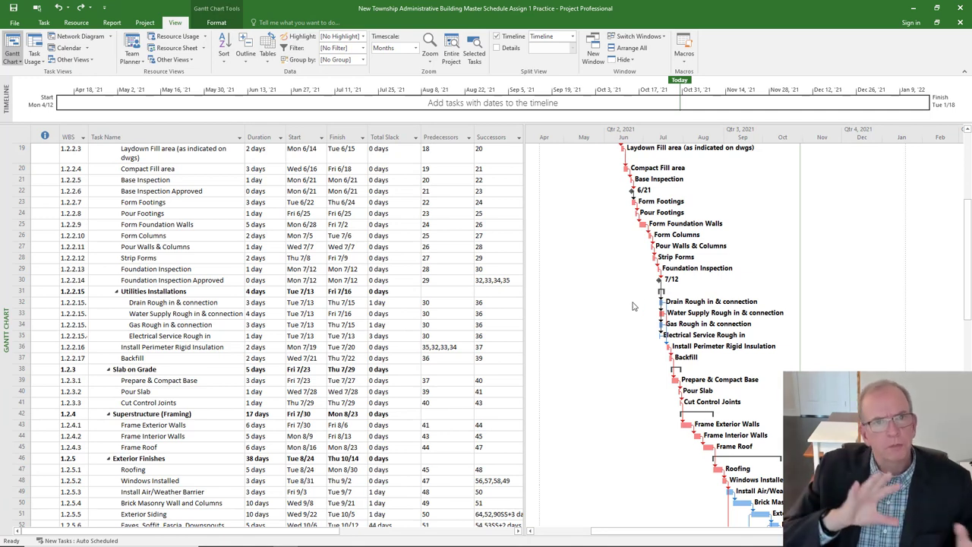